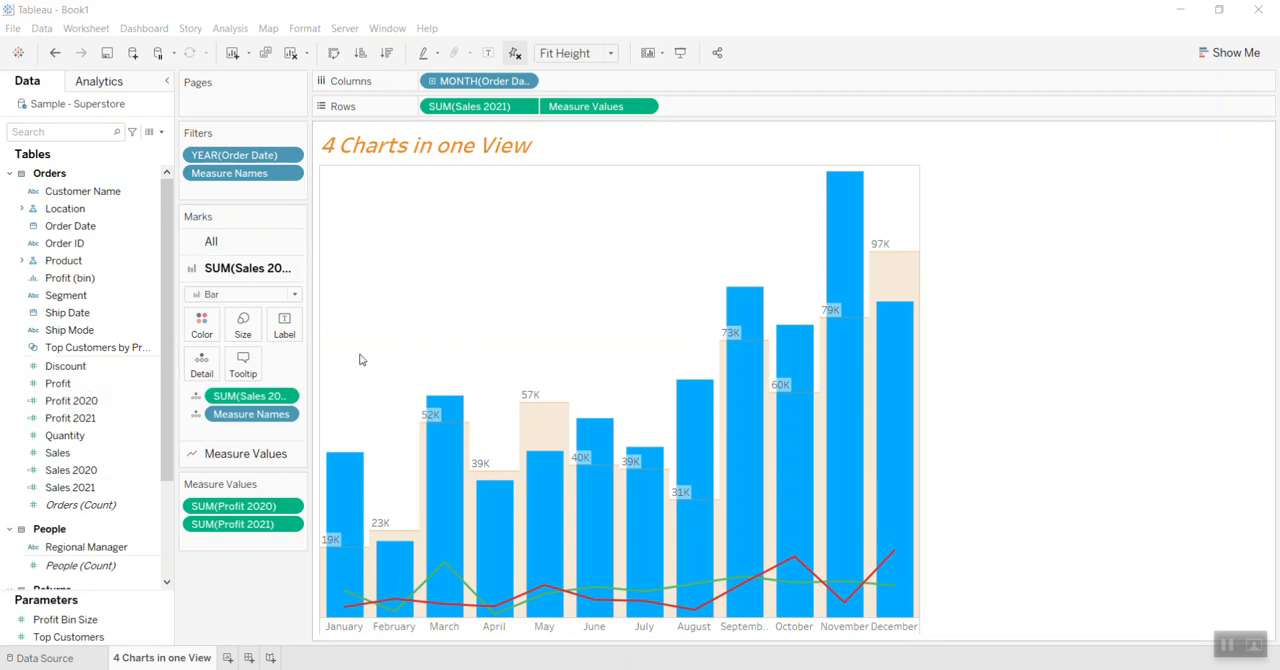
pyautogui.moveTo(593, 465)
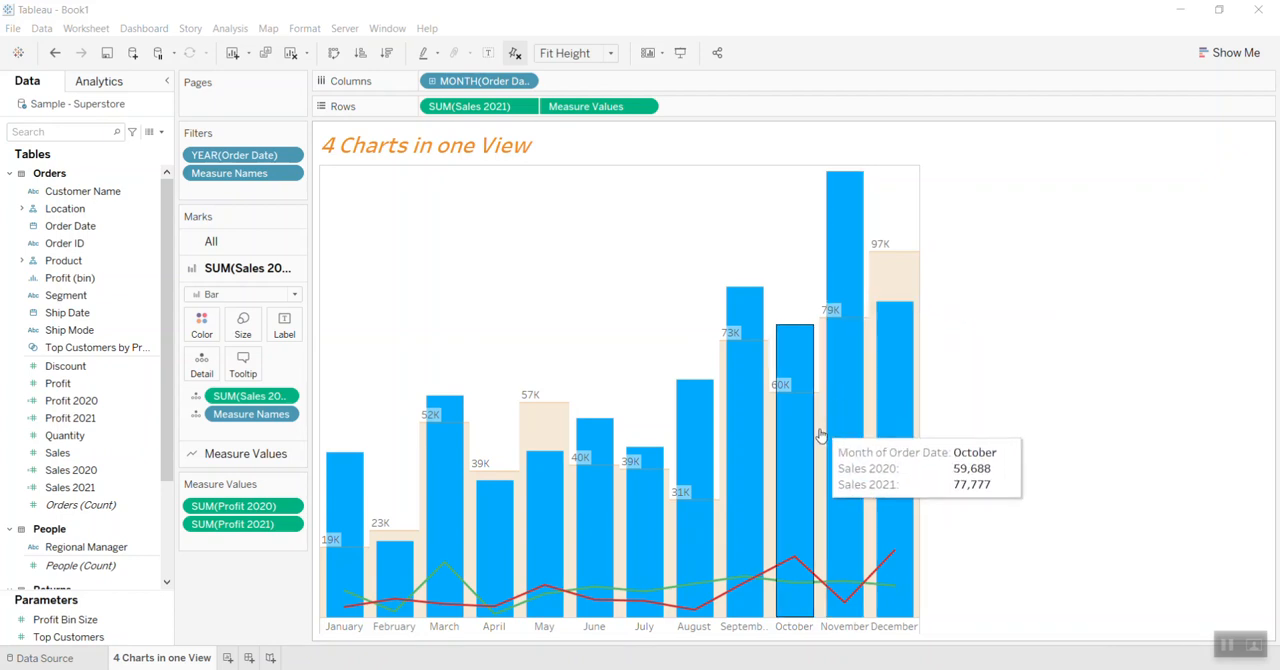
pyautogui.moveTo(520, 465)
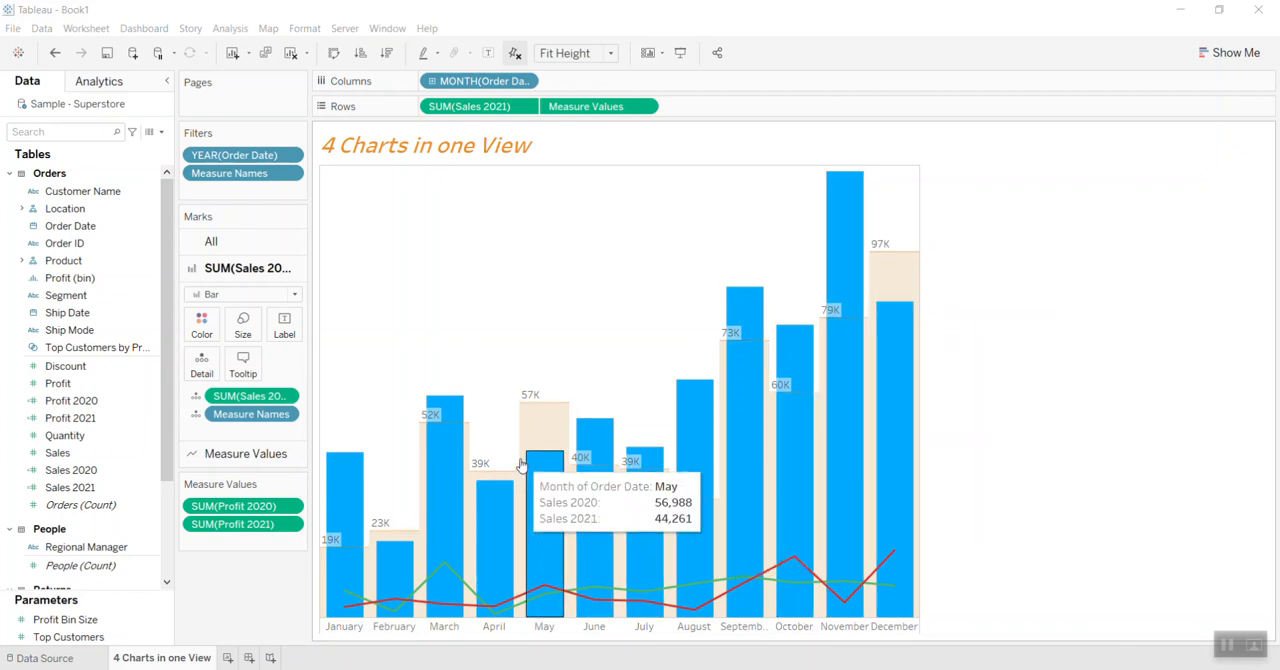
pyautogui.moveTo(548, 414)
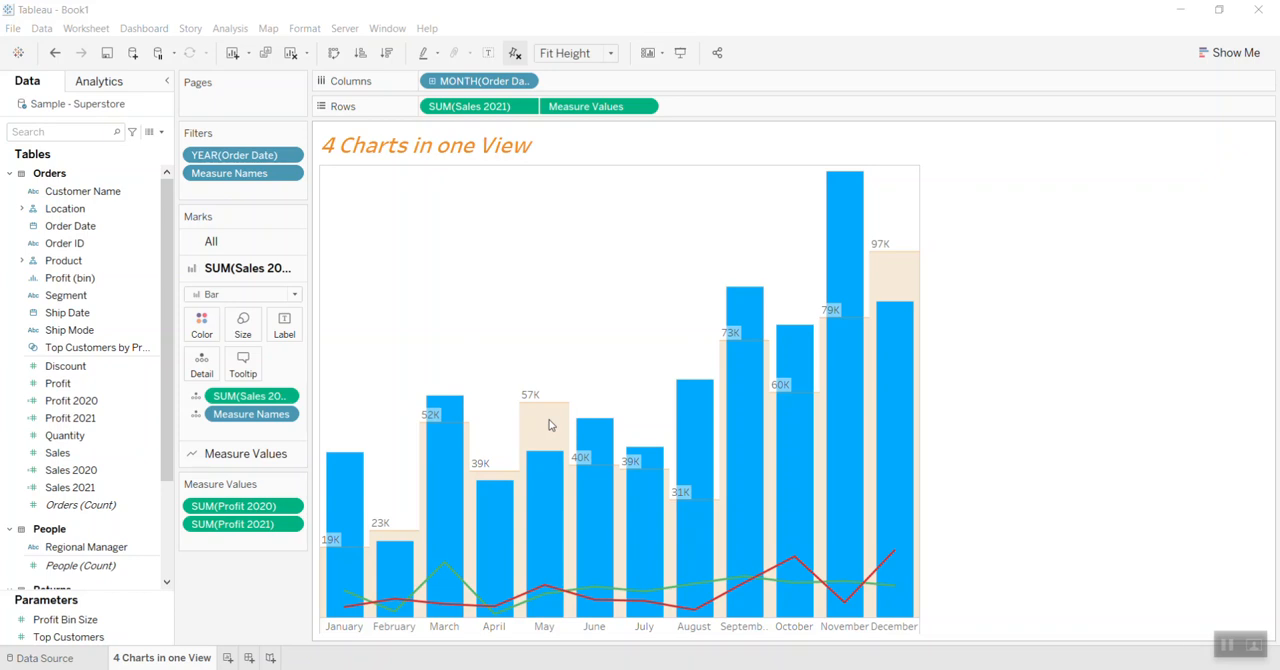
pyautogui.moveTo(420, 607)
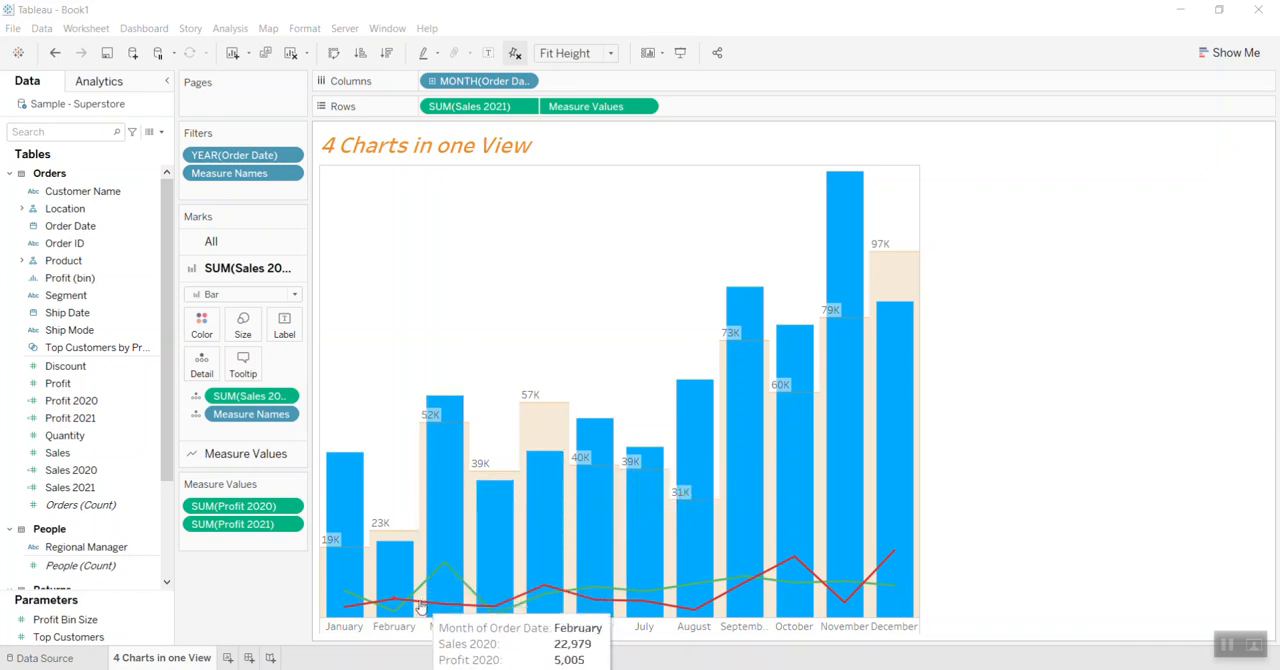
pyautogui.moveTo(520, 598)
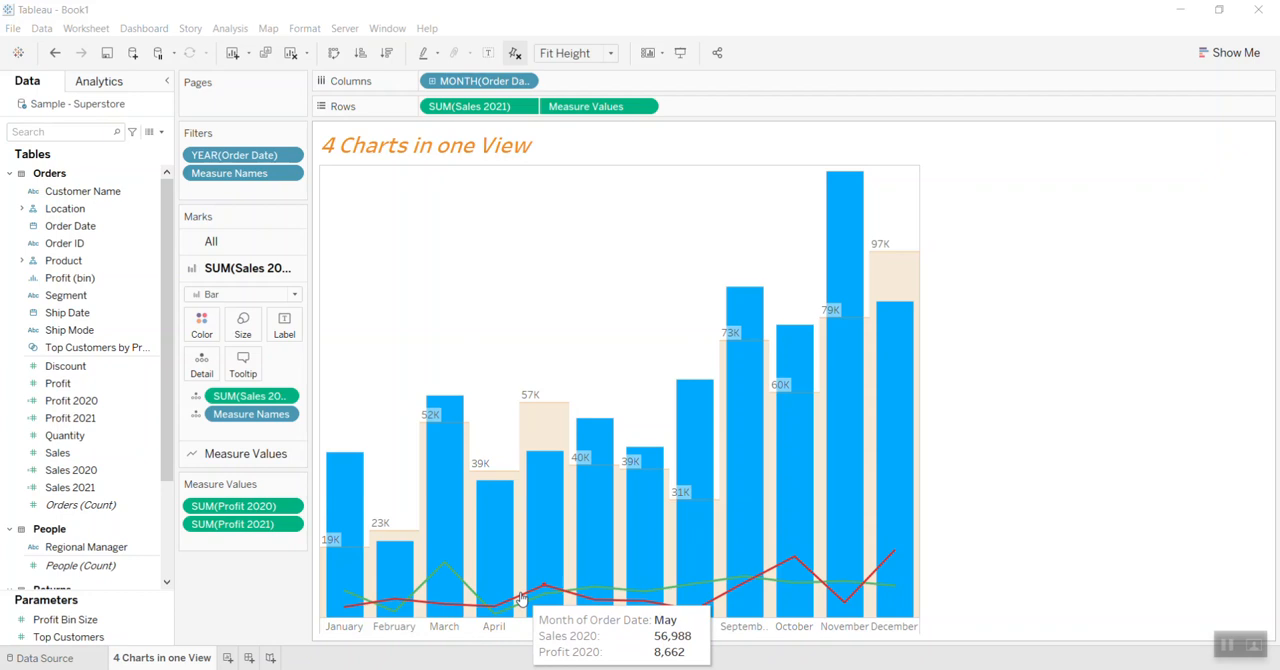
pyautogui.moveTo(790, 605)
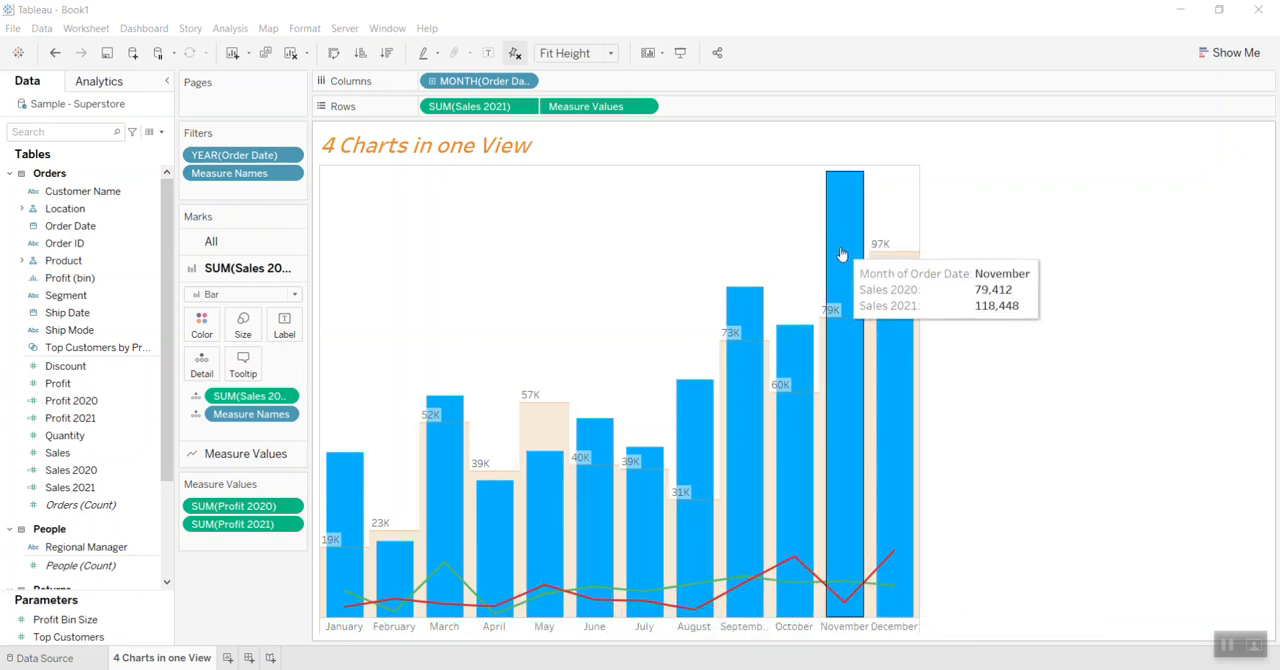
pyautogui.moveTo(558, 643)
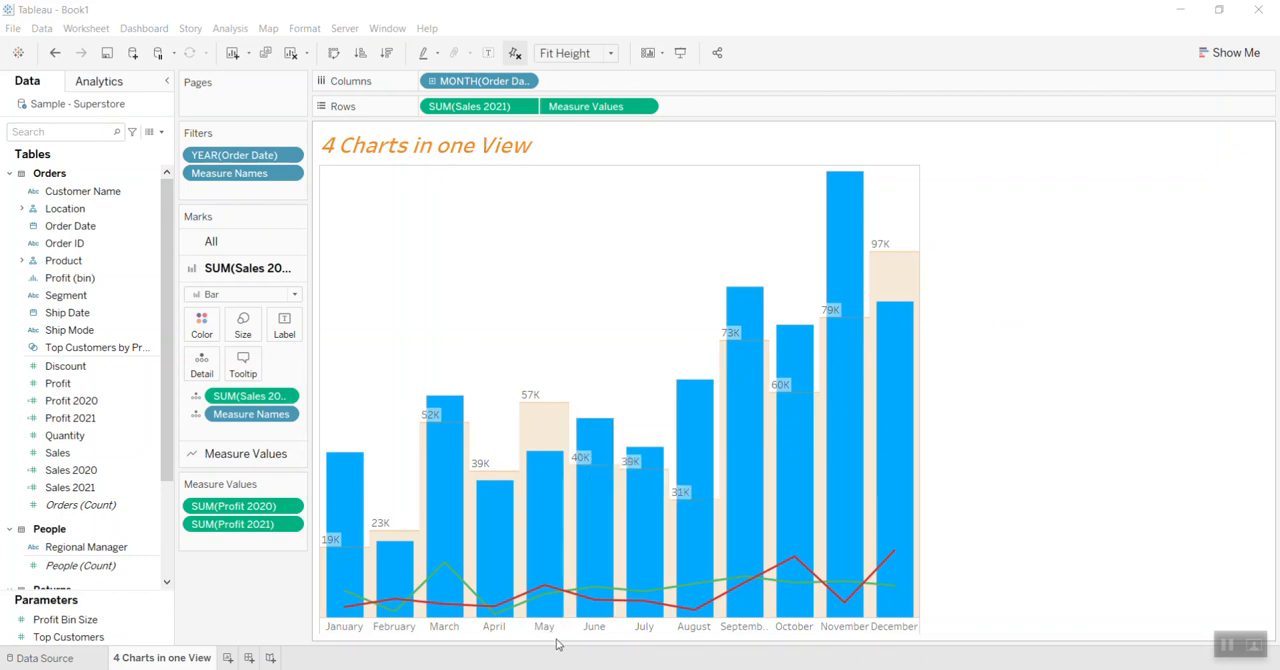
pyautogui.moveTo(630, 610)
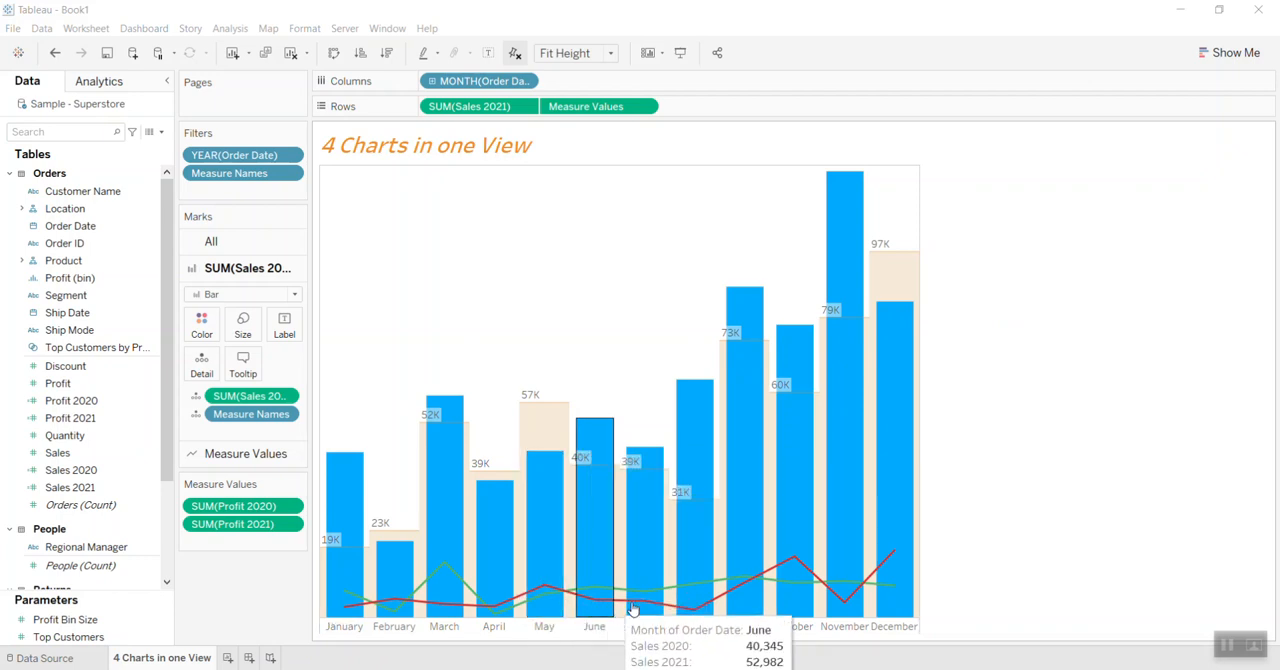
pyautogui.moveTo(838, 592)
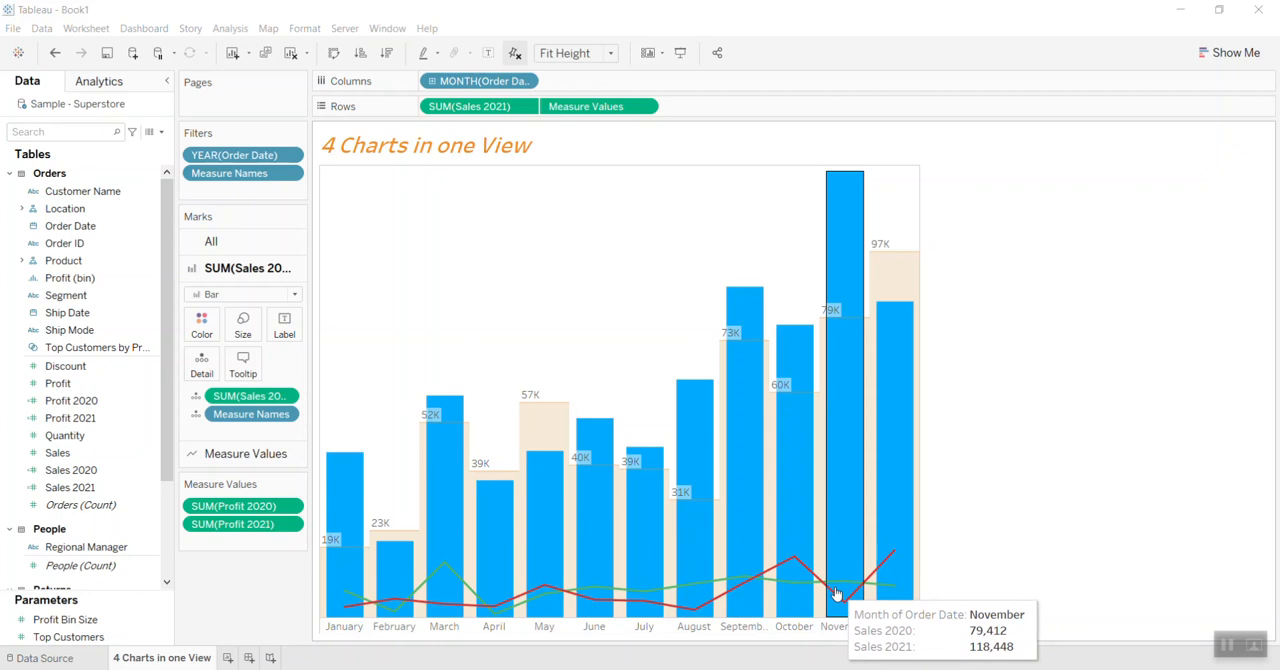
pyautogui.moveTo(573, 433)
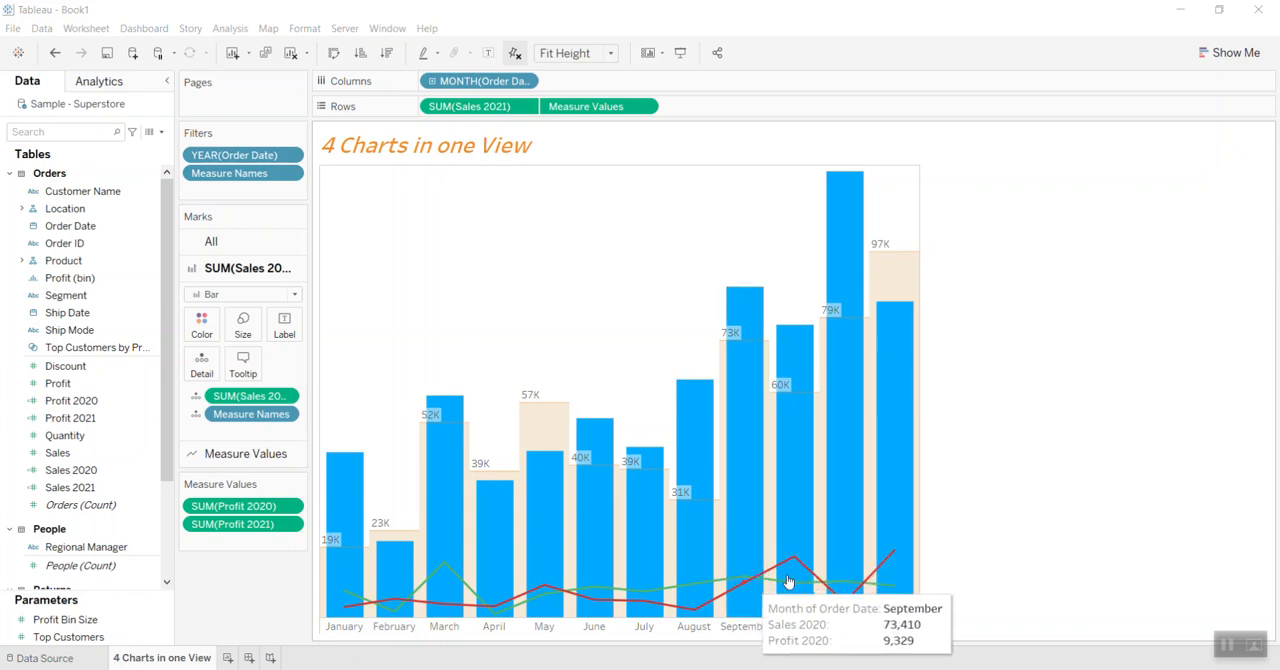
pyautogui.moveTo(681, 358)
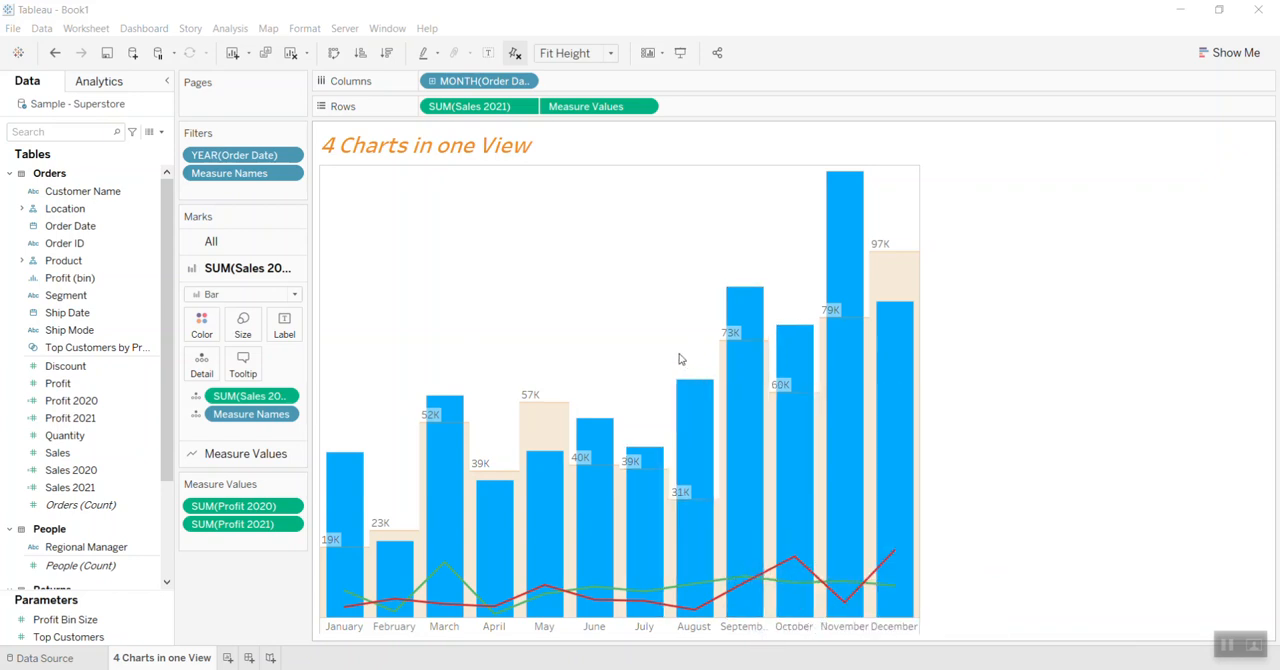
pyautogui.moveTo(687, 360)
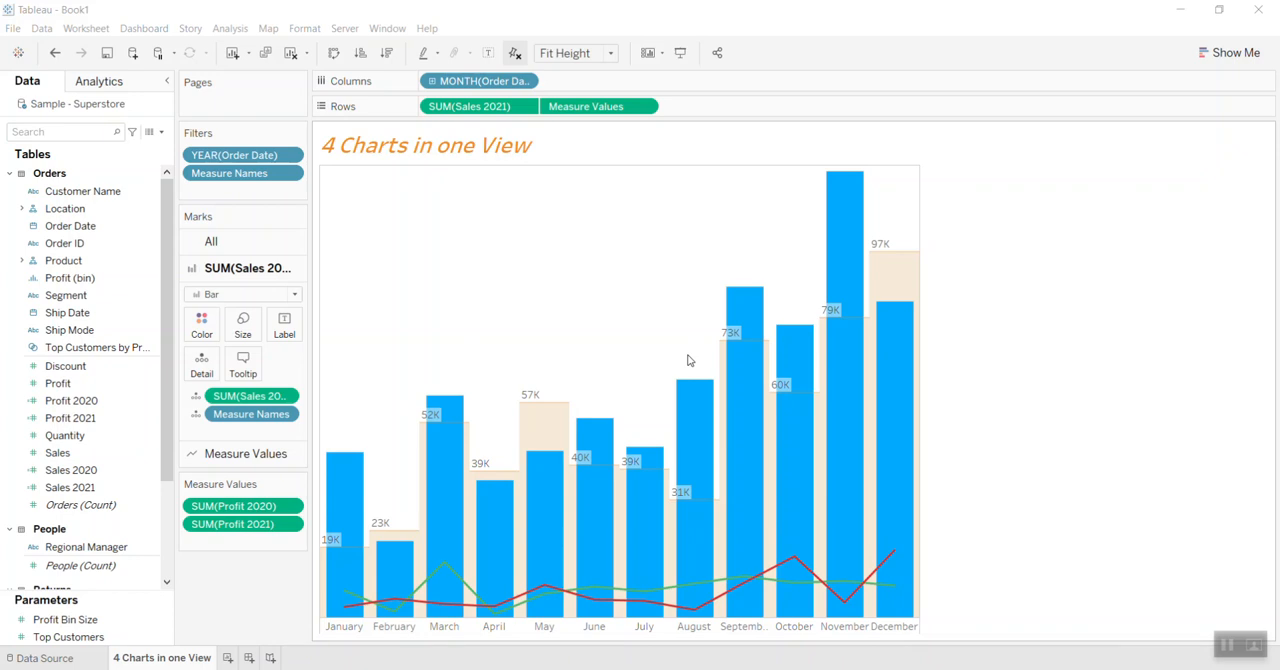
pyautogui.moveTo(686, 308)
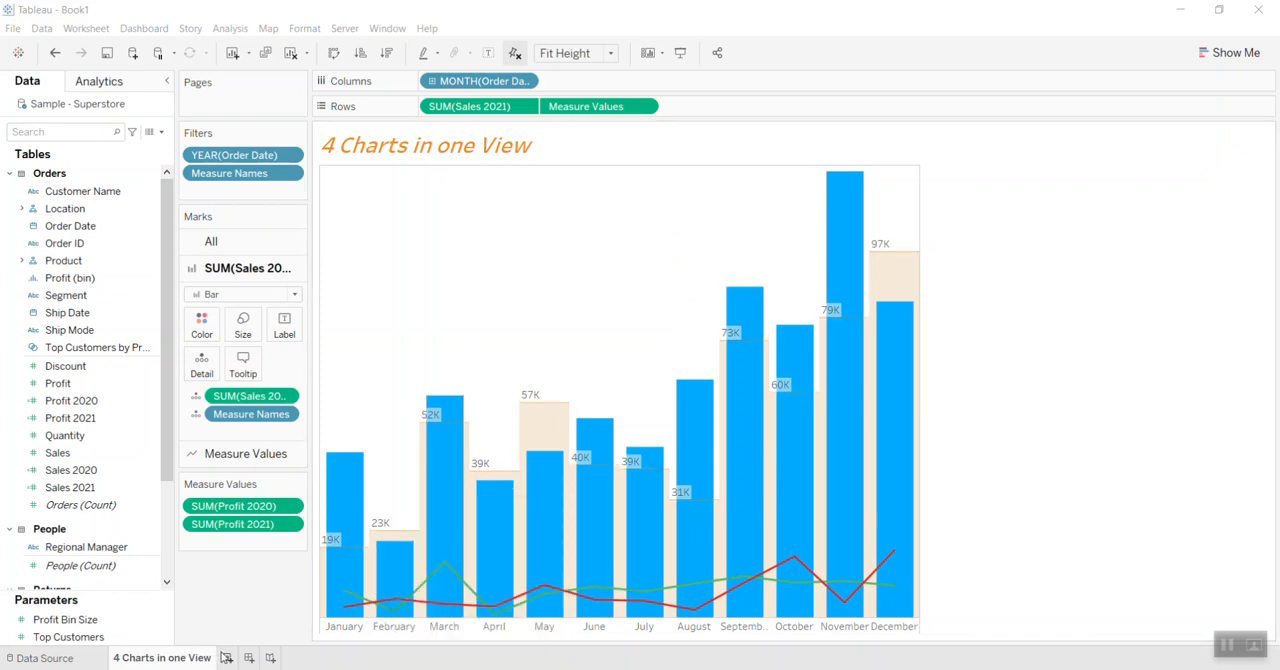
# Create Sheet 2 with Order Date months on Columns and add a year filter.
pyautogui.click(273, 657)
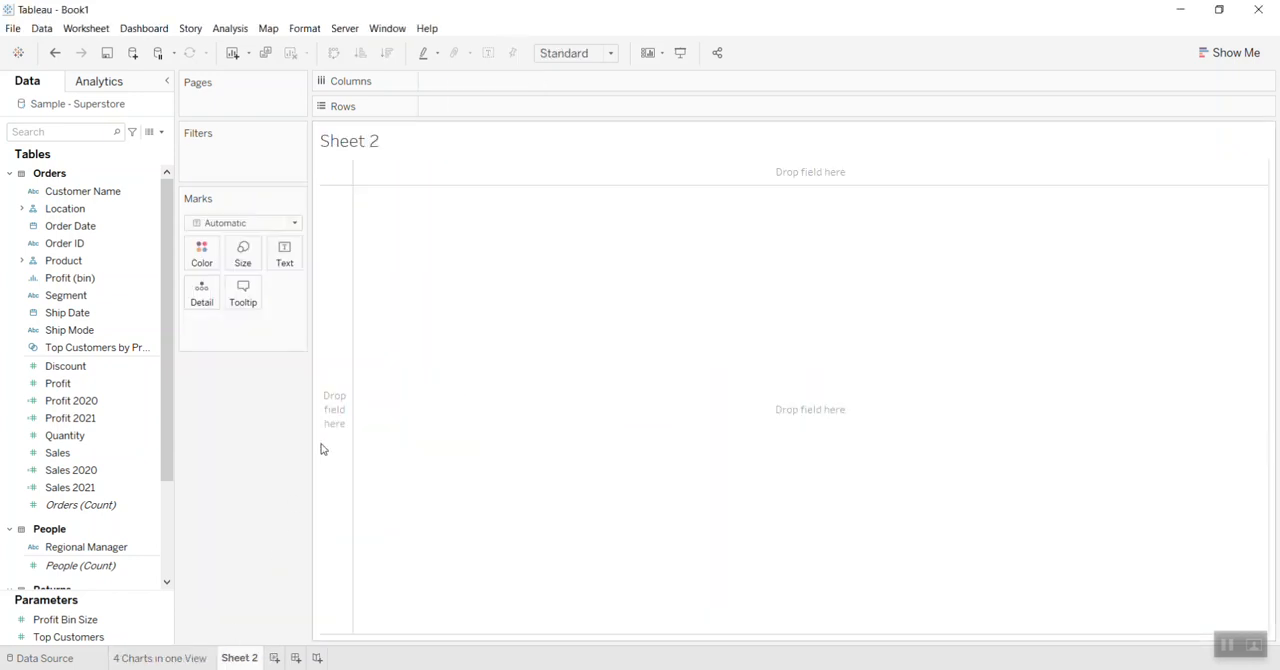
pyautogui.moveTo(180, 648)
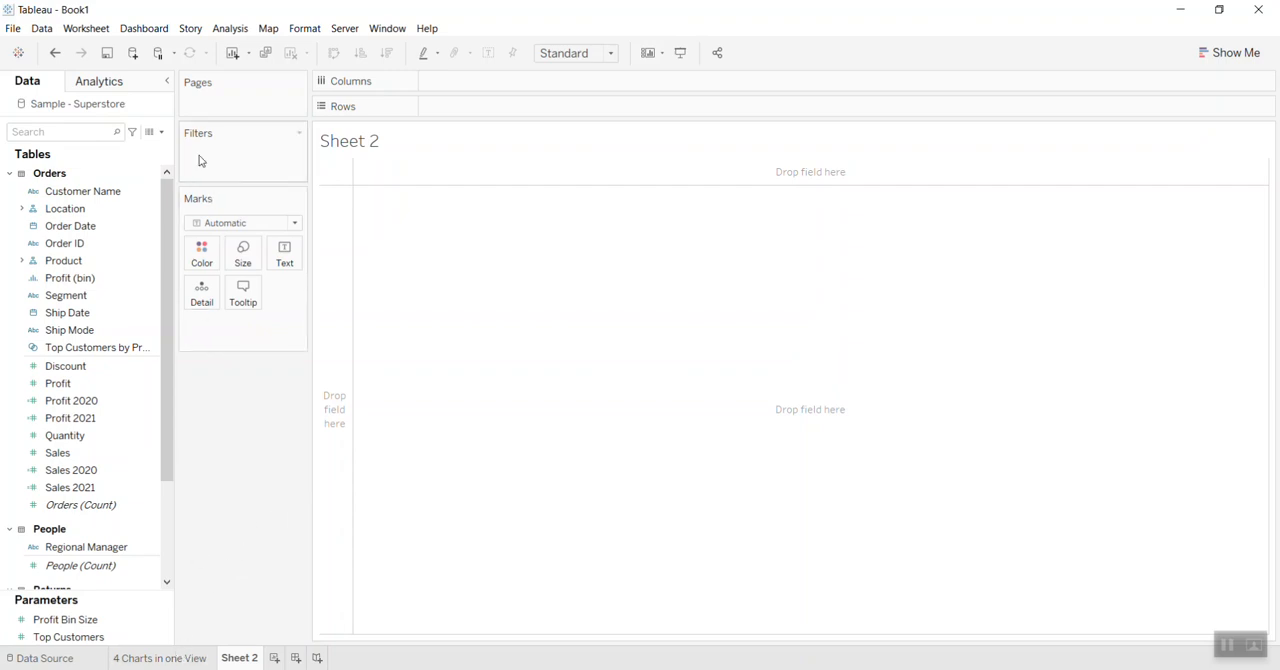
pyautogui.click(63, 260)
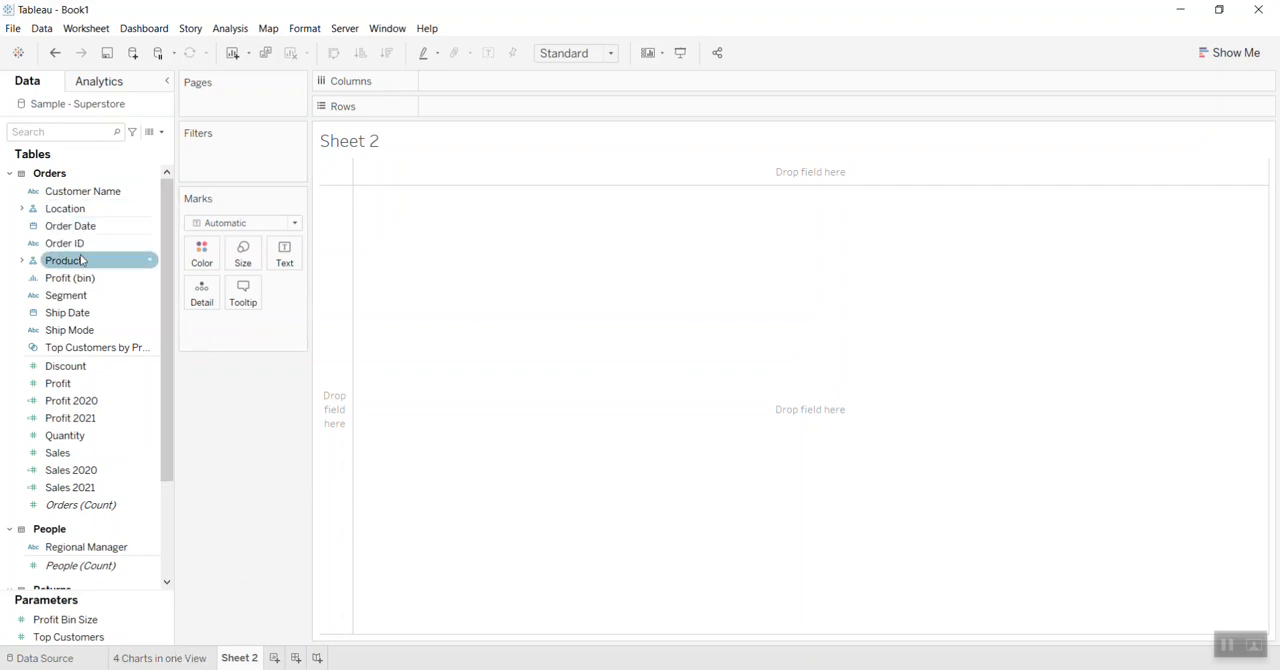
pyautogui.click(64, 243)
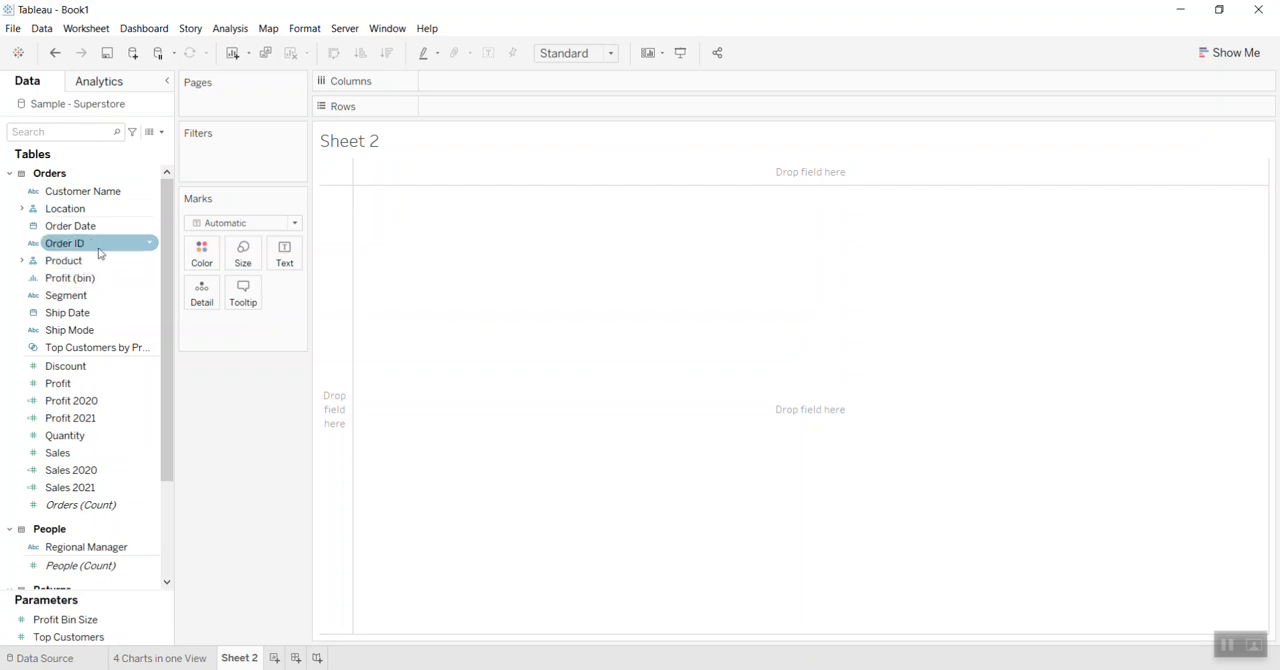
pyautogui.moveTo(70, 225); pyautogui.dragTo(490, 98)
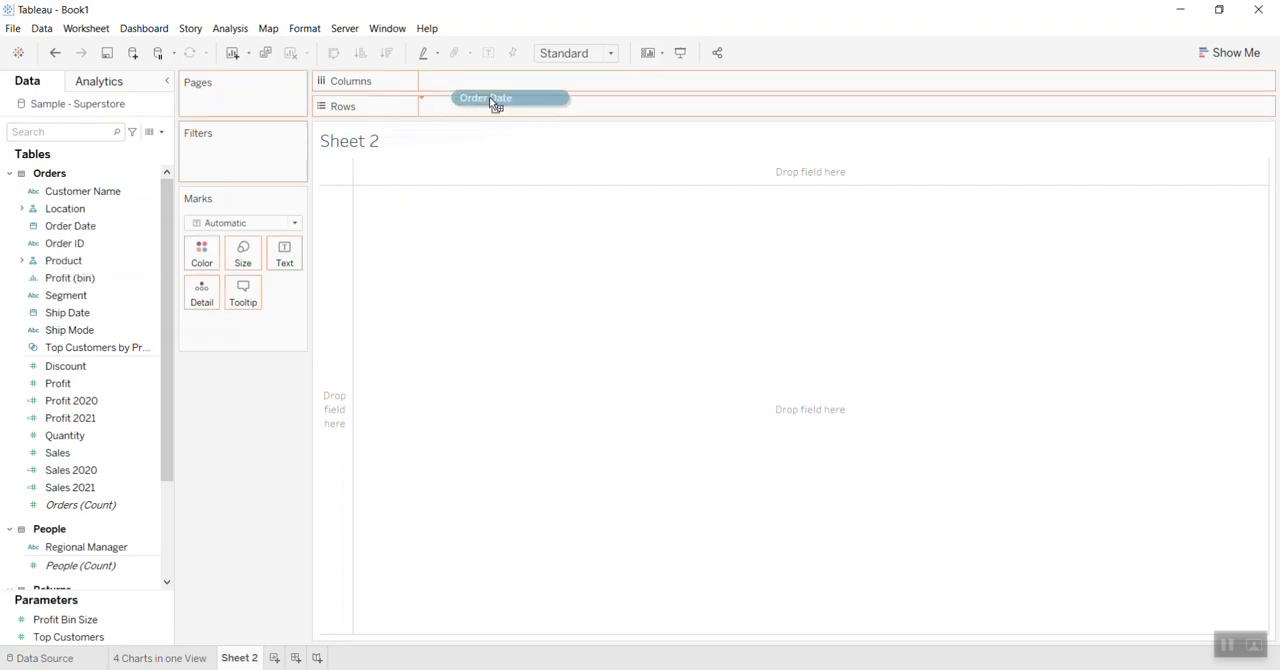
pyautogui.moveTo(485, 98); pyautogui.dragTo(480, 81)
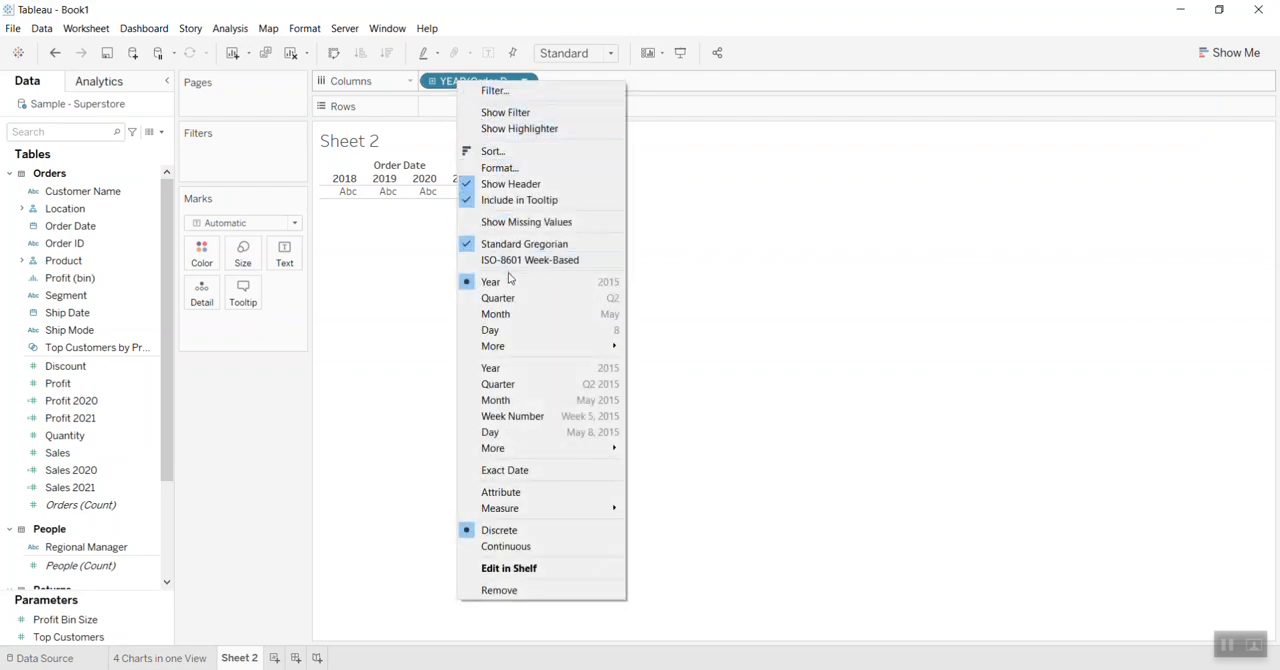
pyautogui.moveTo(498, 298)
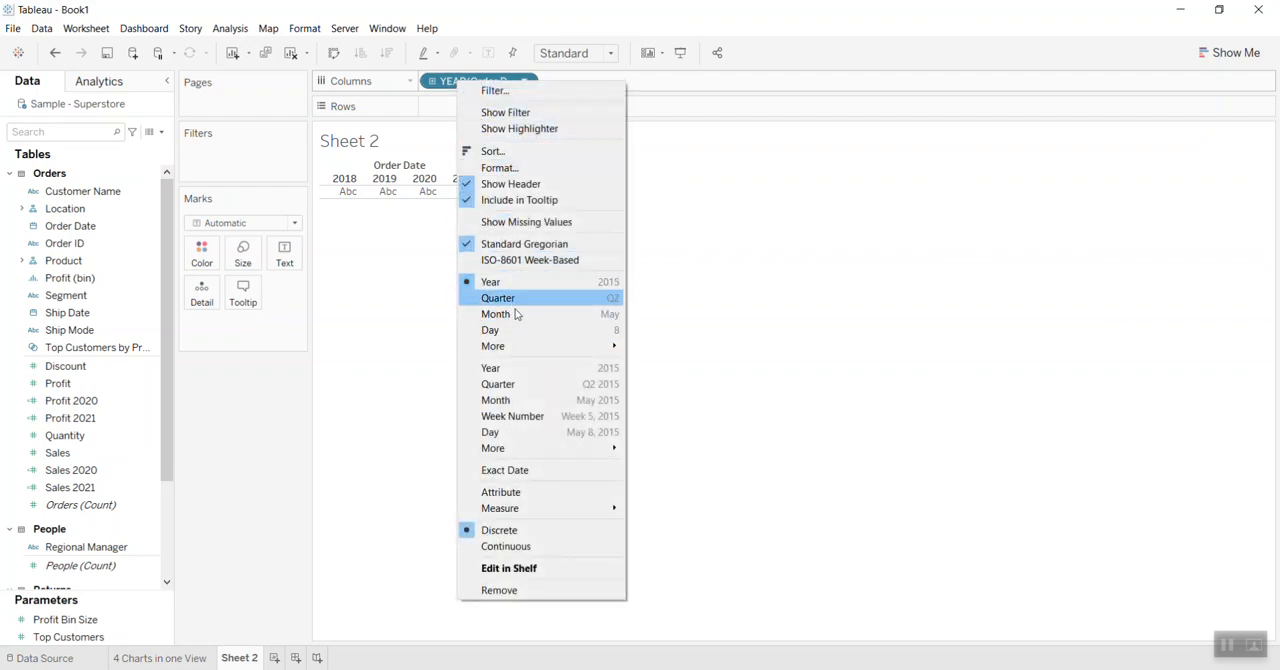
pyautogui.click(495, 314)
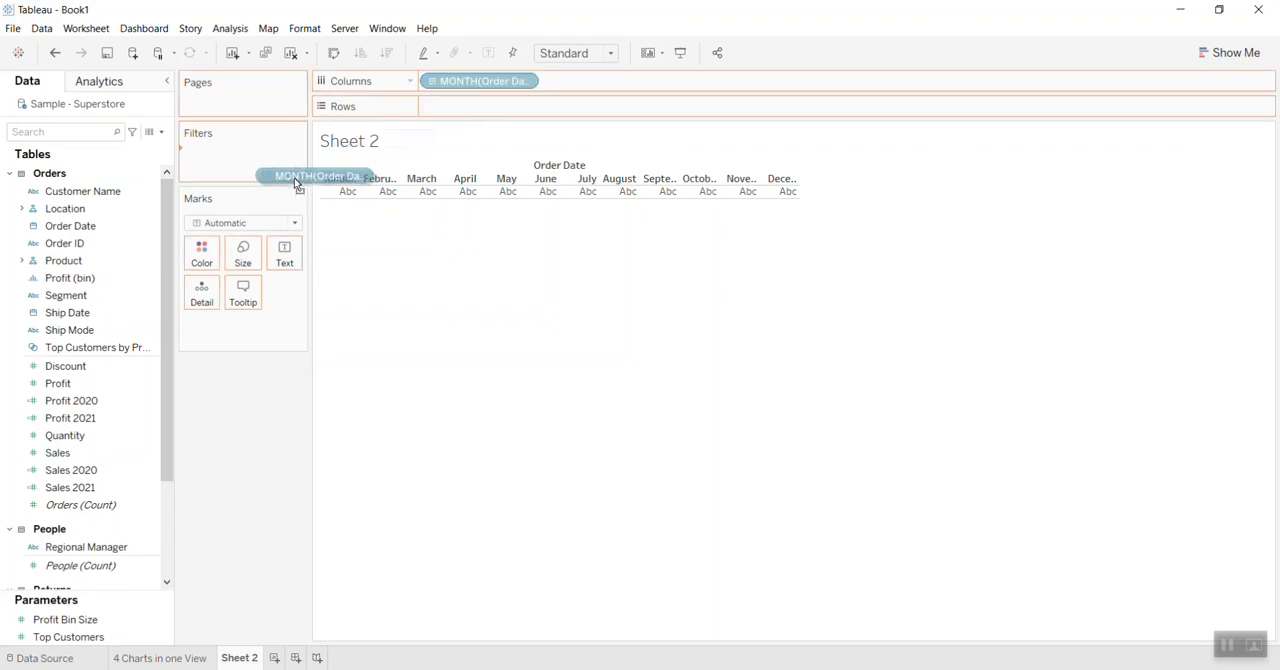
pyautogui.click(320, 176)
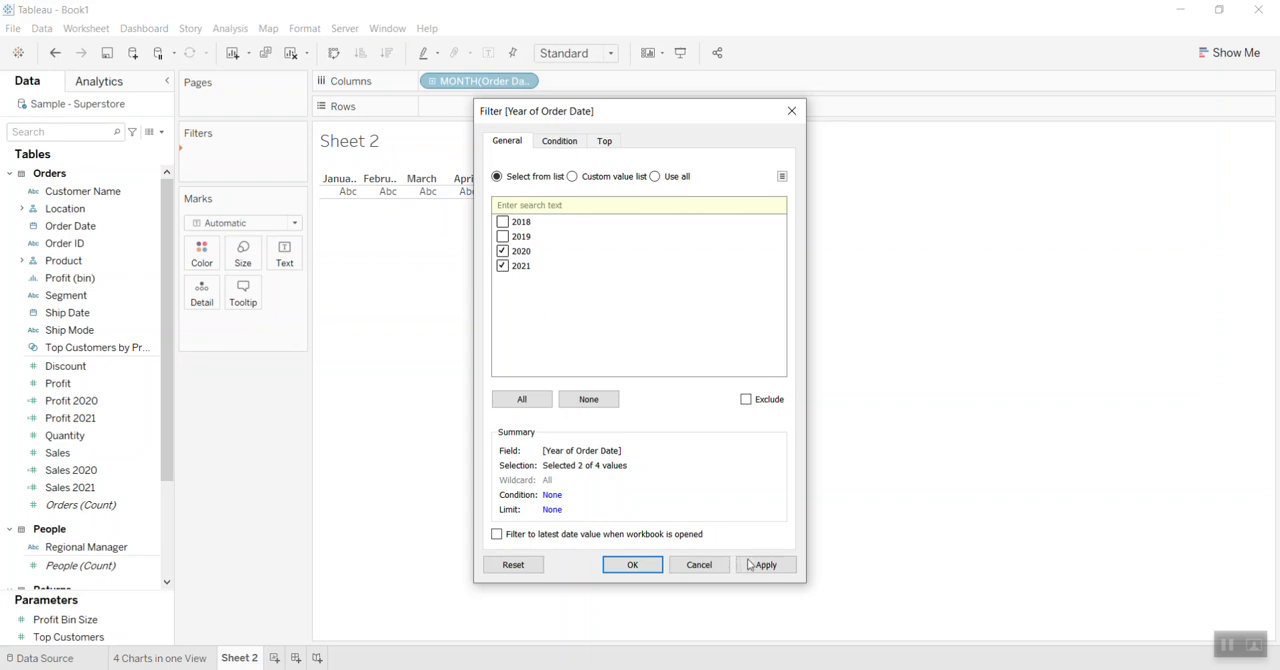
# Keep only years 2020 and 2021, then review the Sales 2021 calculated field.
pyautogui.click(632, 564)
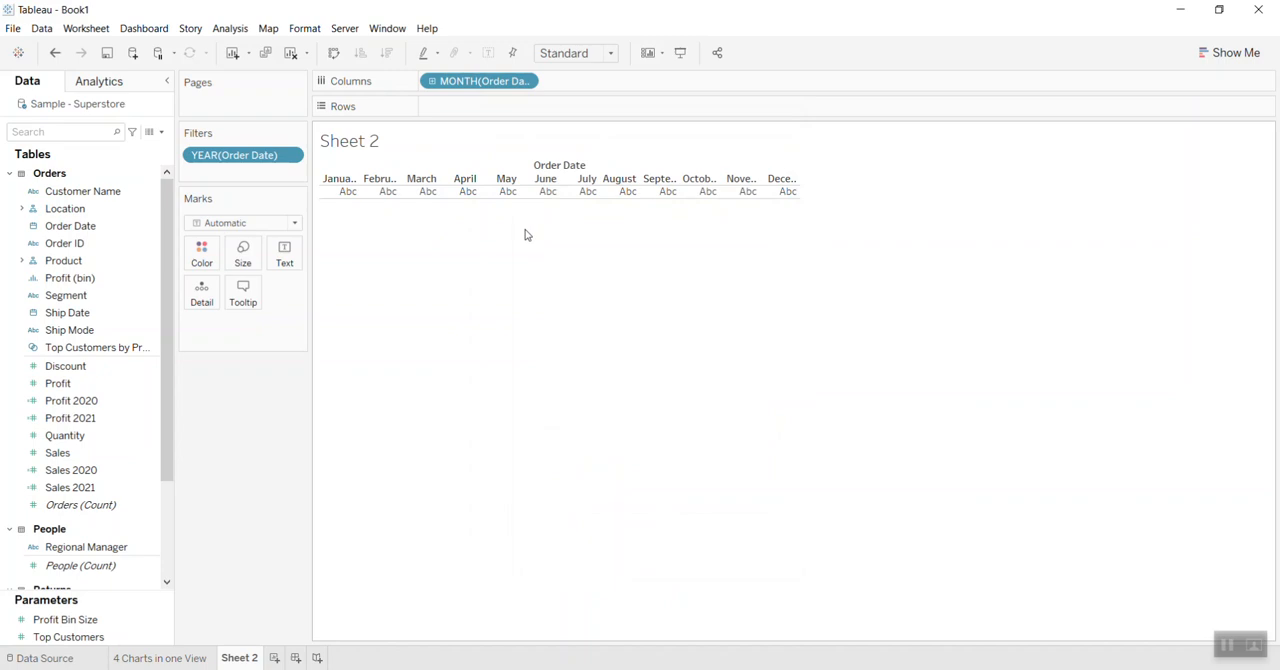
pyautogui.moveTo(285, 407)
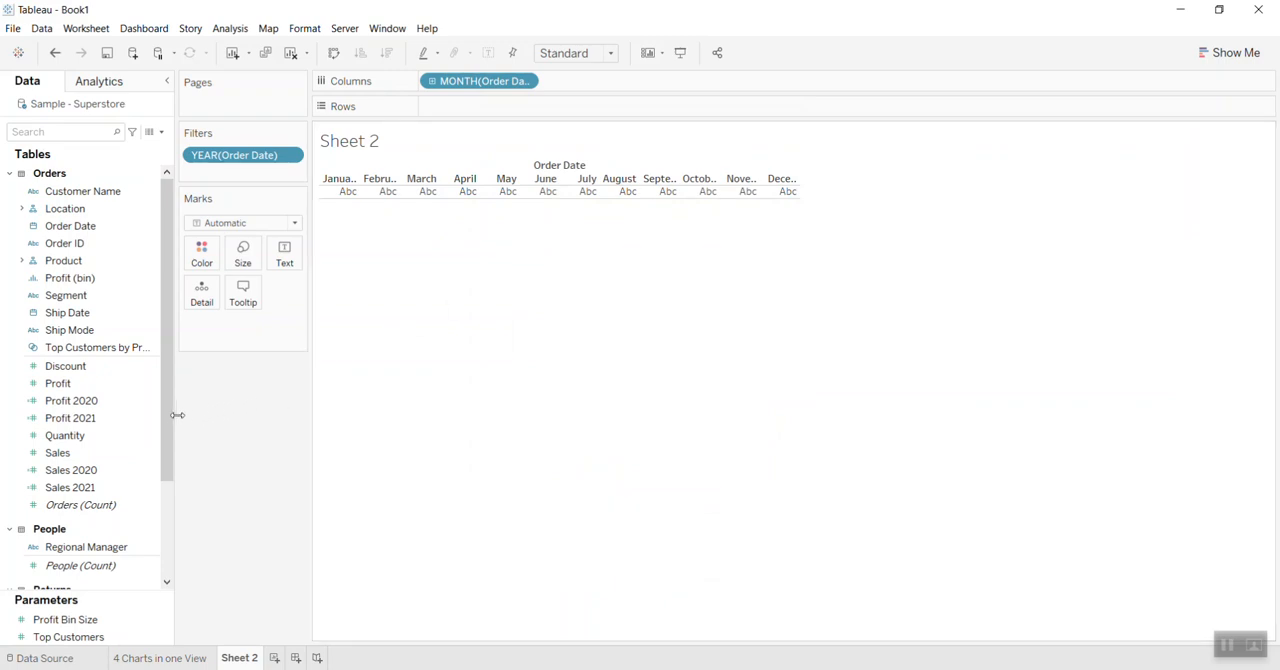
pyautogui.rightClick(71, 470)
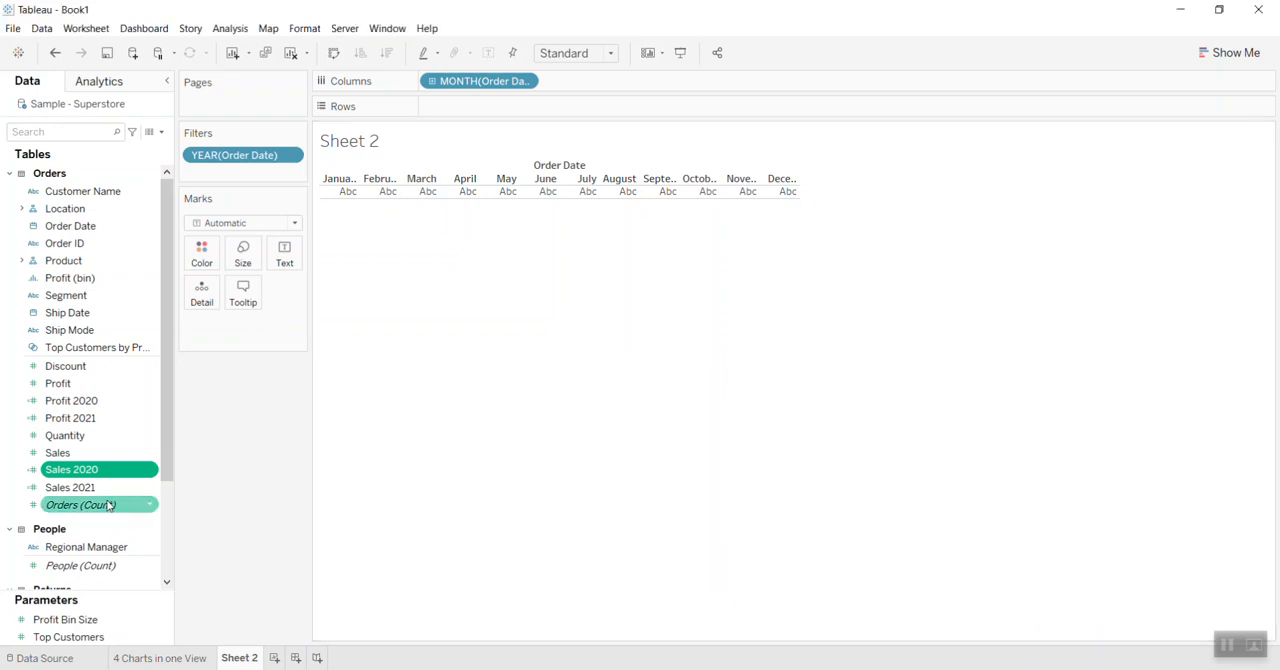
pyautogui.rightClick(79, 504)
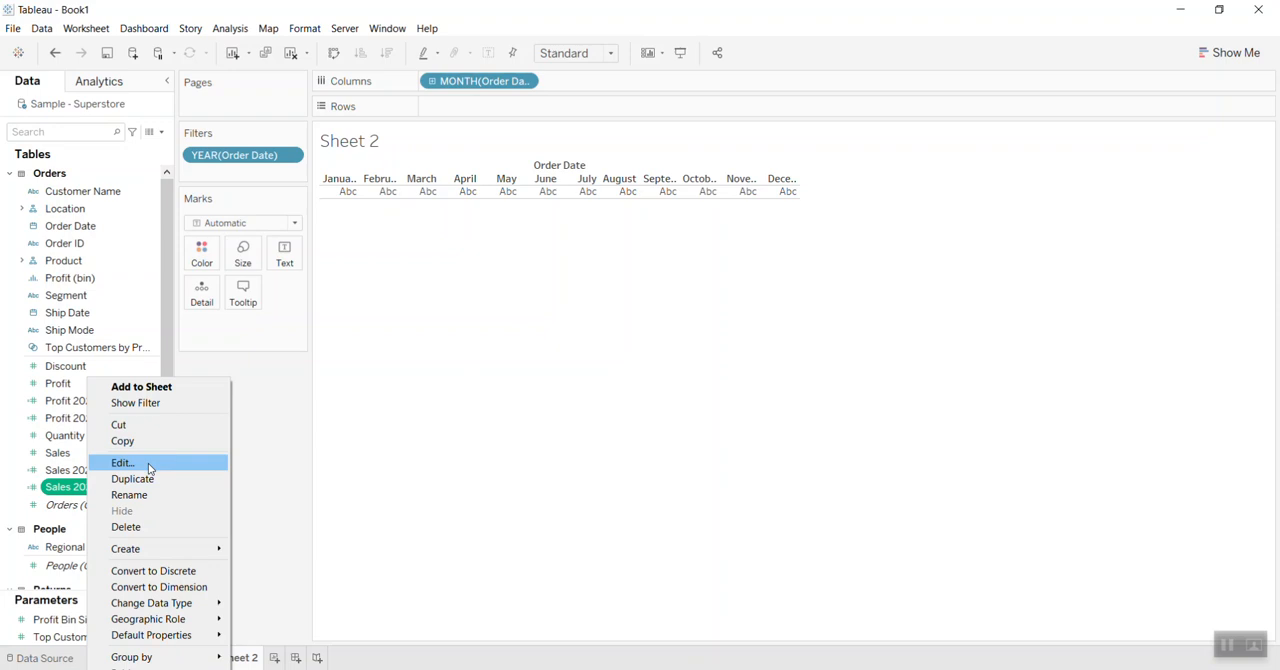
pyautogui.click(123, 462)
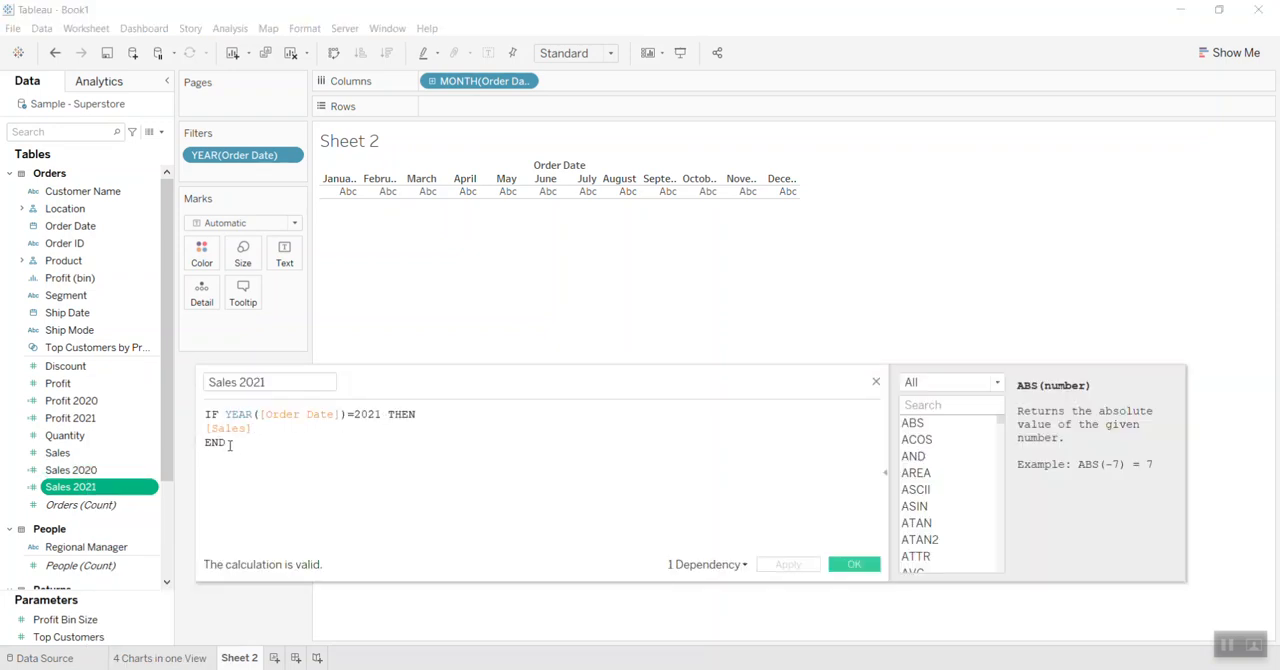
pyautogui.click(854, 564)
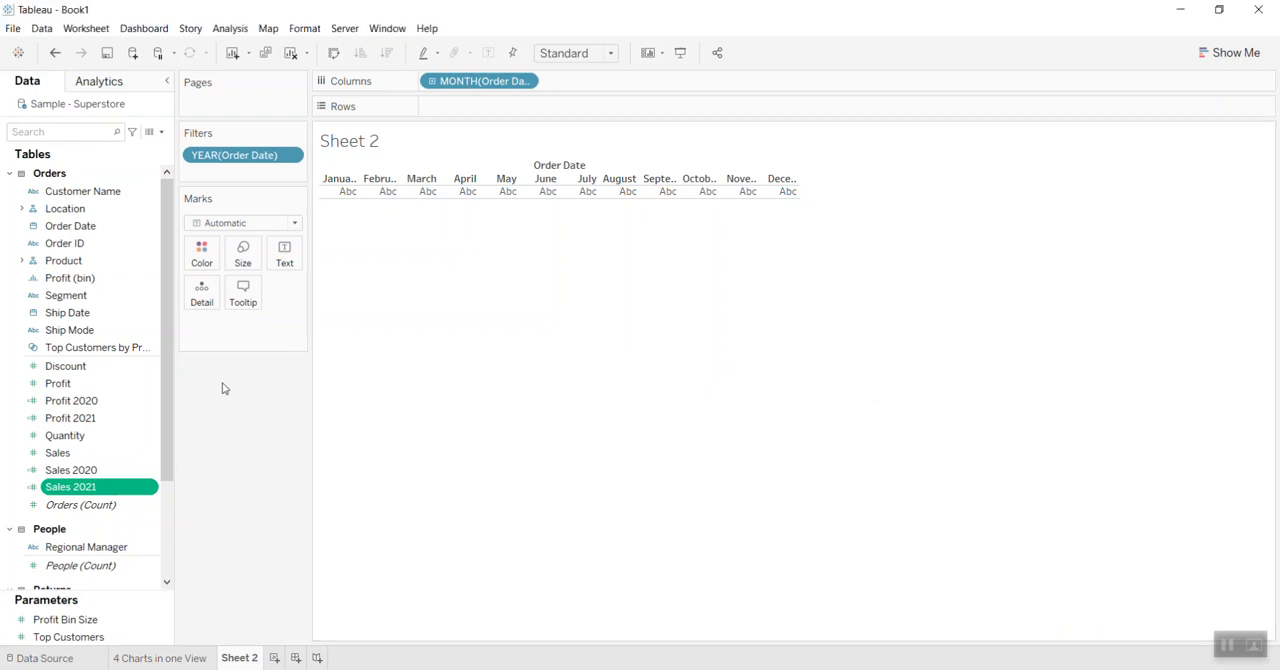
pyautogui.rightClick(71, 400)
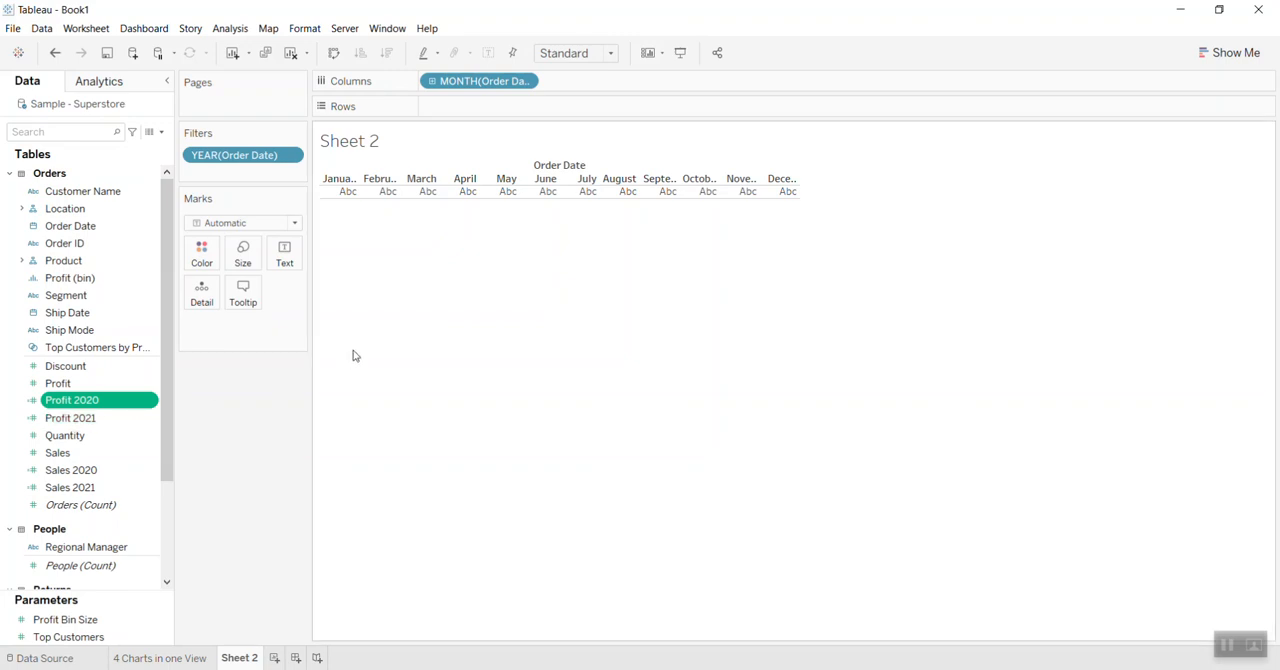
pyautogui.moveTo(630, 463)
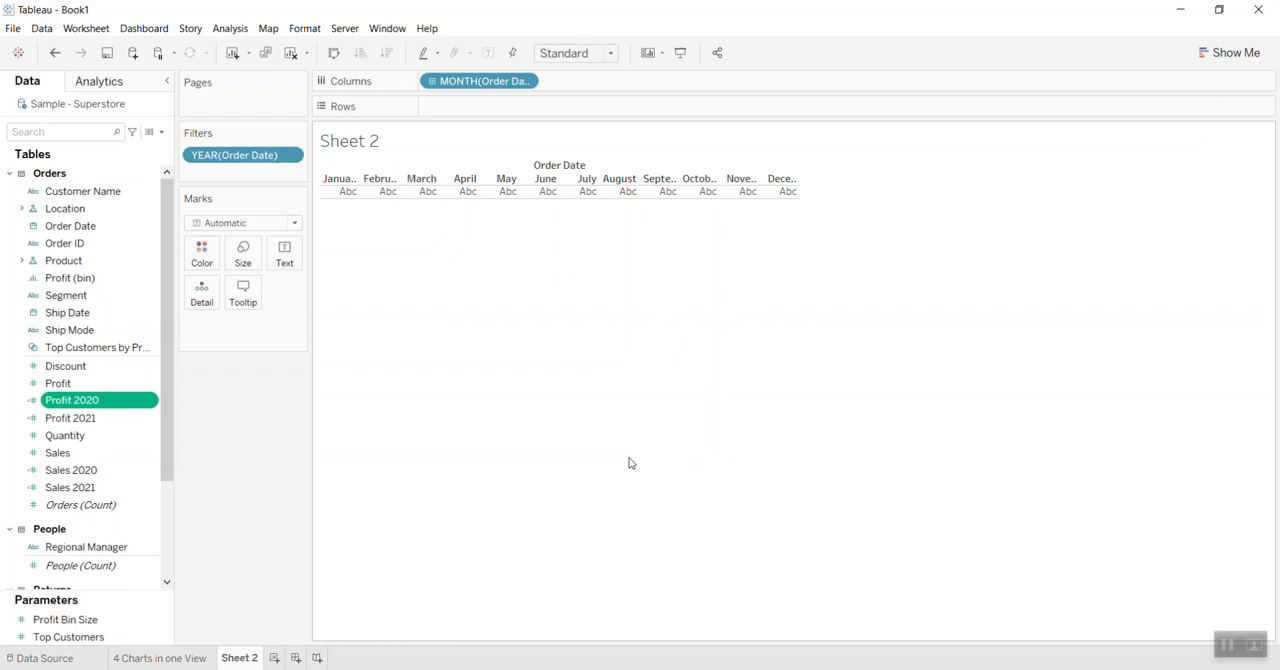
pyautogui.moveTo(259, 441)
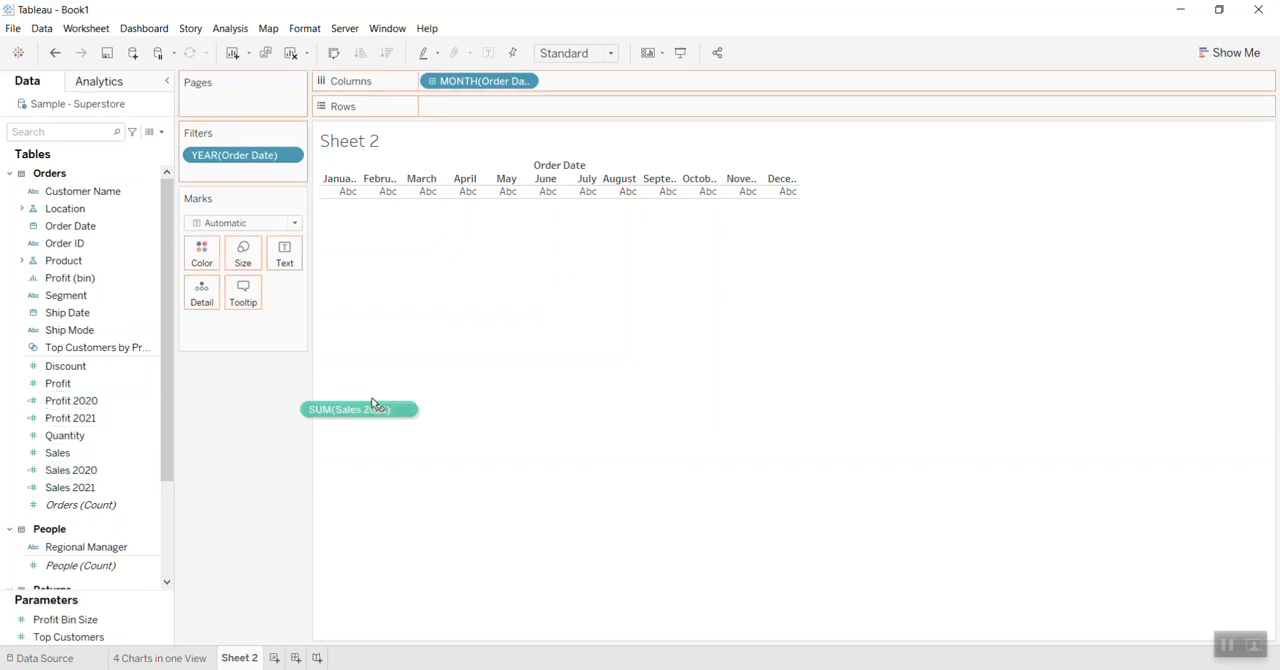
# Plot Sales 2021 as monthly bars and add Sales 2020 to the marks Detail.
pyautogui.moveTo(360, 409); pyautogui.dragTo(503, 105)
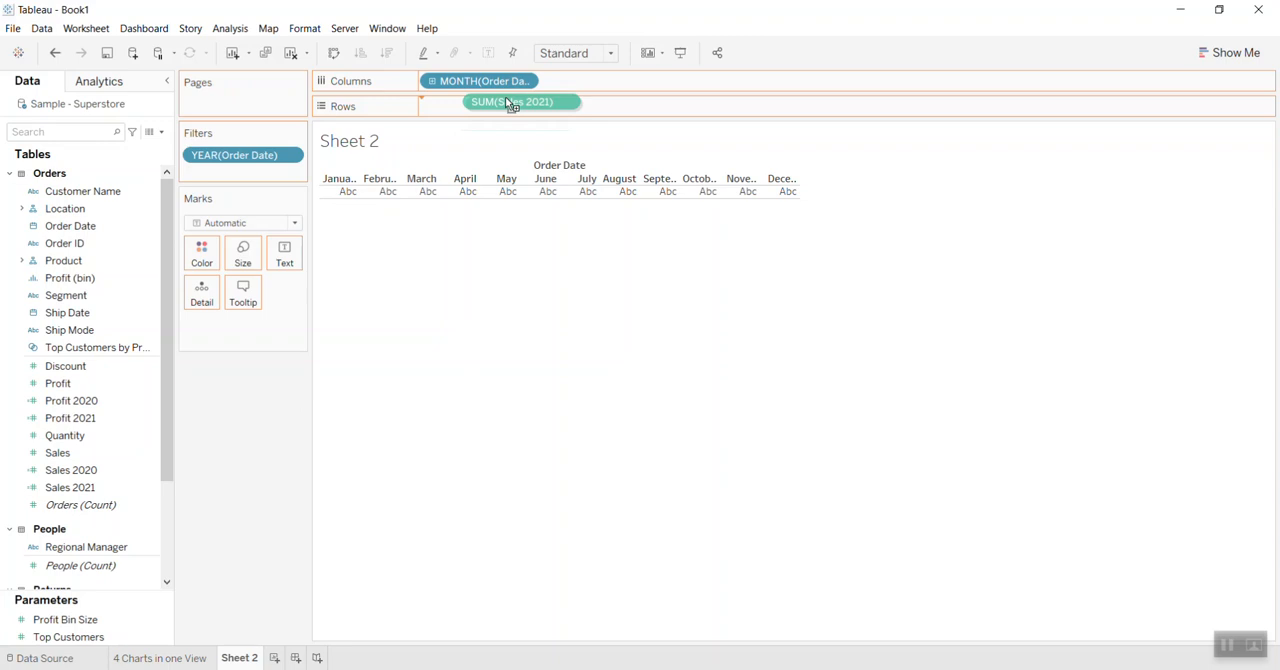
pyautogui.moveTo(512, 101); pyautogui.dragTo(468, 106)
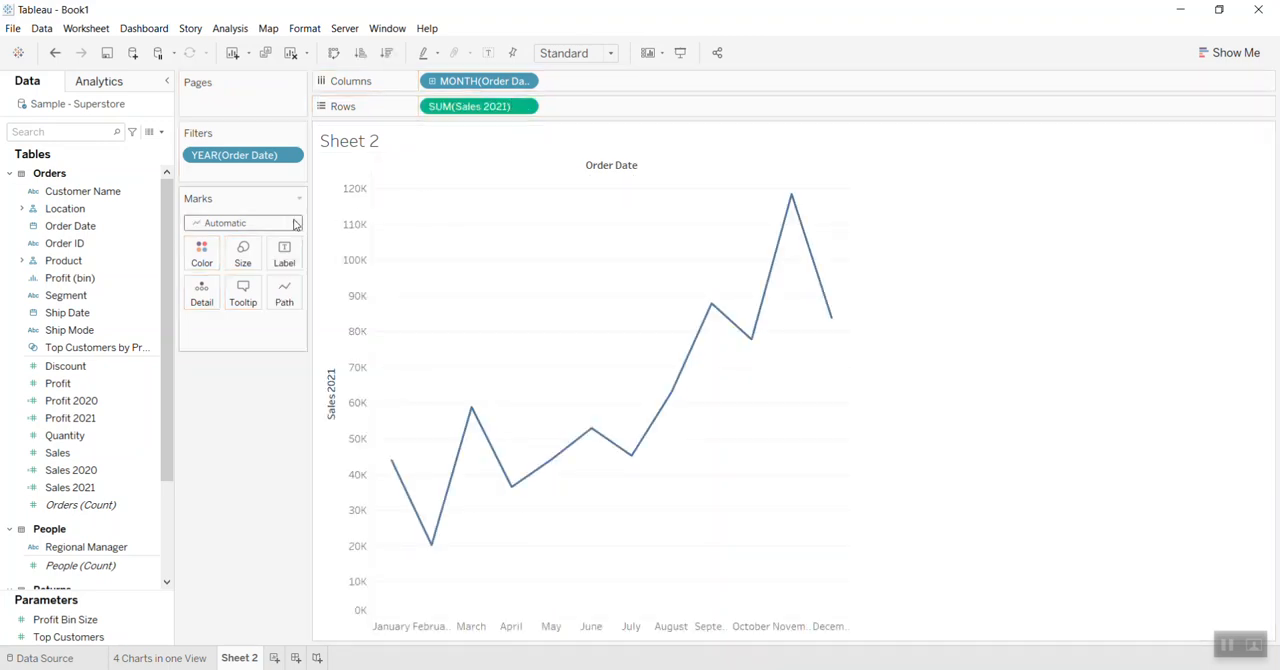
pyautogui.click(243, 222)
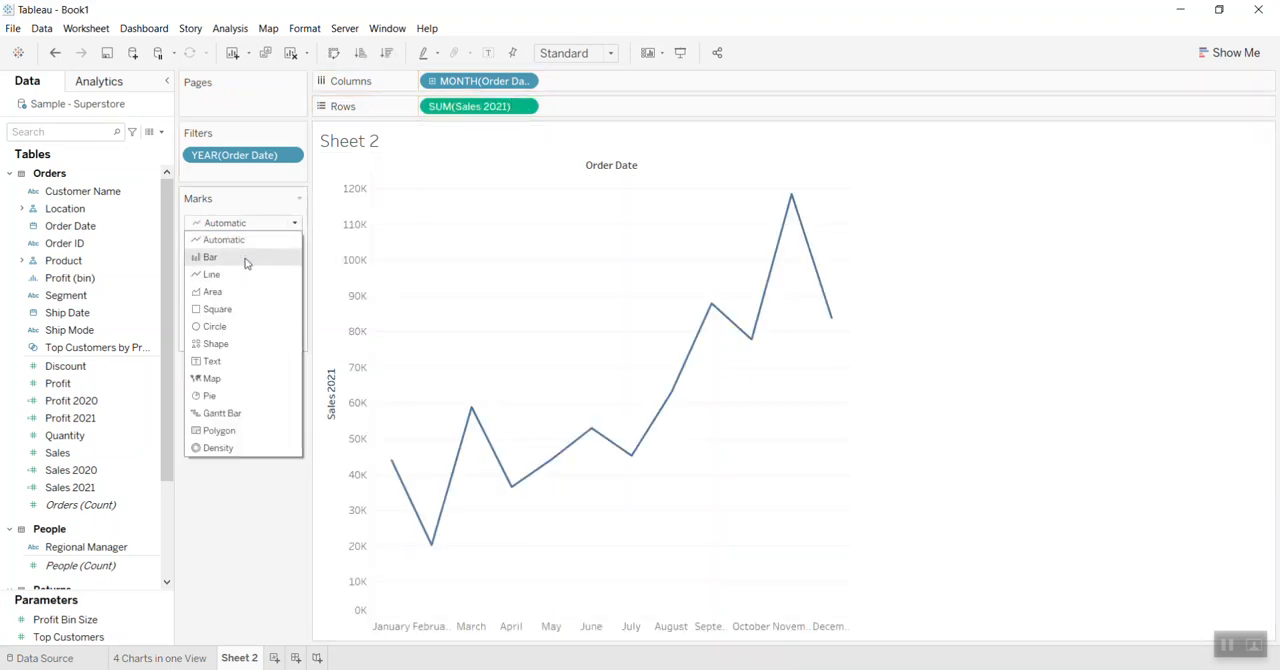
pyautogui.click(207, 257)
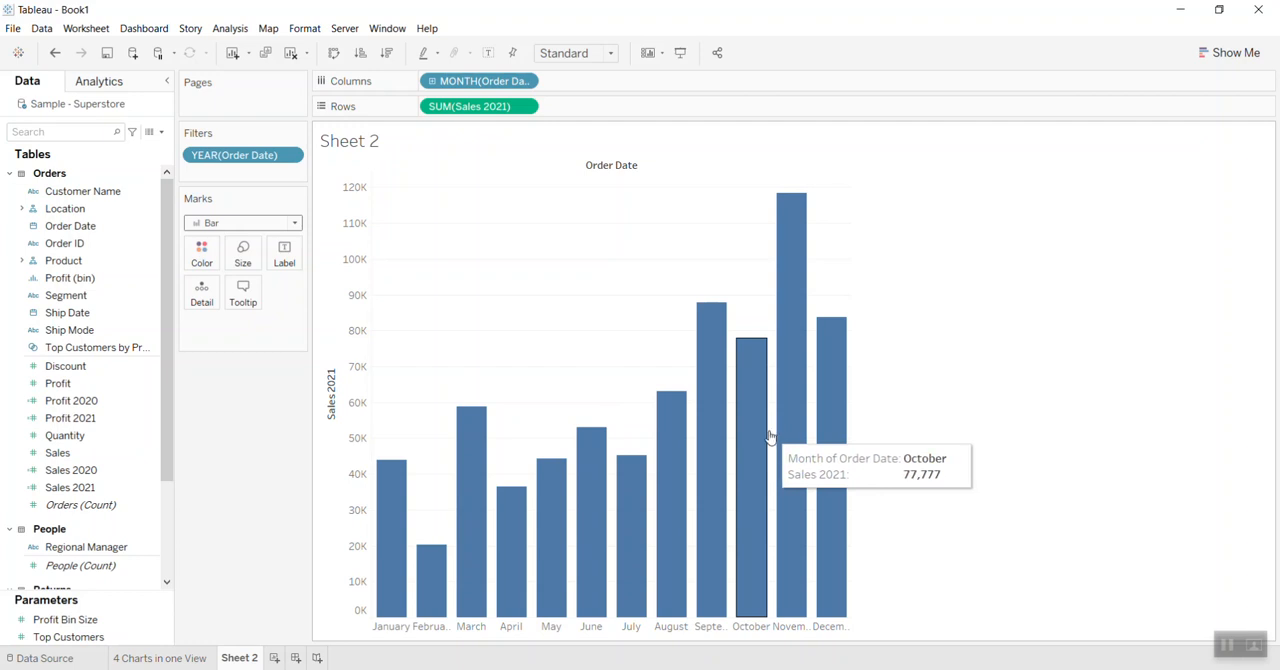
pyautogui.moveTo(548, 441)
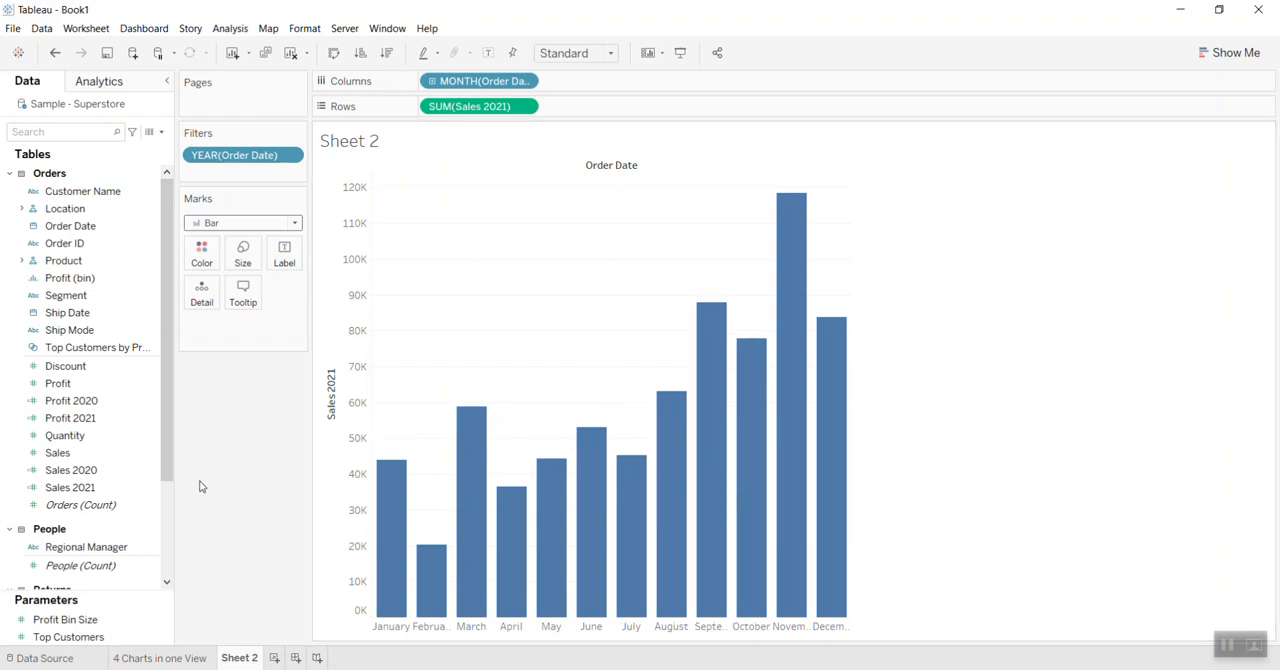
pyautogui.click(71, 469)
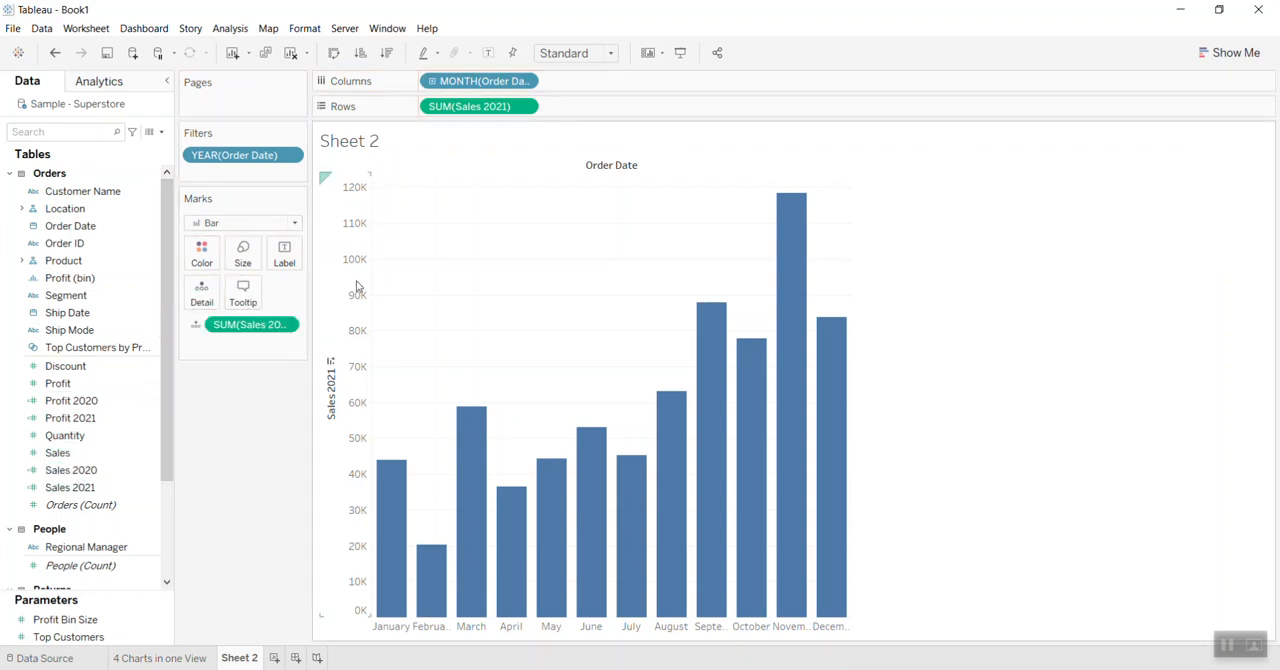
pyautogui.moveTo(130, 110)
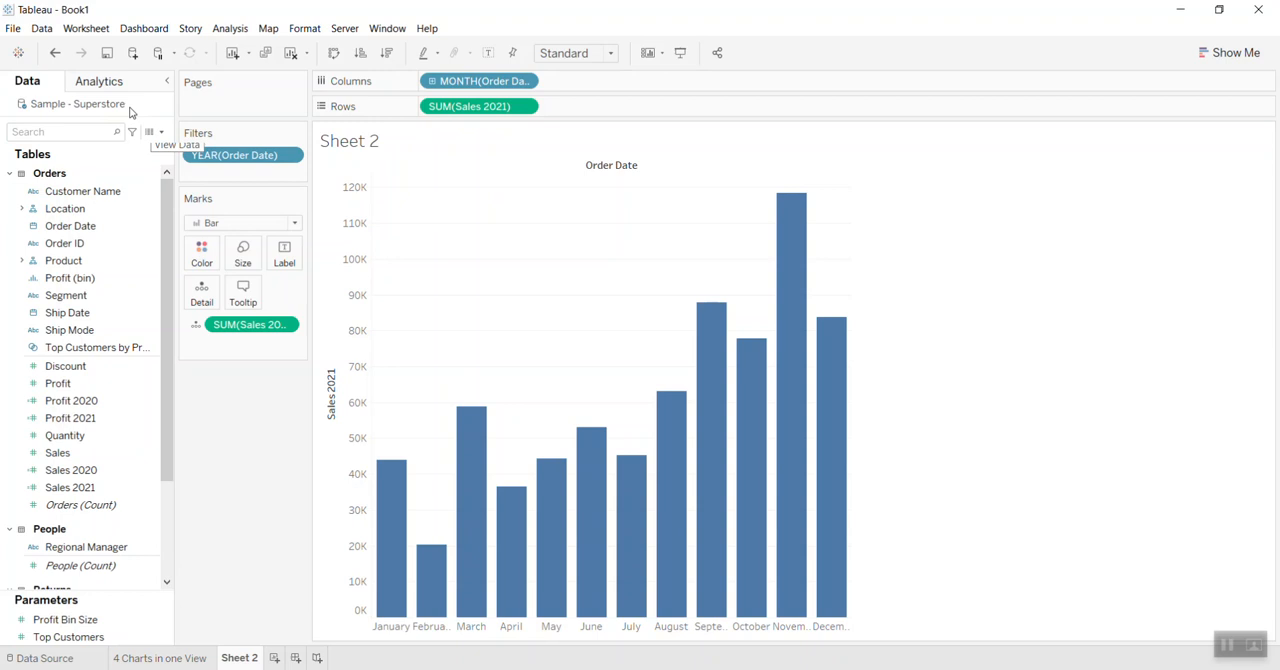
# Add a per-cell reference line on SUM(Sales 2020) Total, labelled with its value.
pyautogui.click(99, 81)
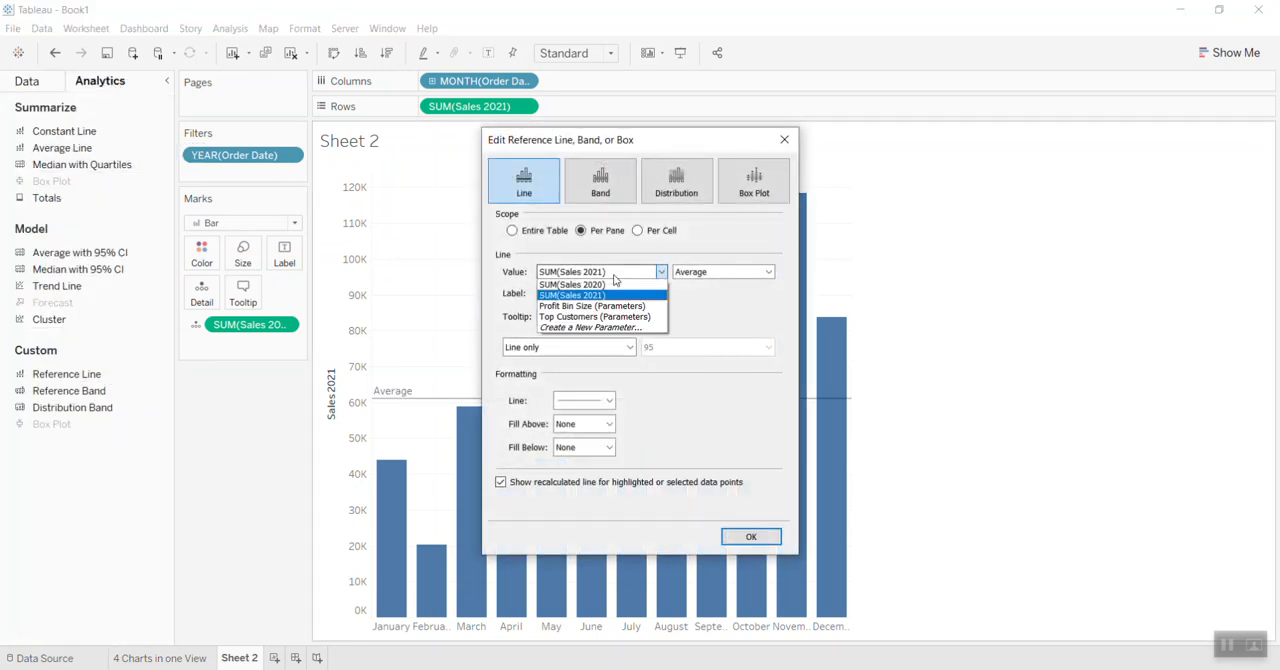
pyautogui.click(571, 285)
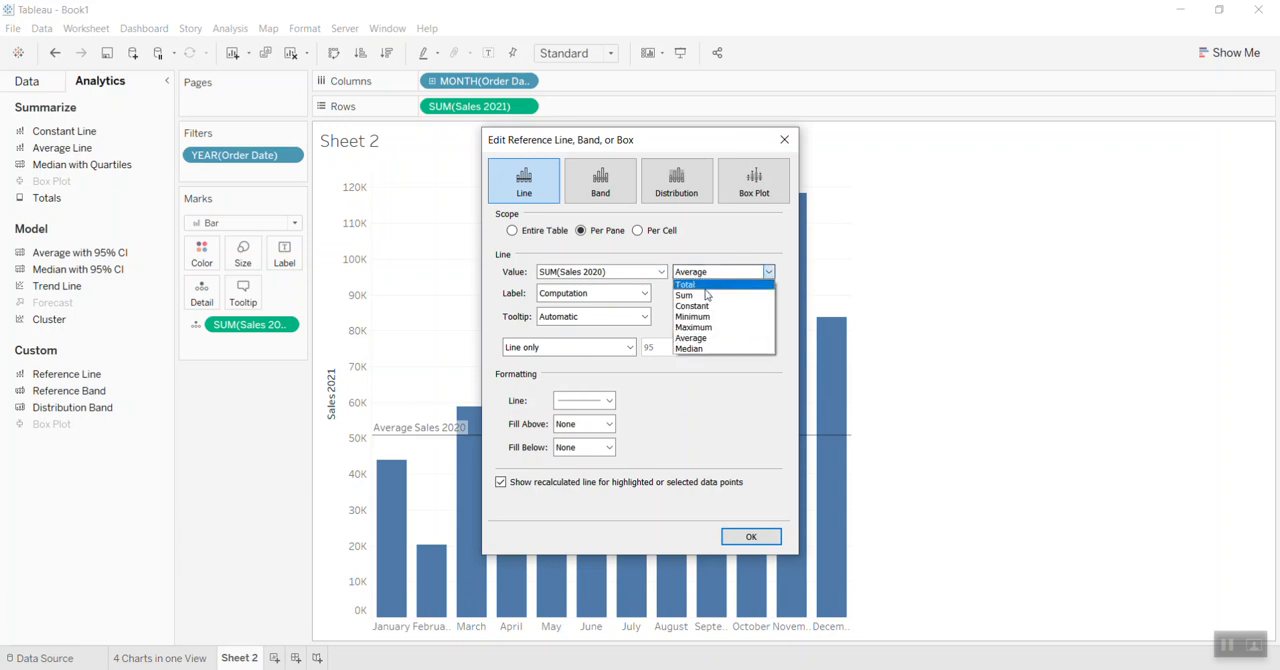
pyautogui.click(686, 284)
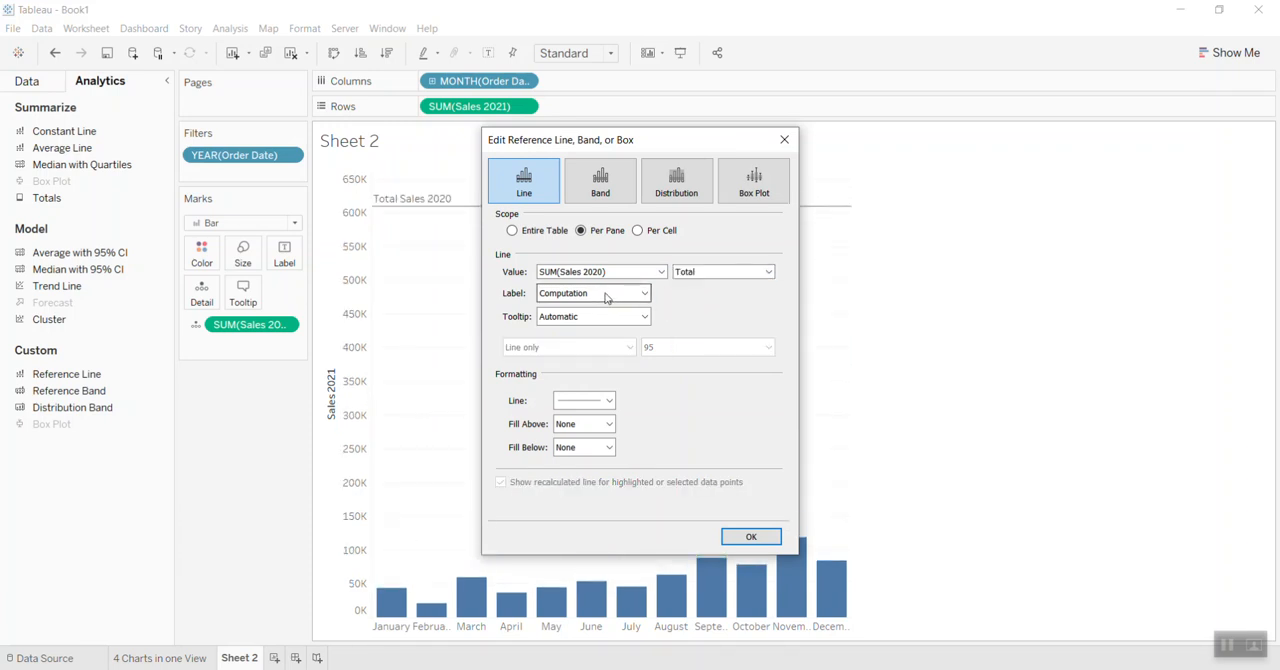
pyautogui.click(593, 292)
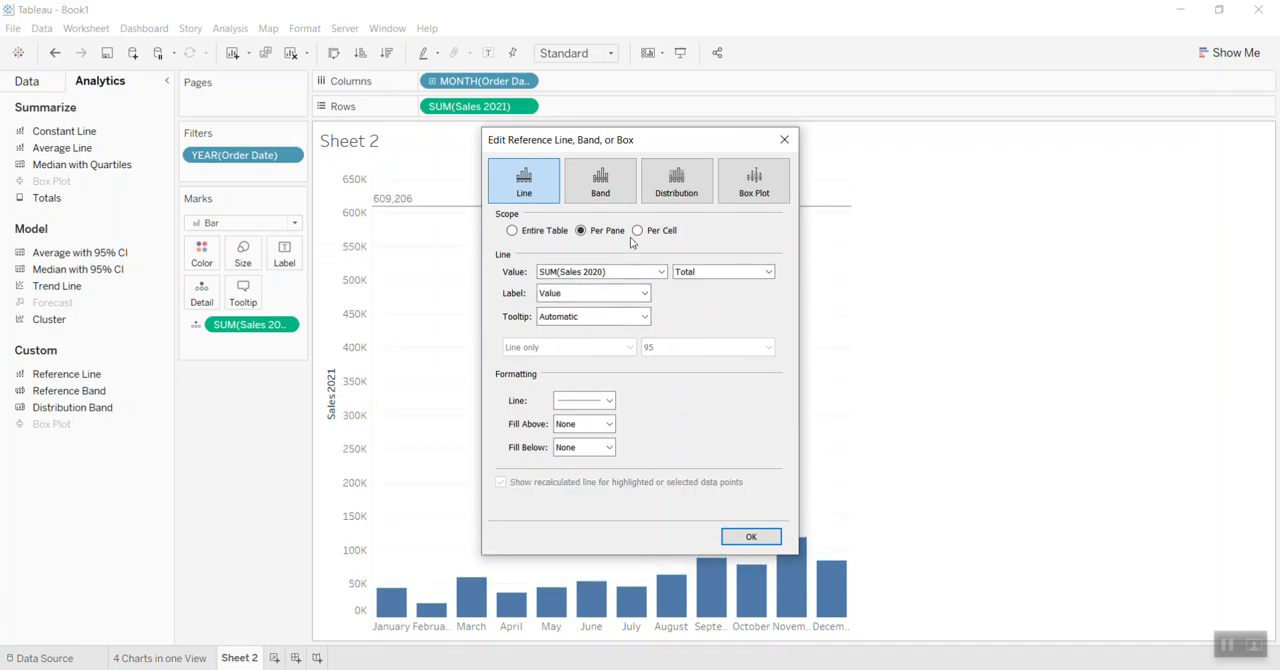
pyautogui.click(637, 230)
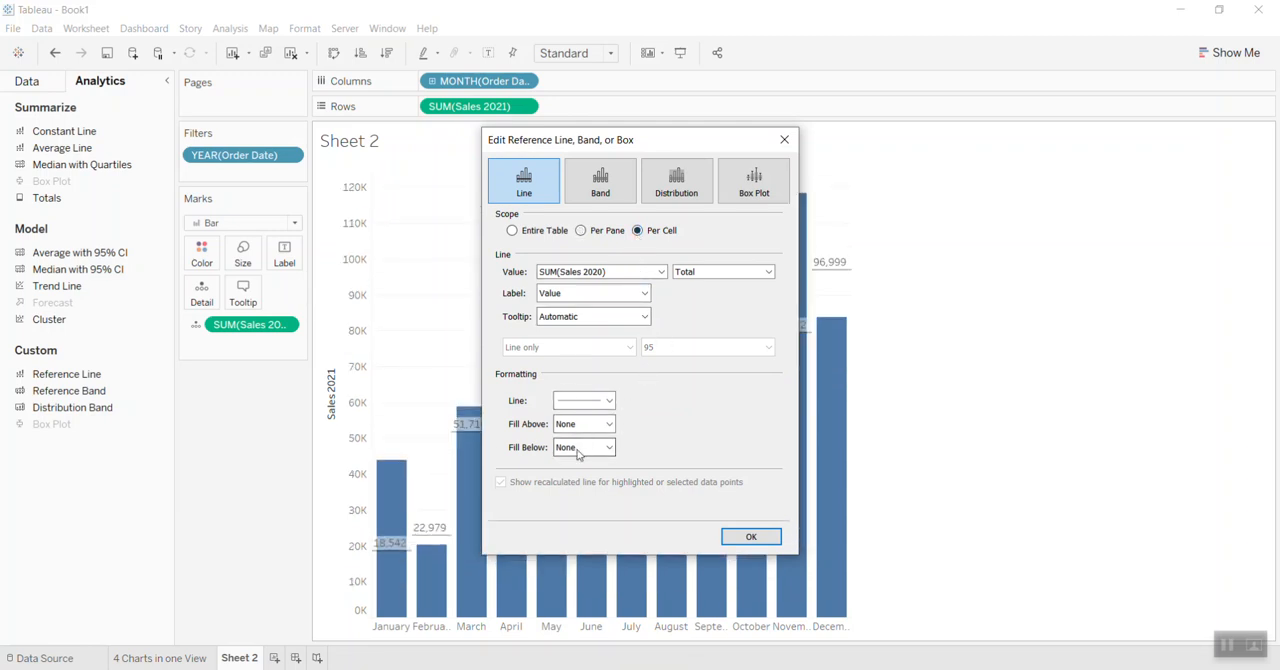
pyautogui.moveTo(640, 140); pyautogui.dragTo(935, 156)
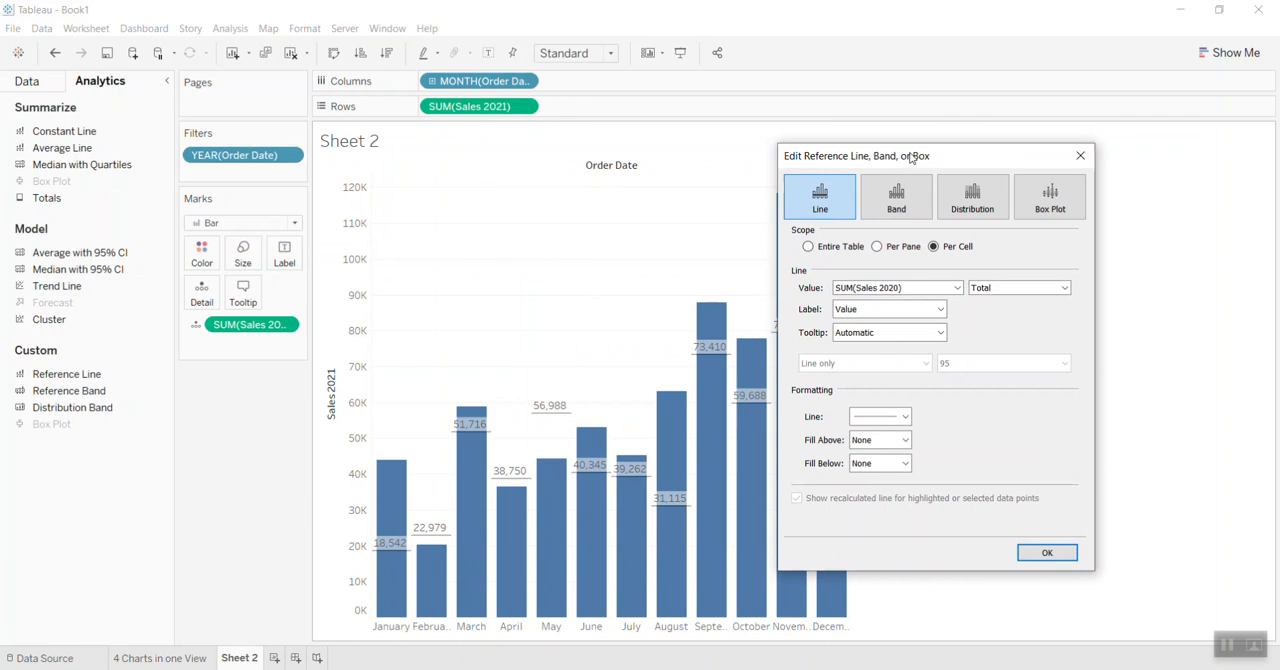
pyautogui.moveTo(872, 475)
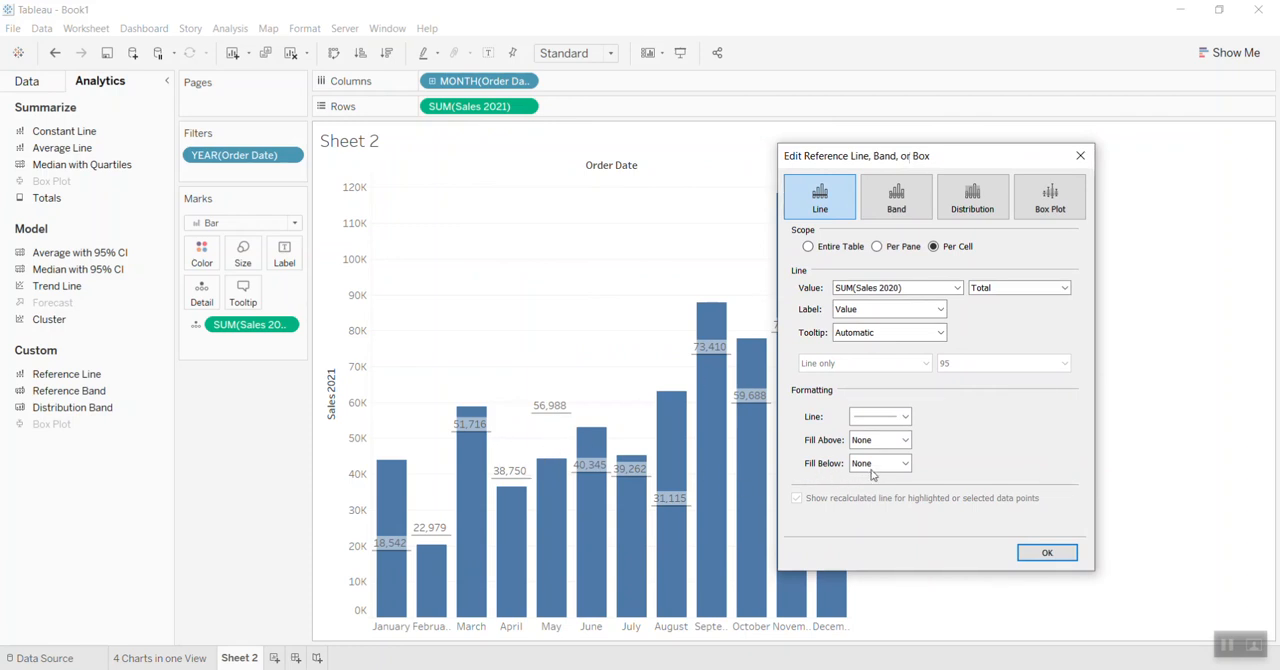
# Give the reference lines a light fill below and confirm the settings.
pyautogui.click(898, 463)
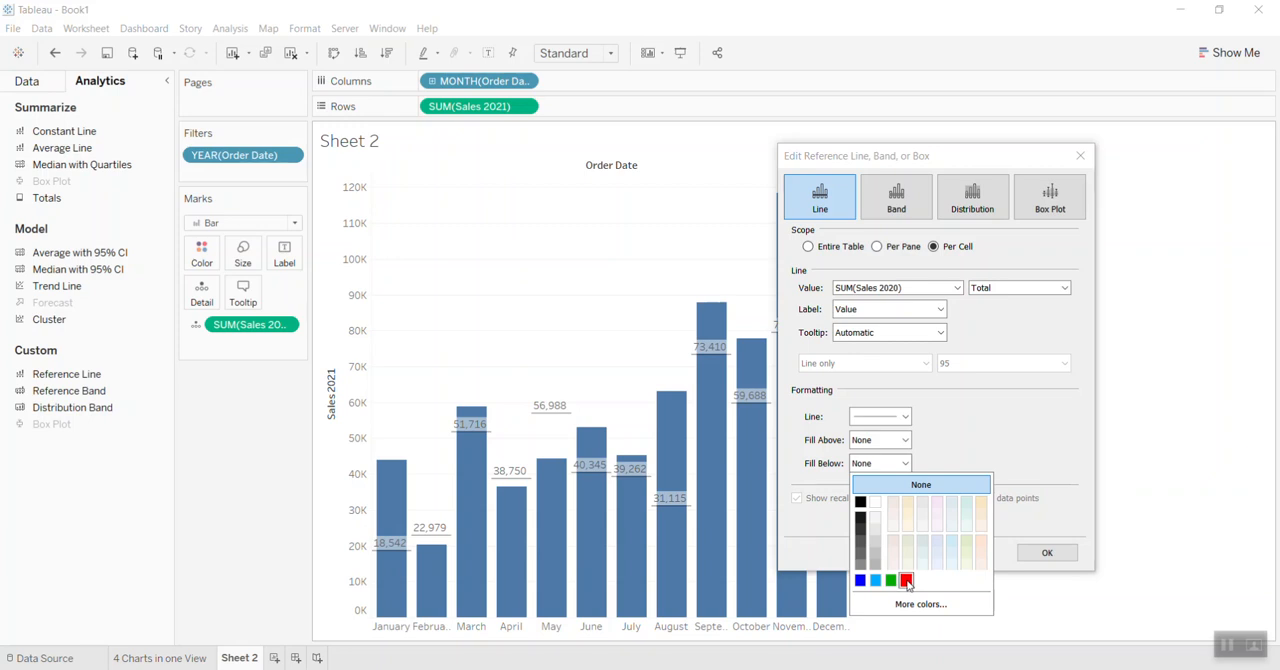
pyautogui.click(905, 580)
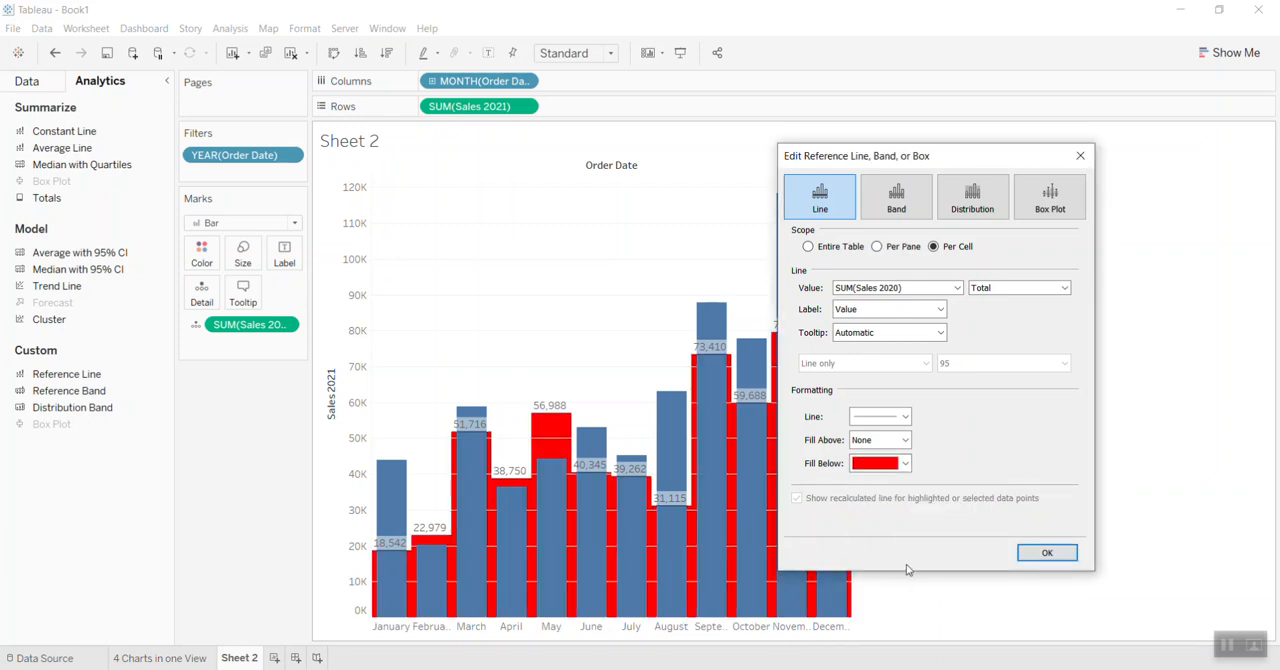
pyautogui.moveTo(878, 463)
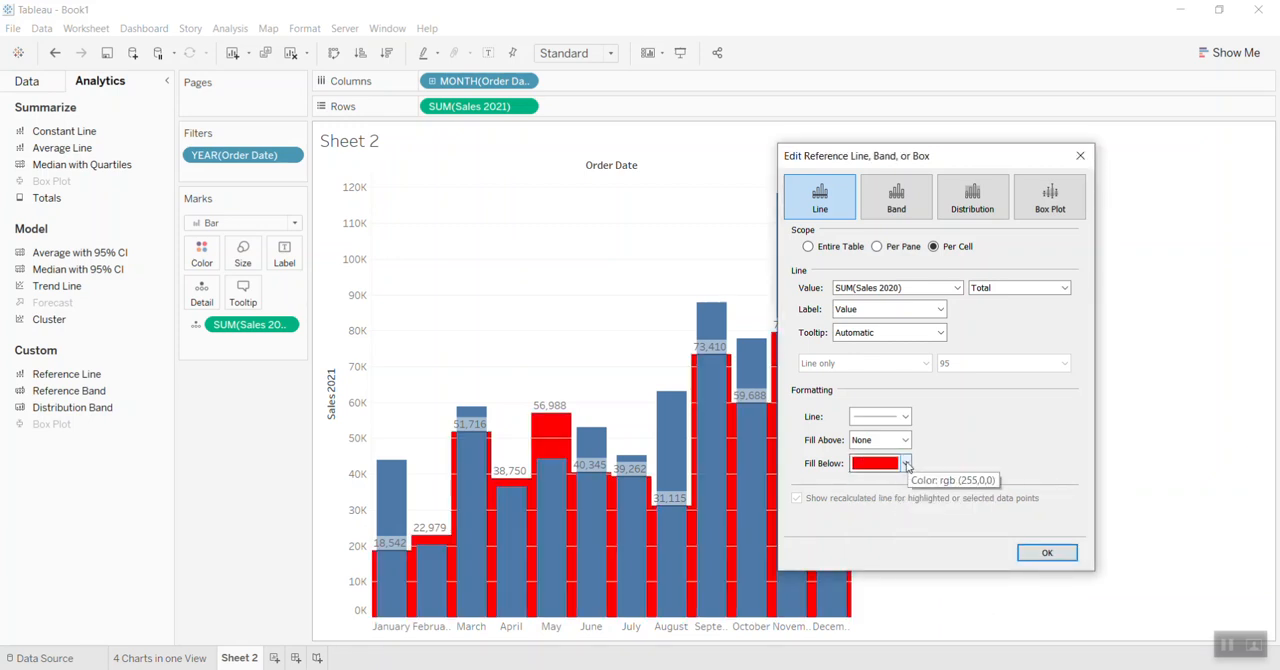
pyautogui.click(905, 463)
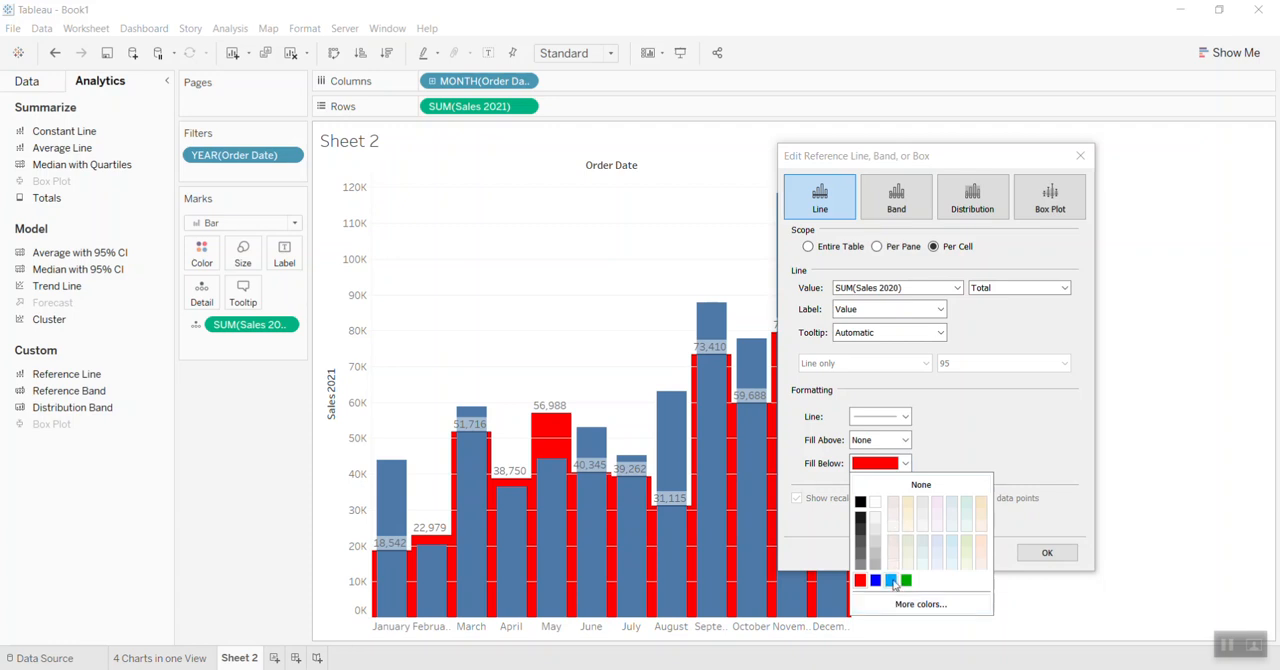
pyautogui.click(891, 519)
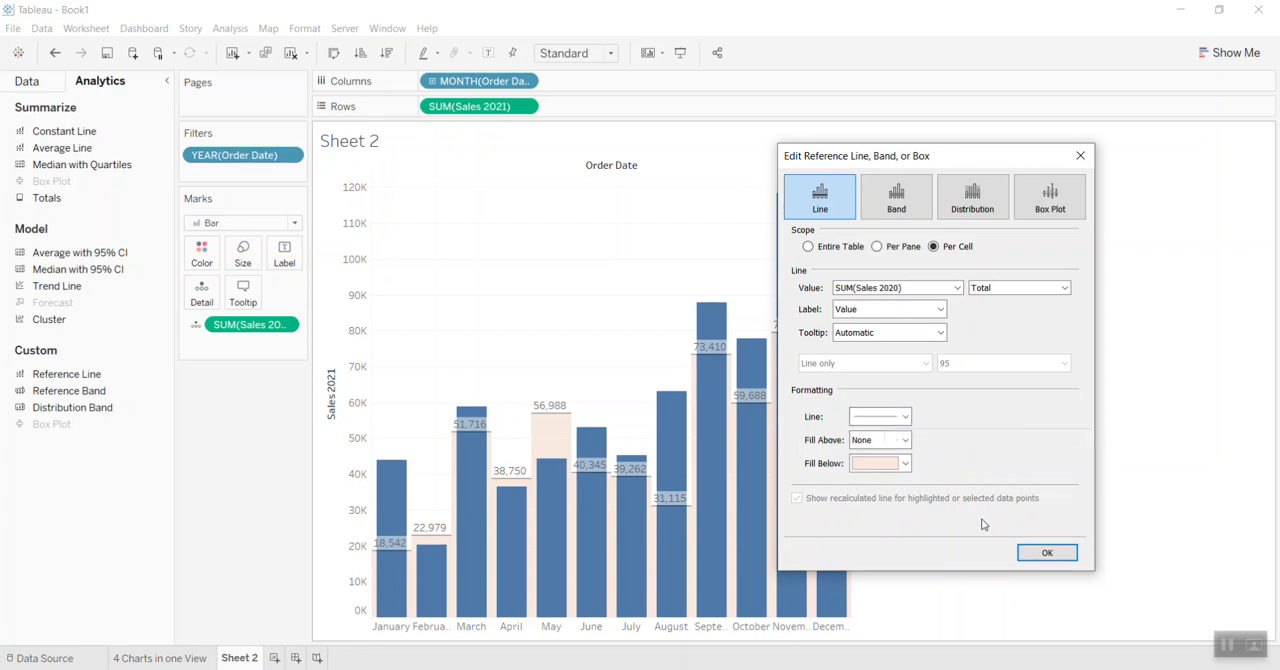
pyautogui.click(1046, 552)
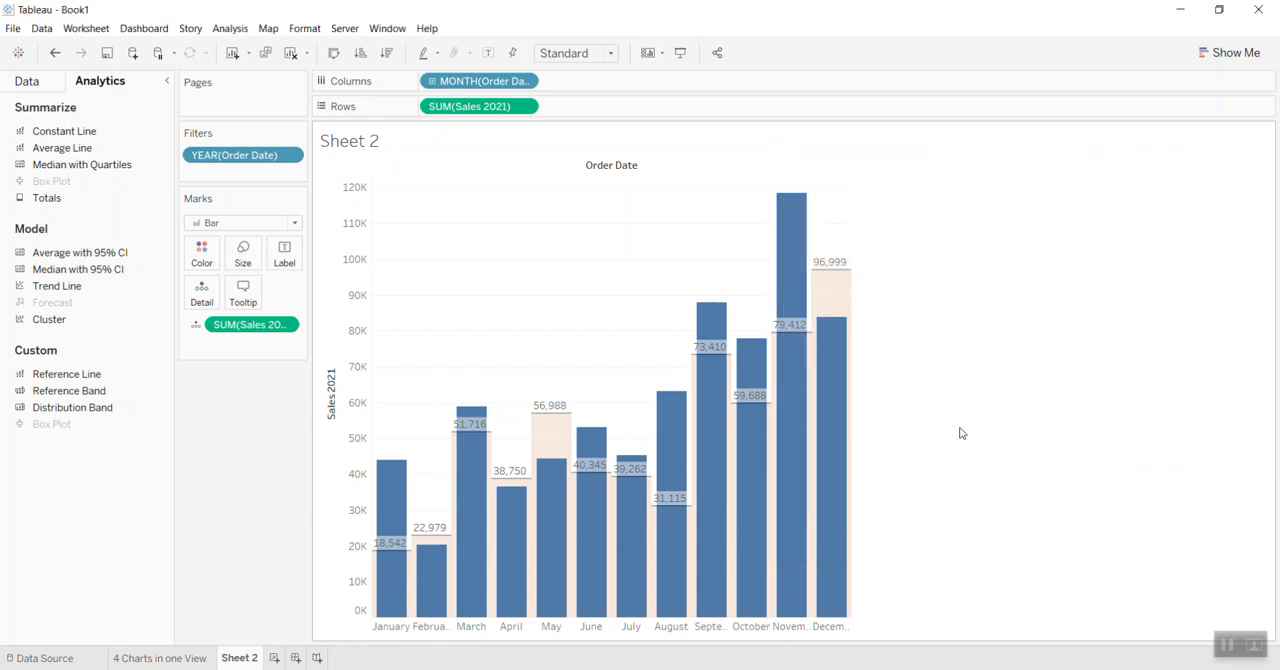
pyautogui.moveTo(548, 460)
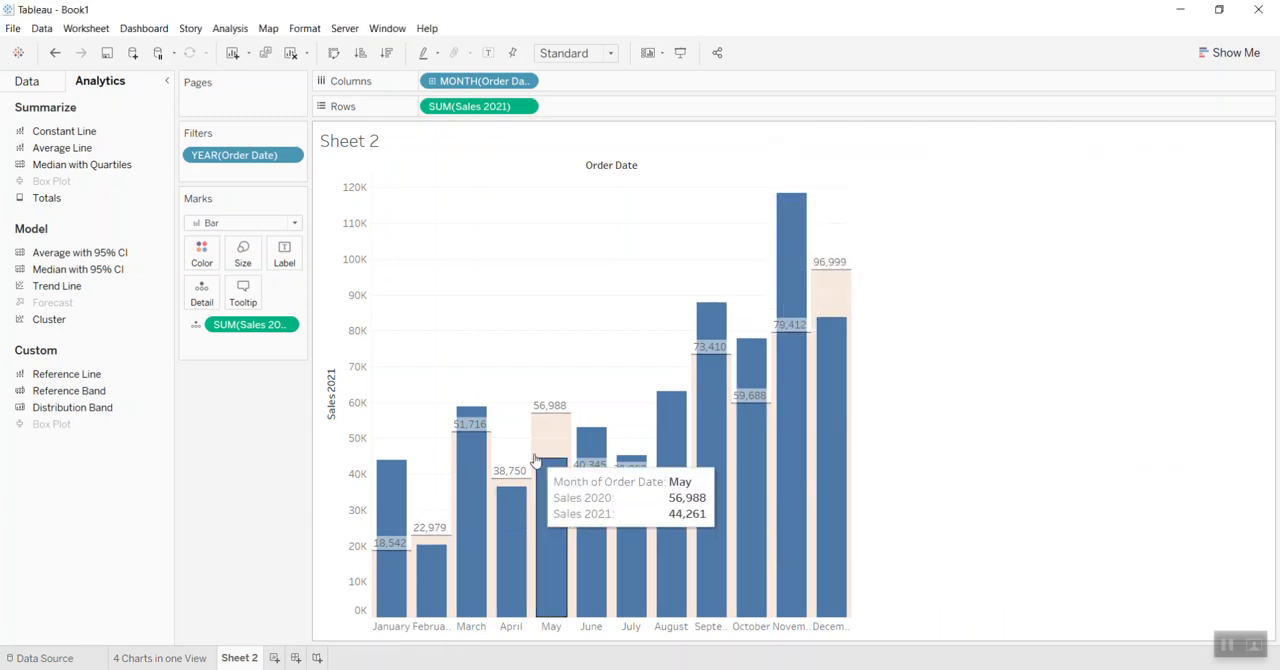
pyautogui.moveTo(793, 283)
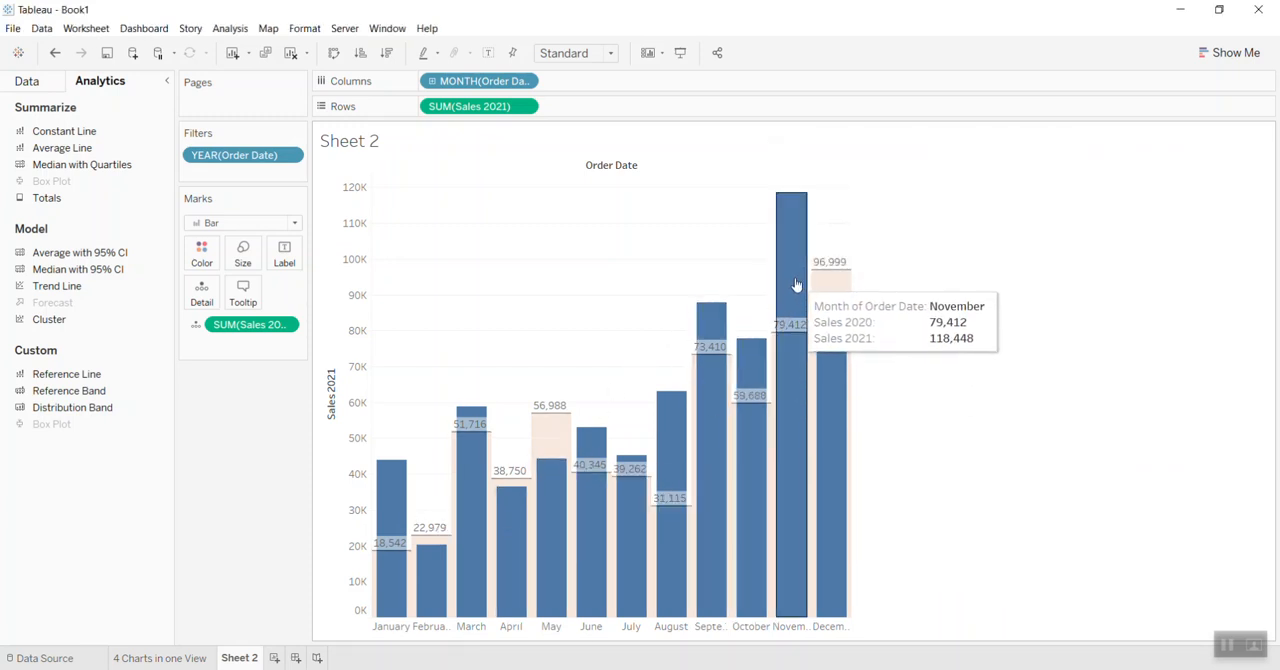
pyautogui.moveTo(808, 432)
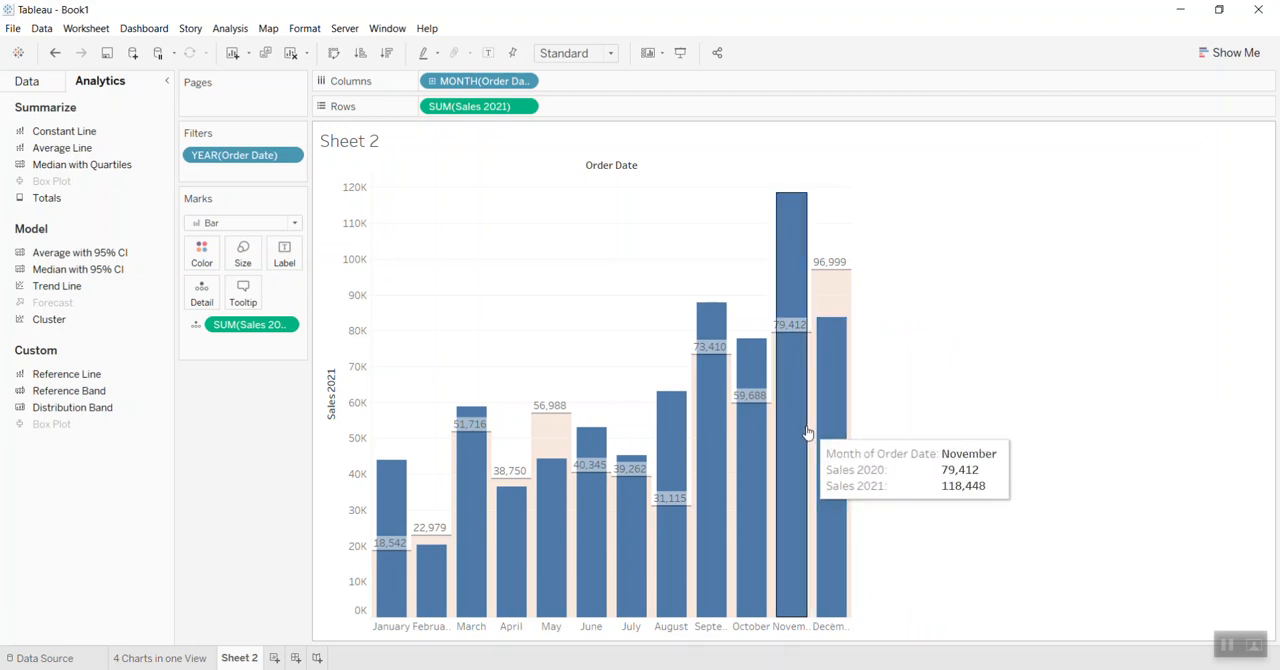
pyautogui.moveTo(425, 330)
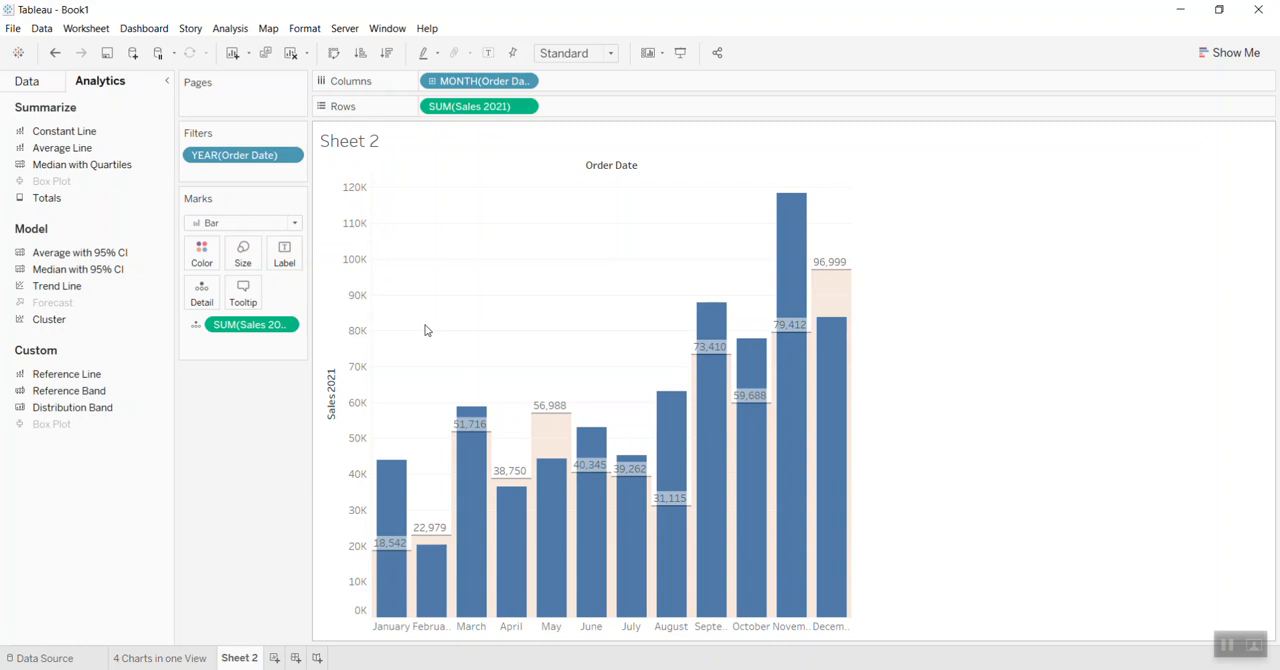
pyautogui.moveTo(342, 363)
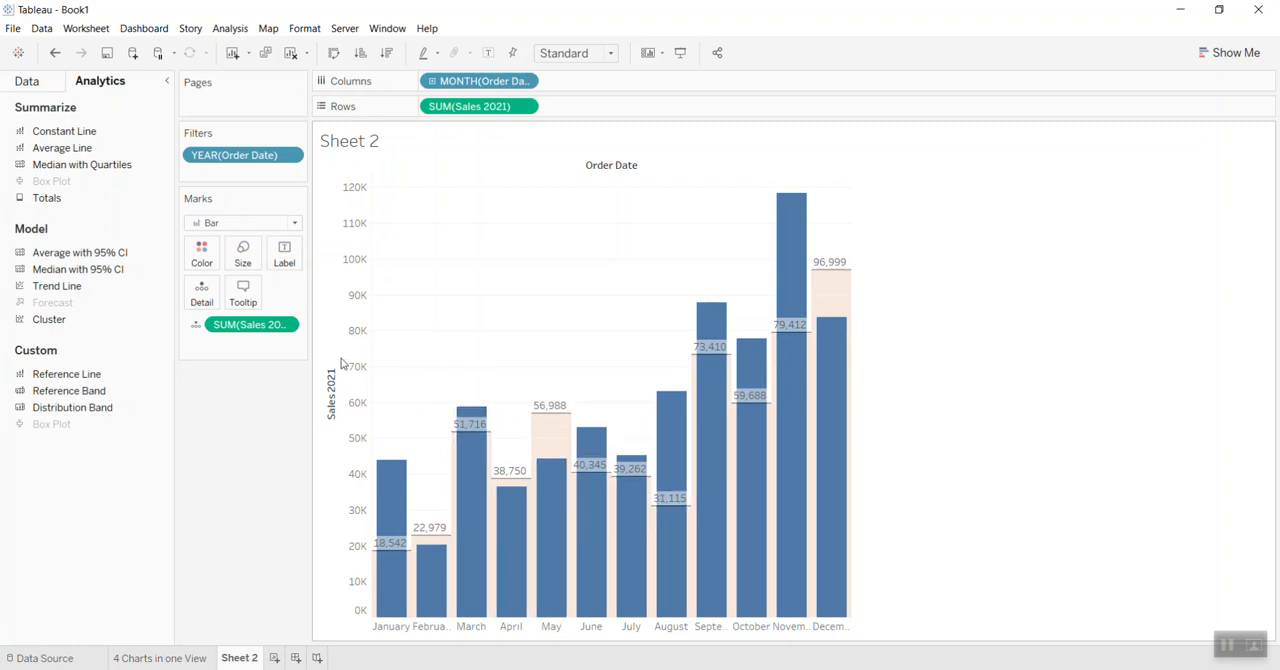
# Start recolouring the 2021 sales bars to a brighter blue.
pyautogui.click(201, 253)
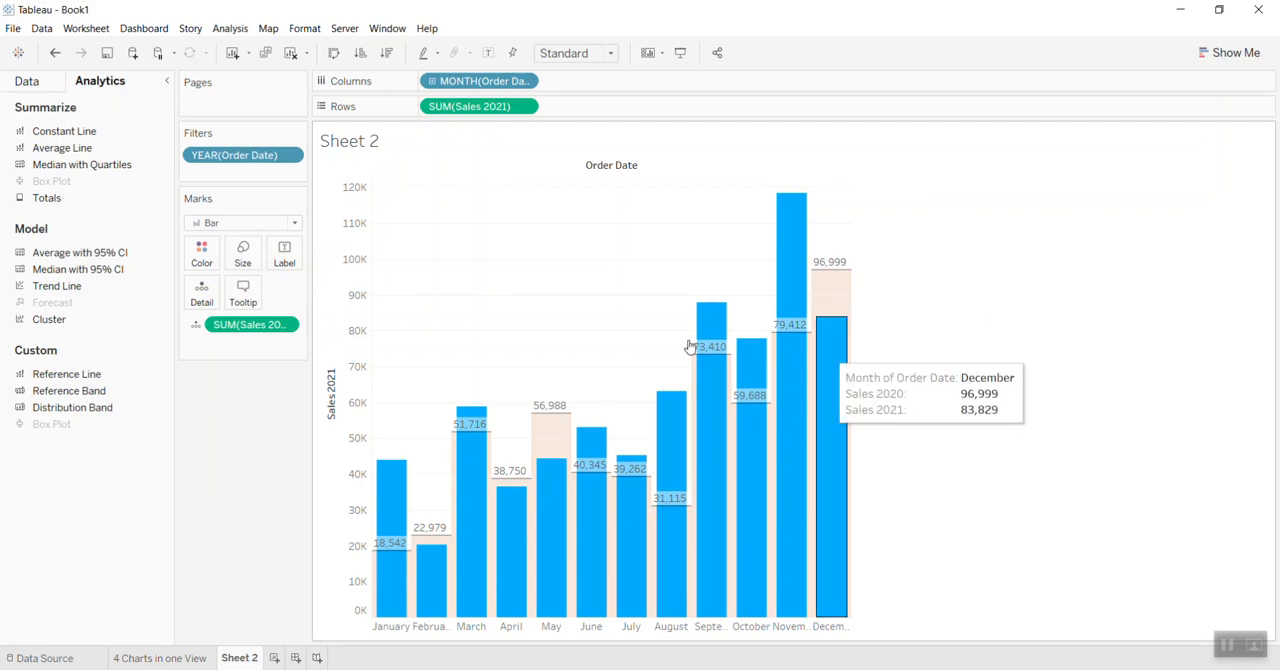
pyautogui.moveTo(495, 257)
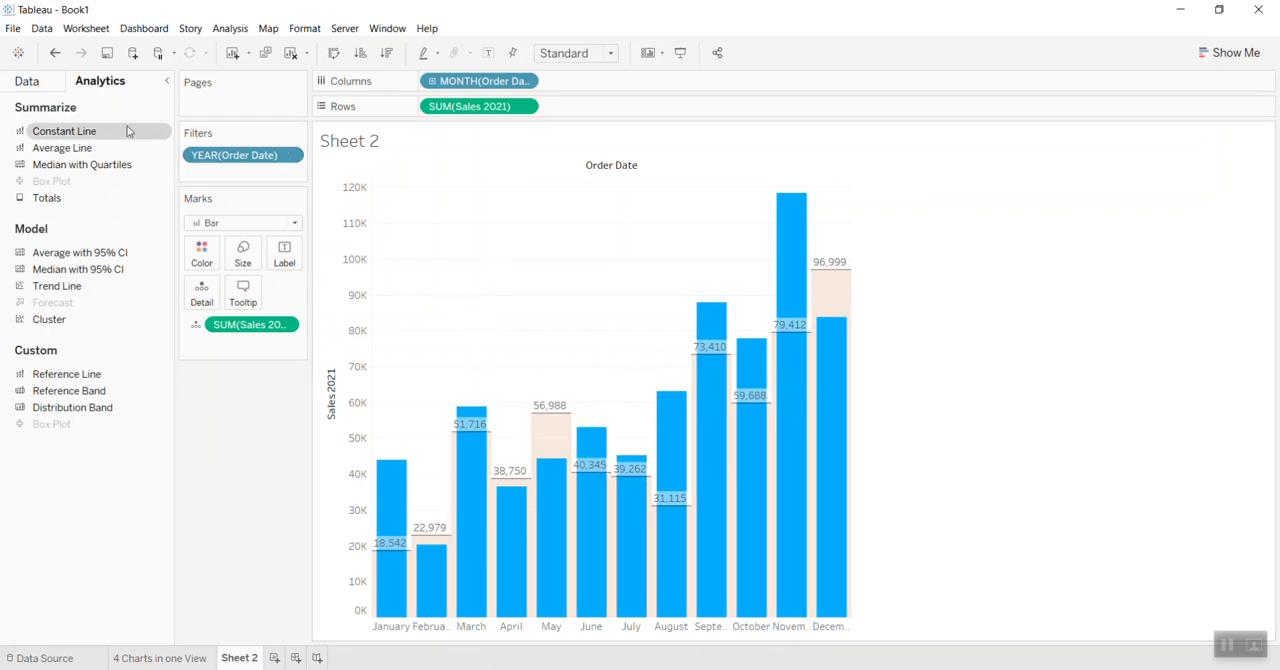
# Set Grid Lines to None in the chart's Format pane and close it.
pyautogui.rightClick(630, 410)
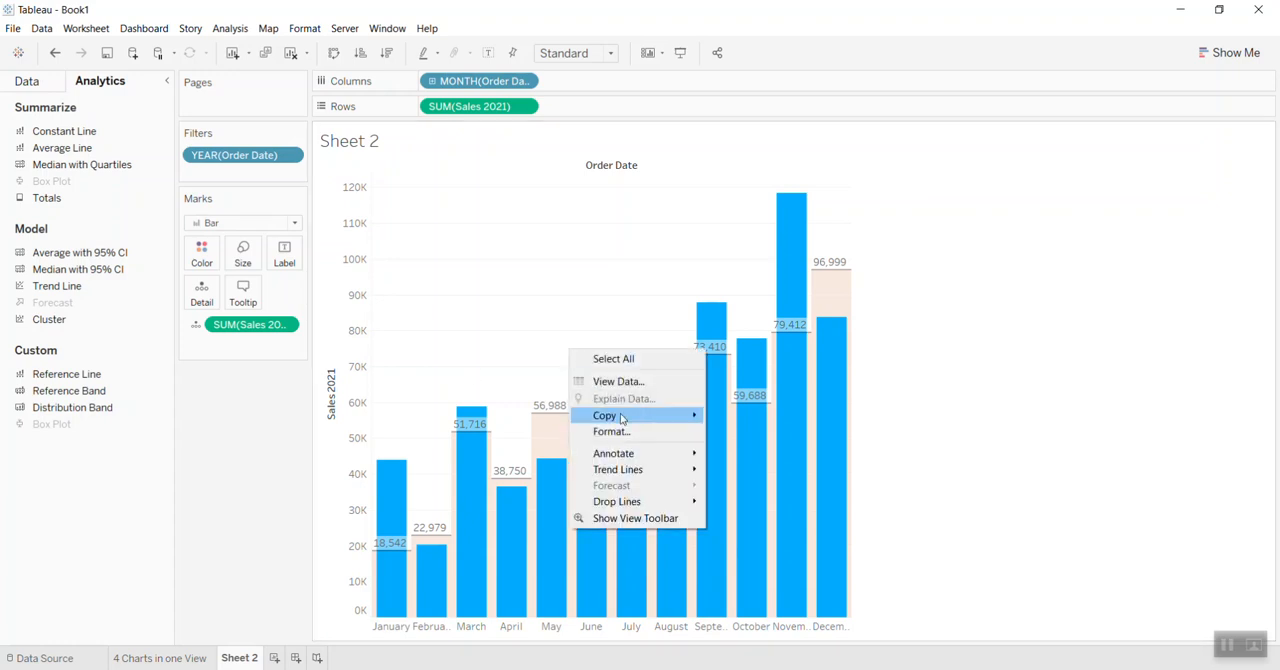
pyautogui.click(611, 431)
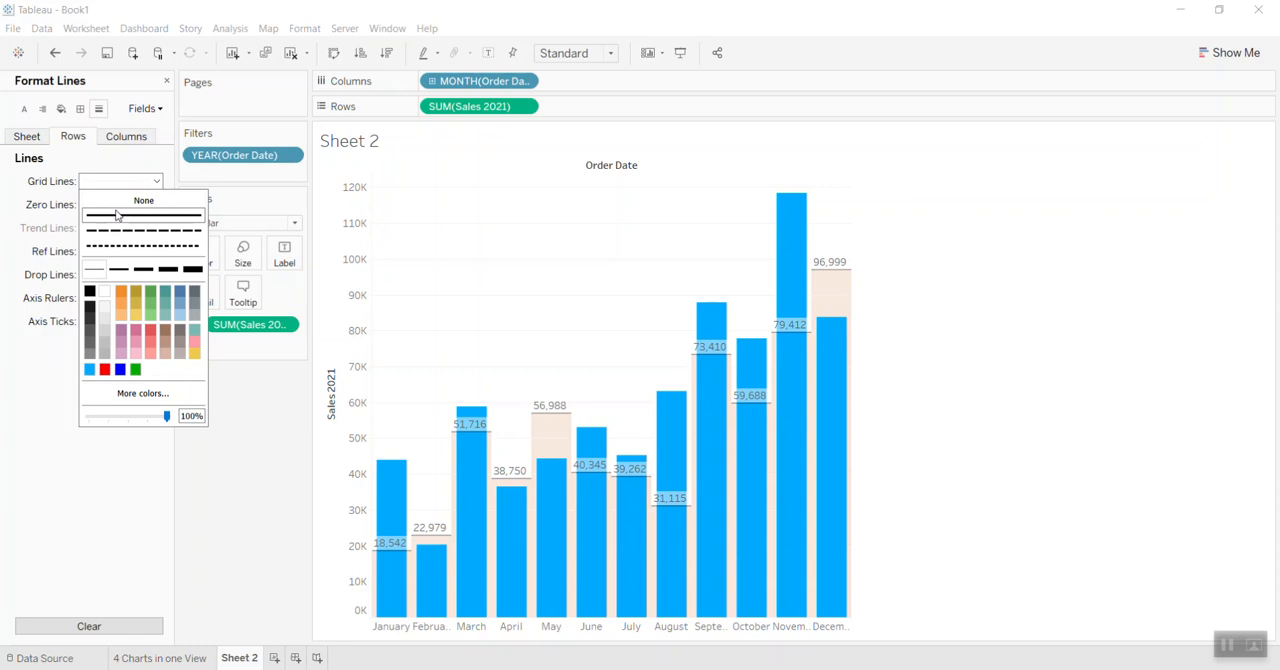
pyautogui.click(143, 200)
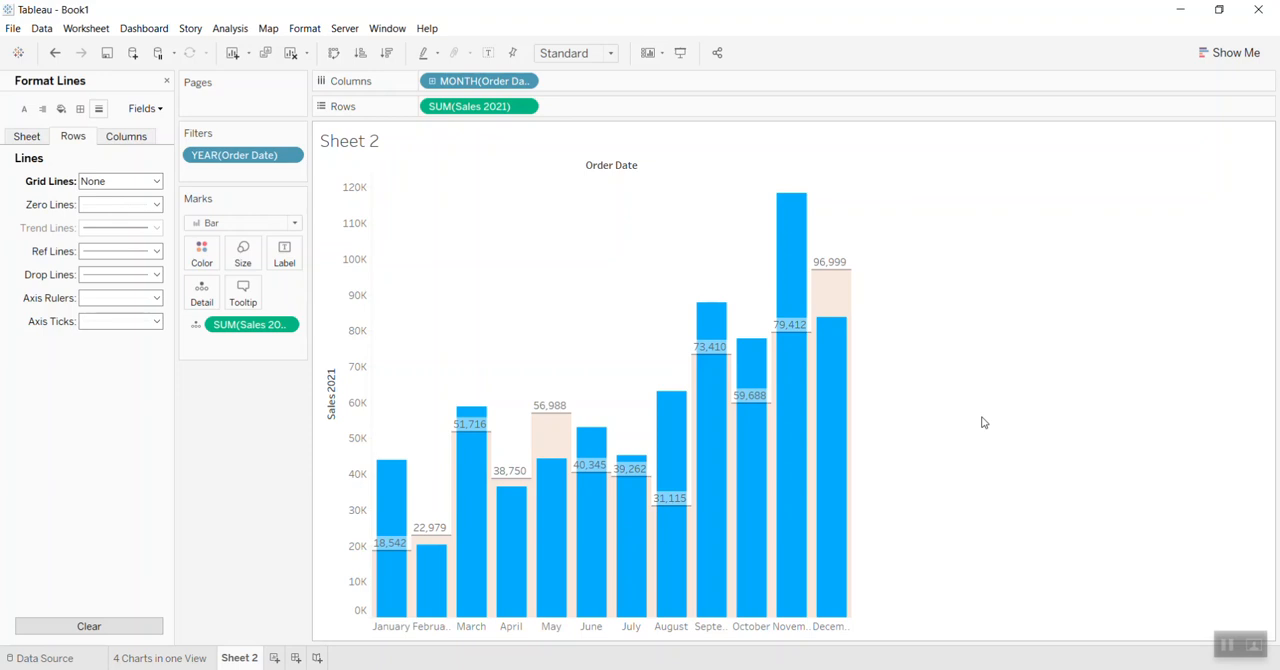
pyautogui.click(100, 81)
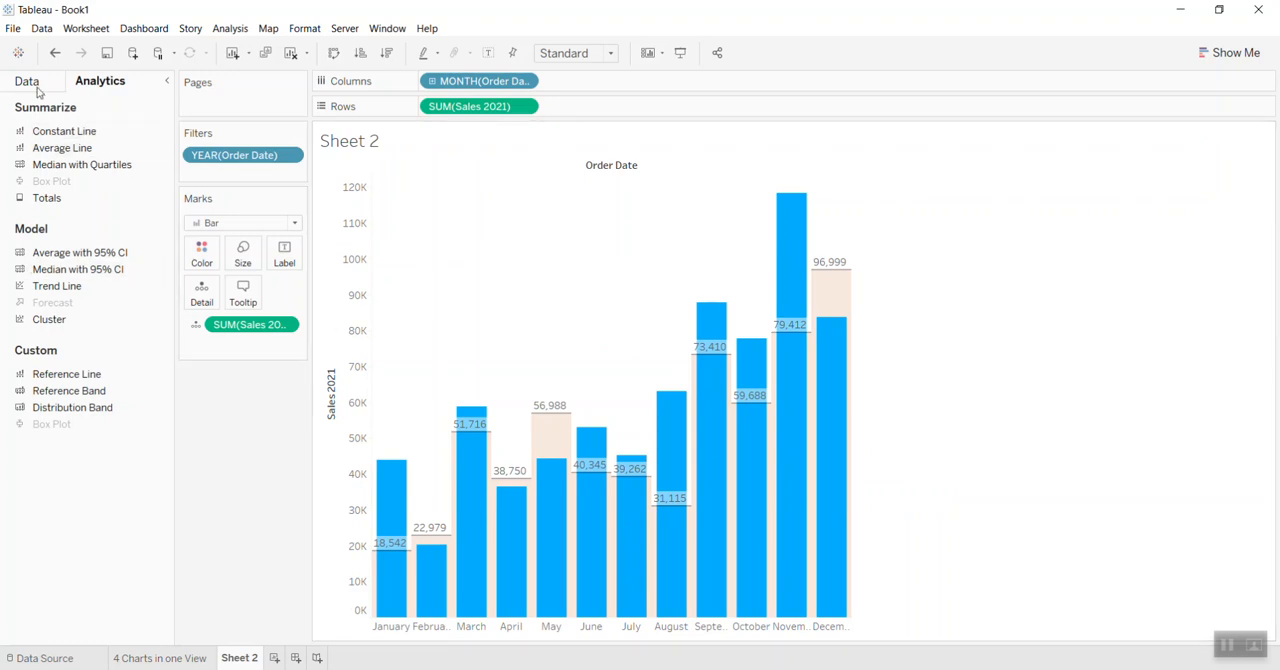
# Add Measure Values for Profit 2020 and Profit 2021 to the Marks card.
pyautogui.click(27, 81)
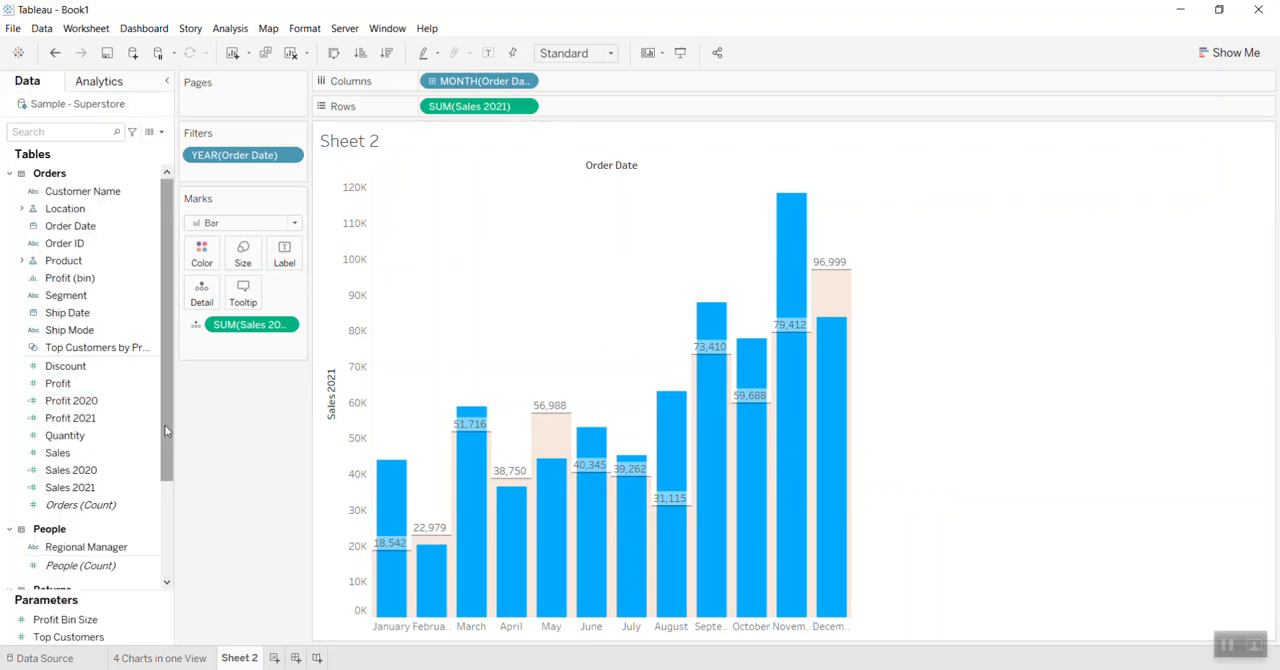
pyautogui.scroll(-3)
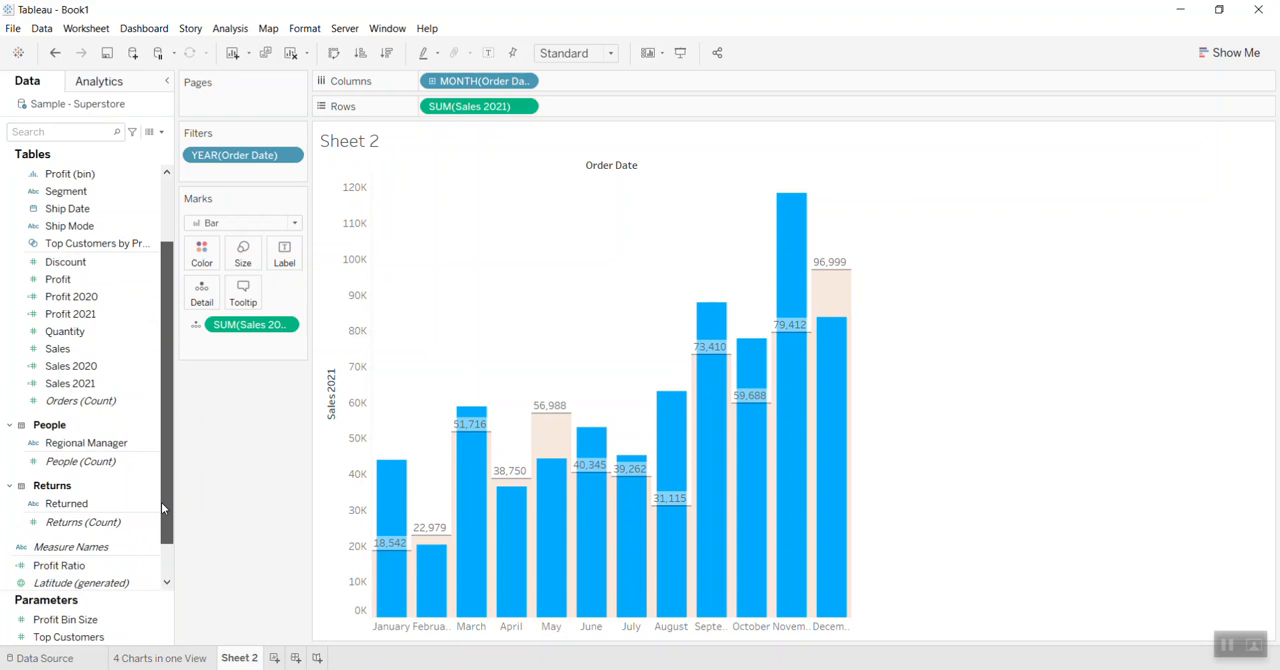
pyautogui.scroll(-3)
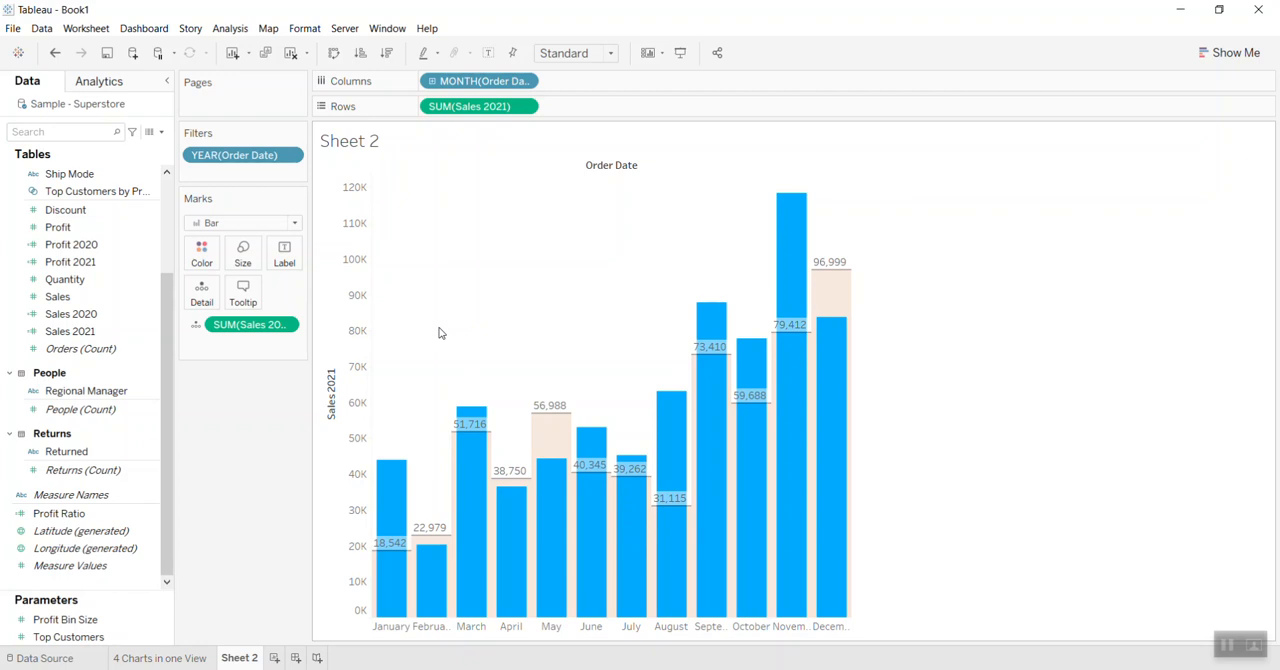
pyautogui.moveTo(473, 316)
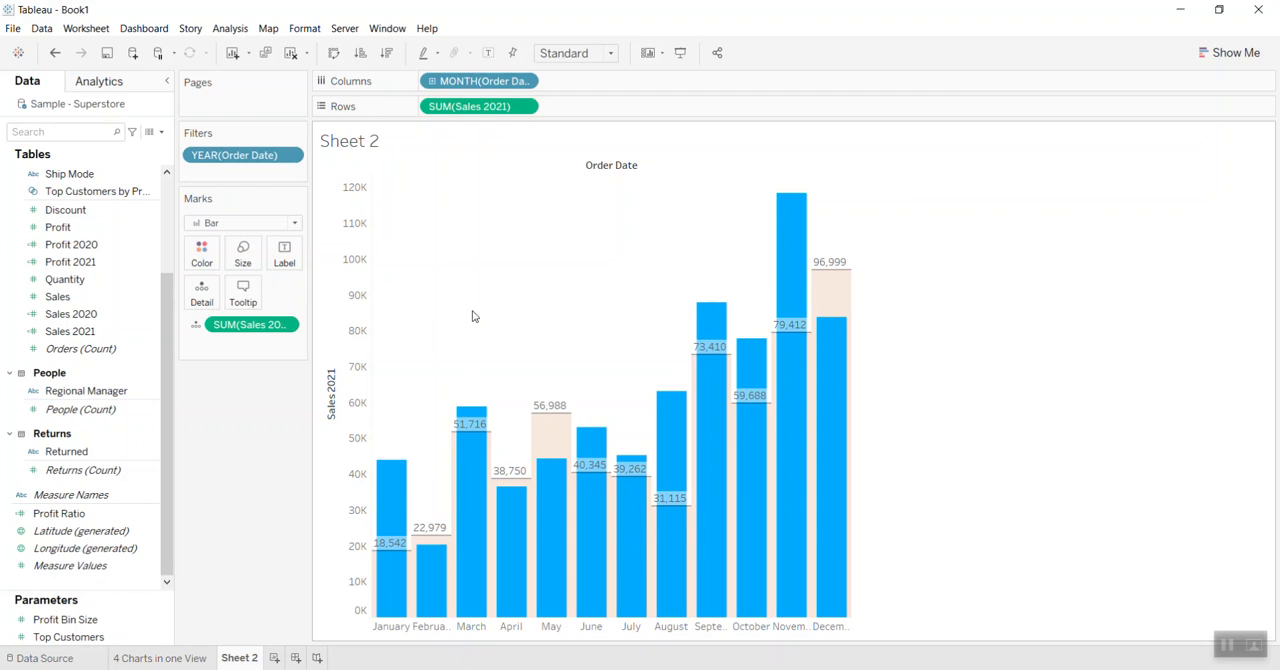
pyautogui.moveTo(230, 459)
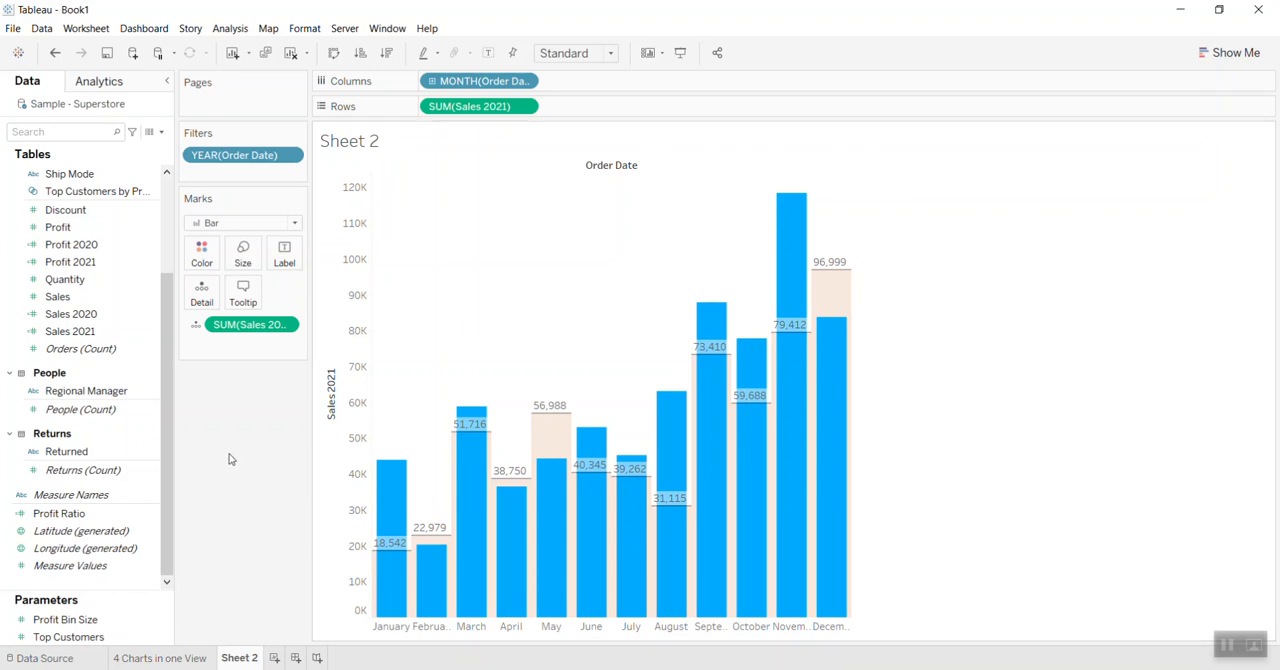
pyautogui.click(70, 565)
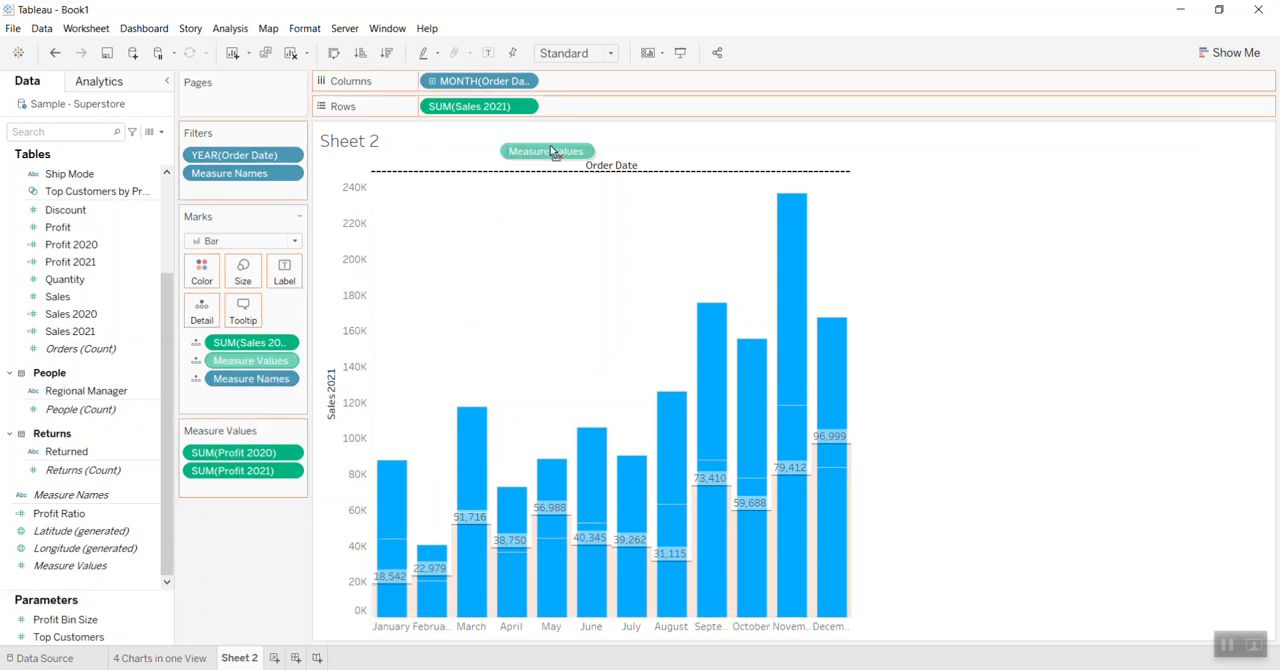
# Add Measure Values to Rows as a profit chart and check both Marks cards.
pyautogui.moveTo(545, 150); pyautogui.dragTo(605, 108)
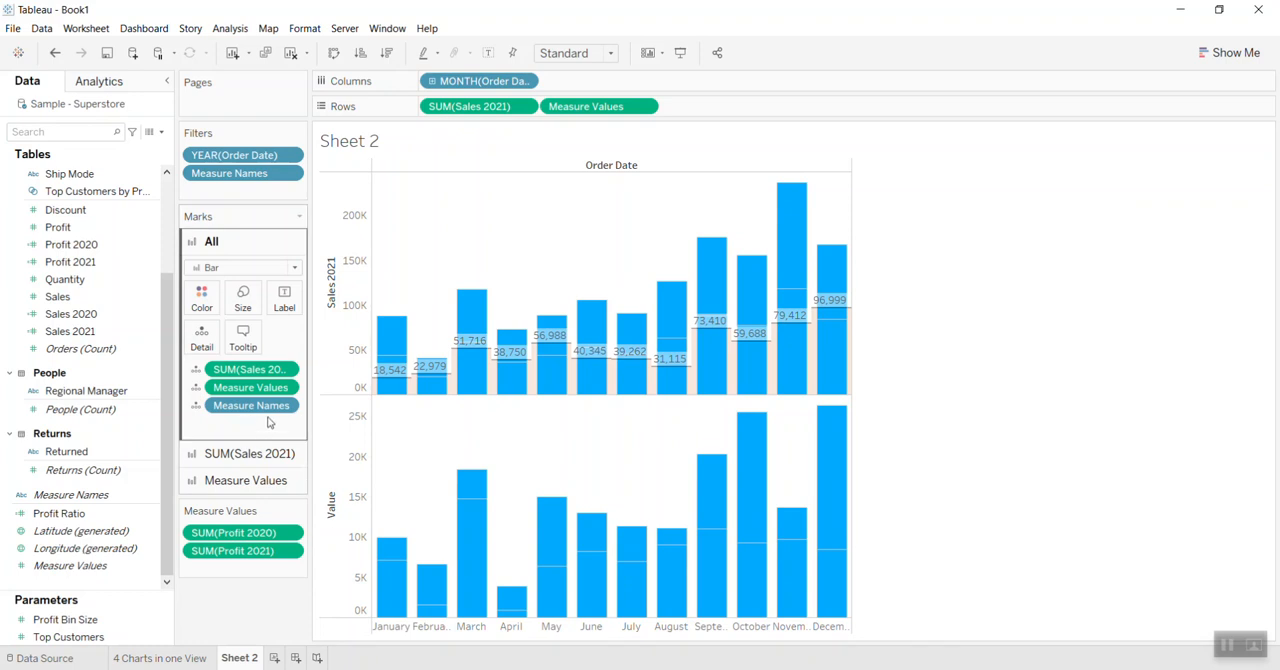
pyautogui.click(233, 532)
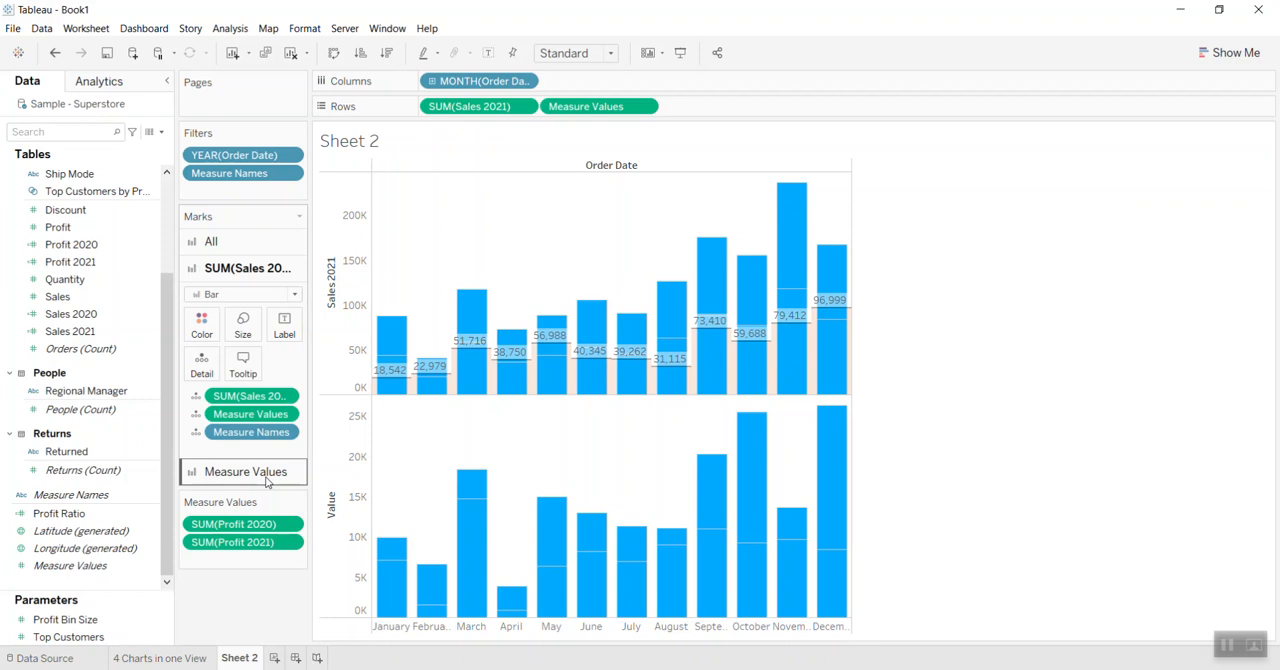
pyautogui.click(245, 471)
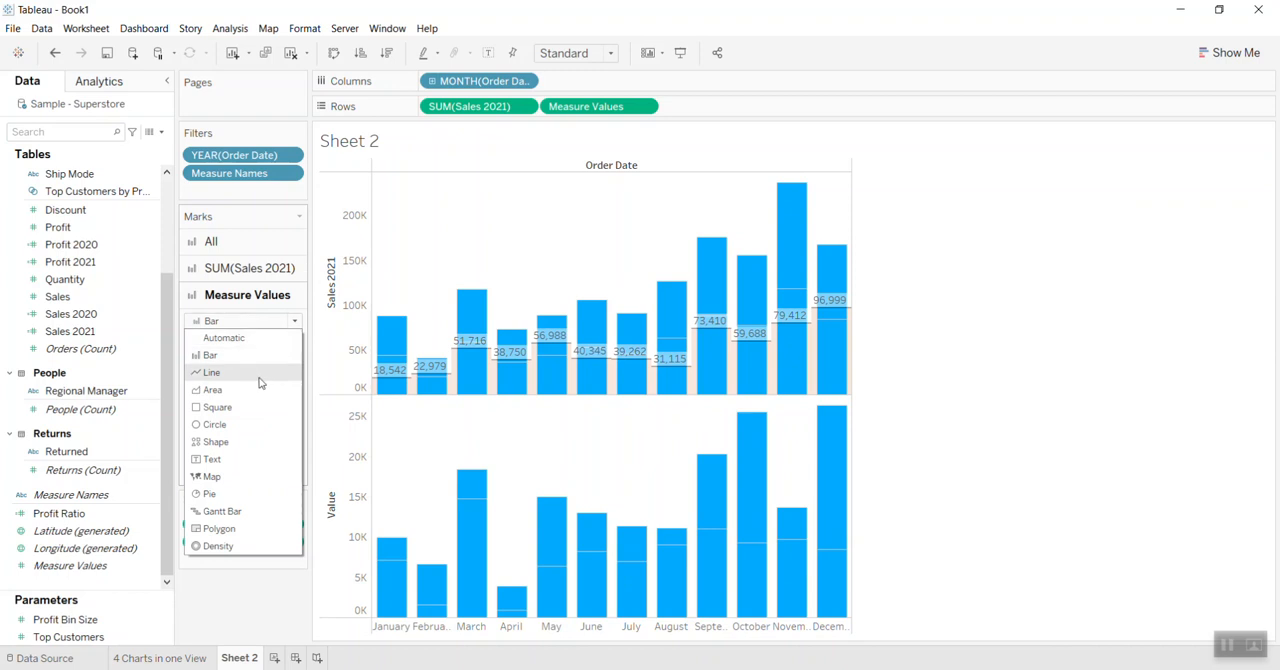
# Change the Measure Values marks from bars to lines.
pyautogui.click(212, 372)
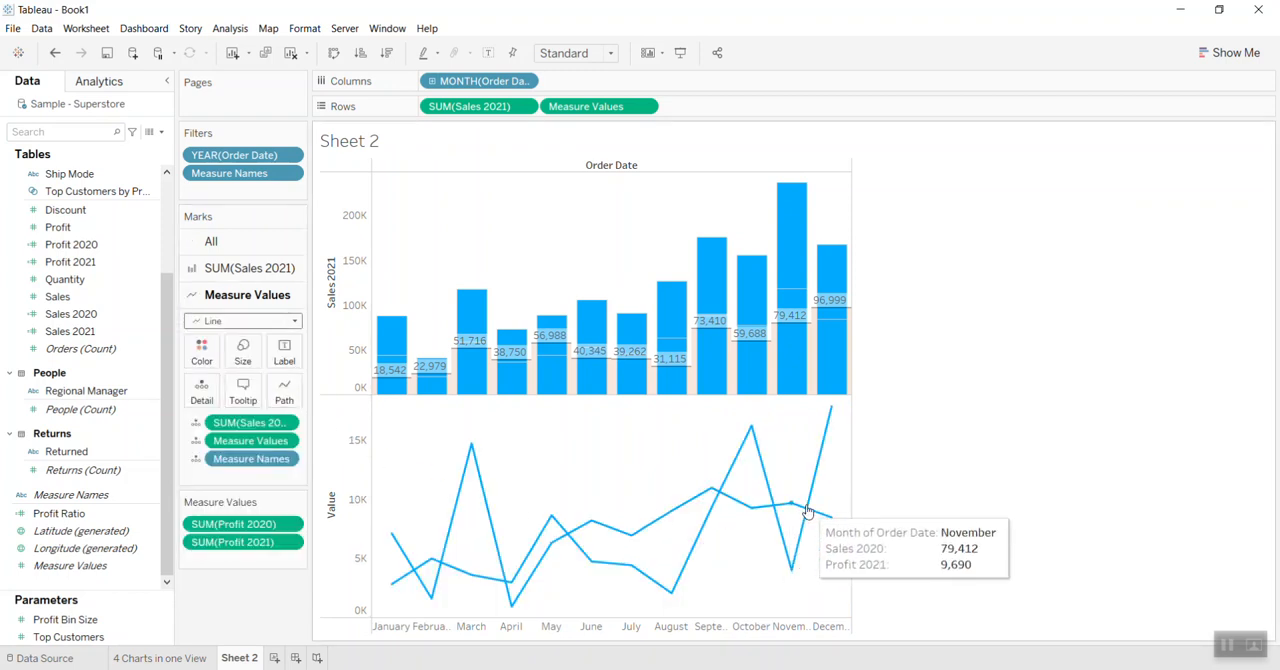
pyautogui.moveTo(565, 520)
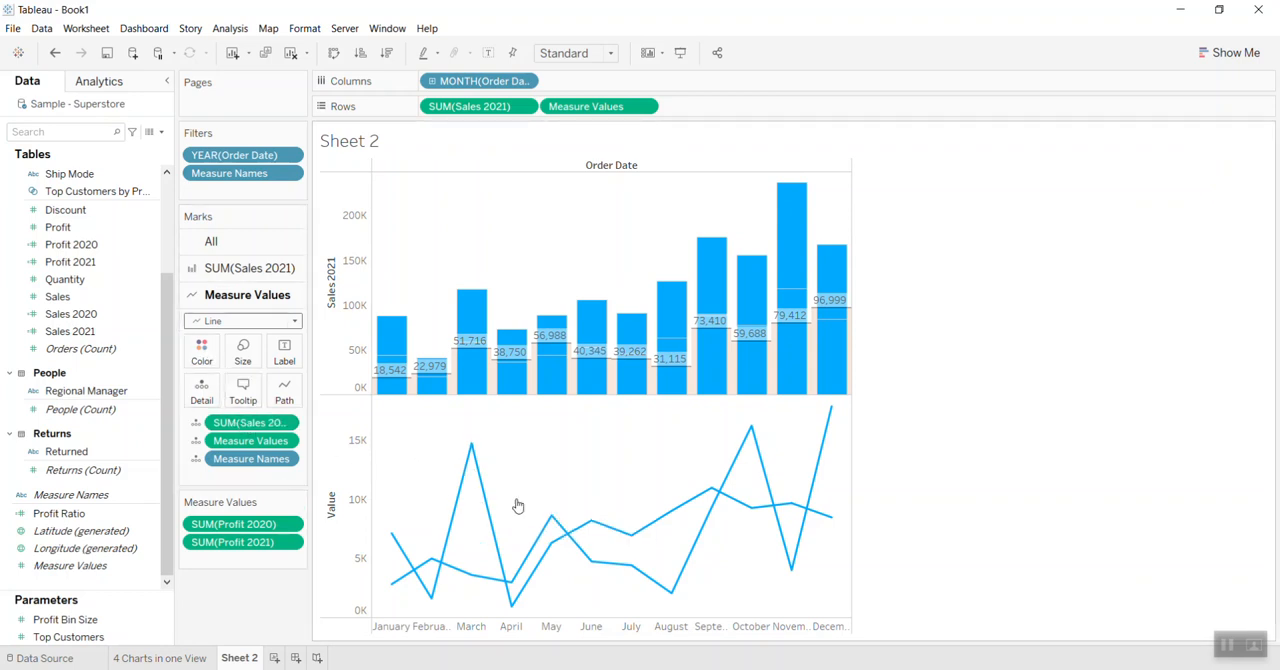
pyautogui.moveTo(750, 515)
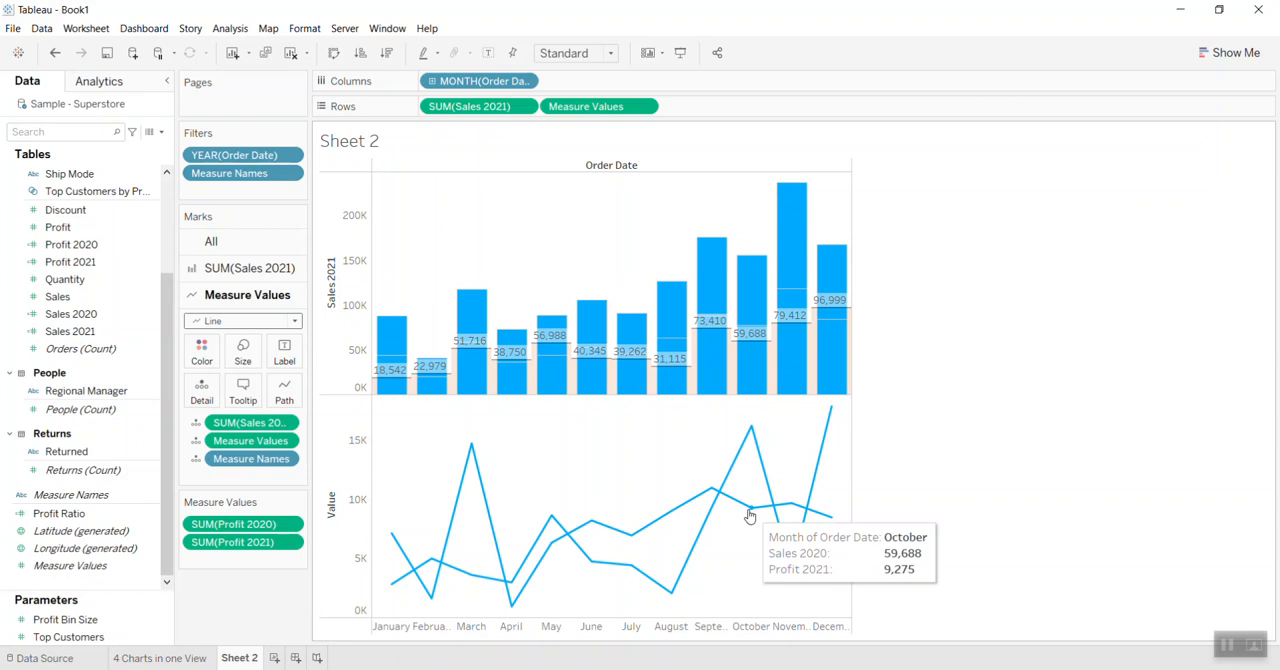
pyautogui.moveTo(338, 470)
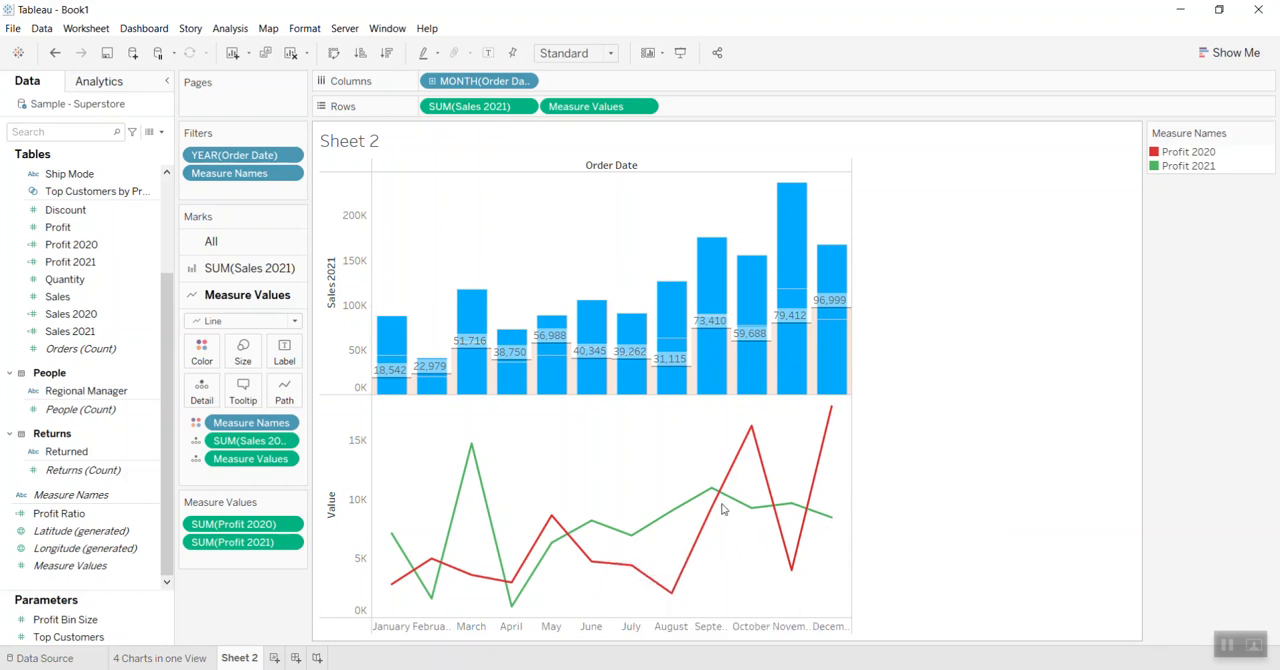
# Open the SUM(Sales 2021) Marks card to remove the profit values.
pyautogui.click(201, 345)
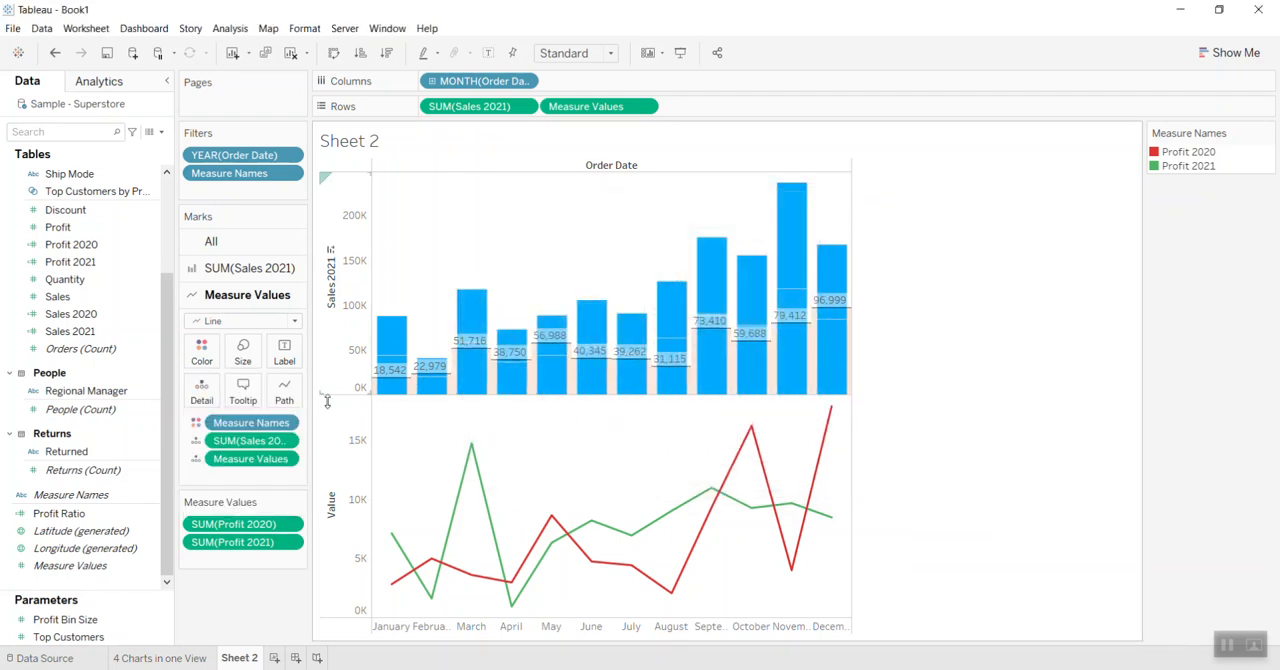
pyautogui.moveTo(555, 375)
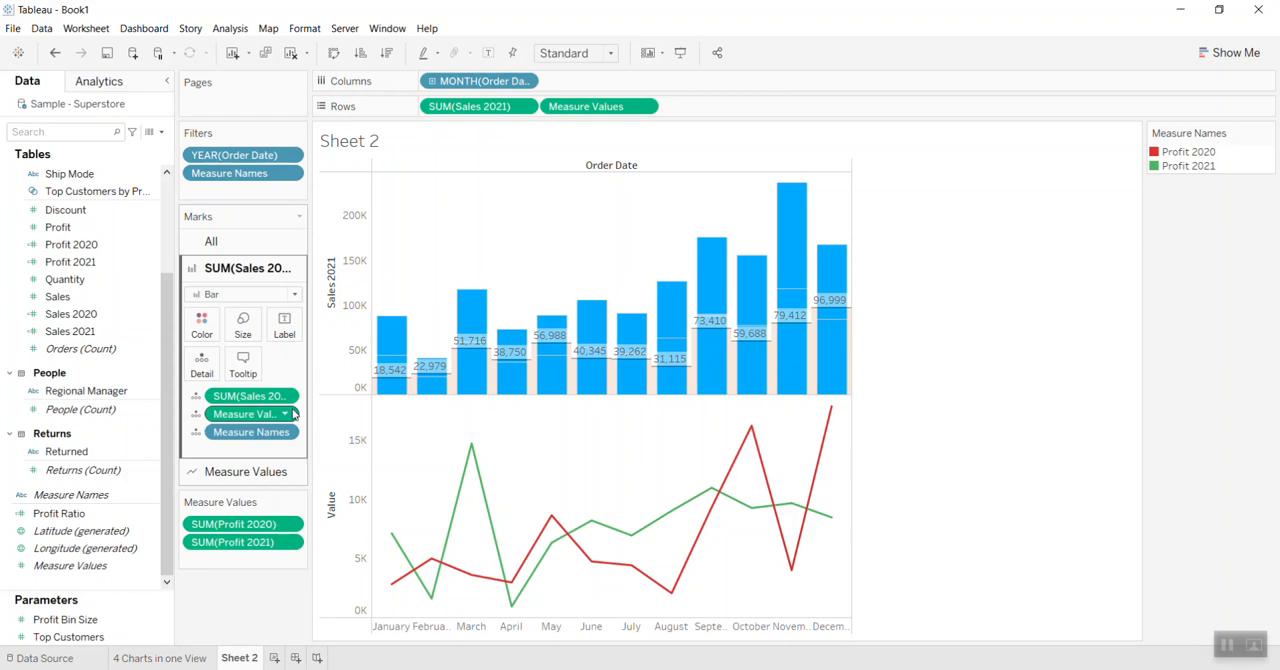
pyautogui.moveTo(270, 414)
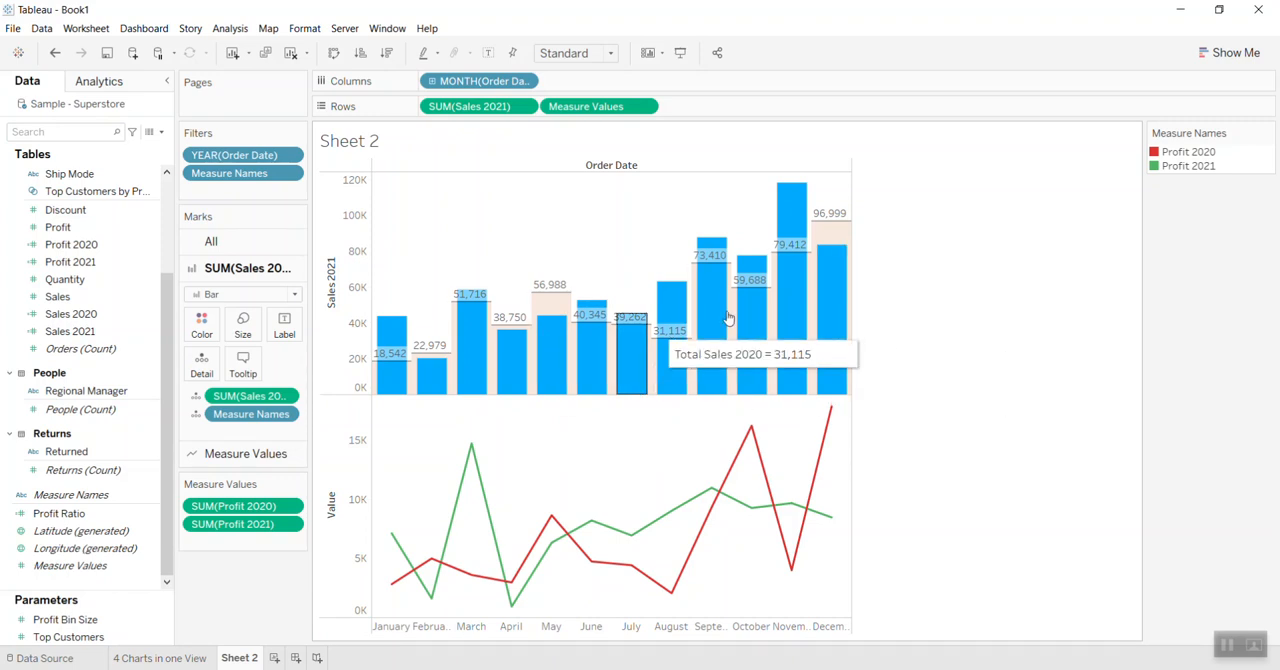
pyautogui.moveTo(365, 455)
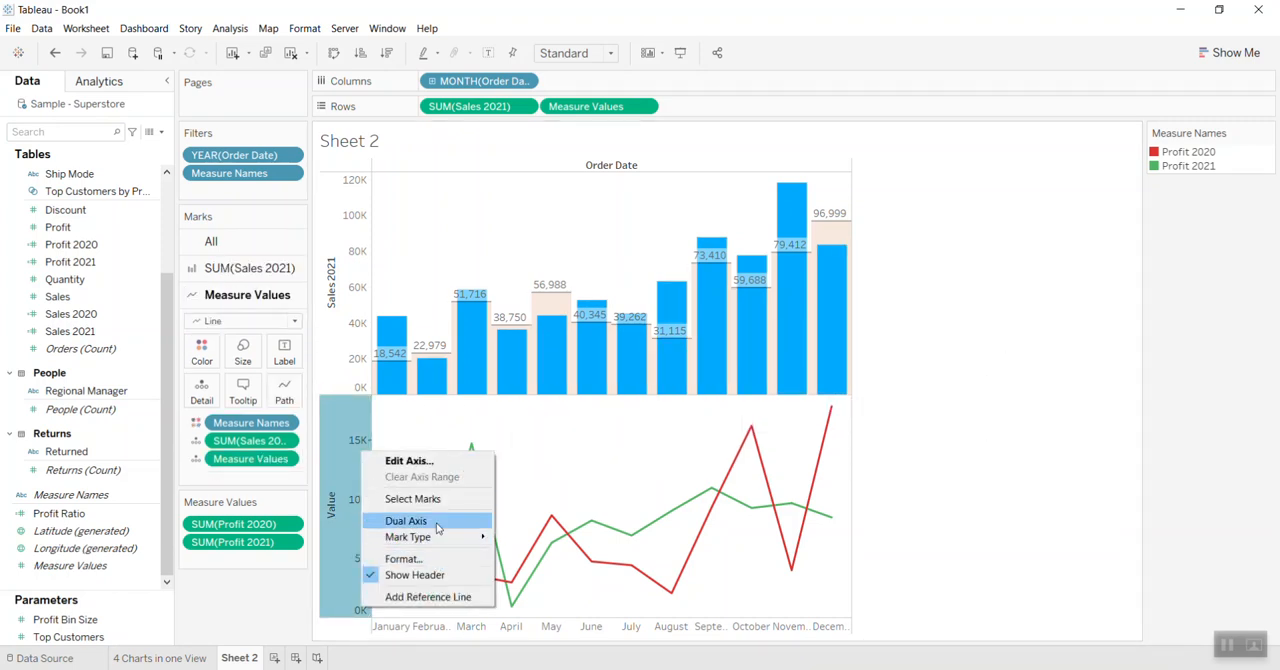
# Put the red and green profit lines on a dual axis over the 2021 sales bars.
pyautogui.click(406, 520)
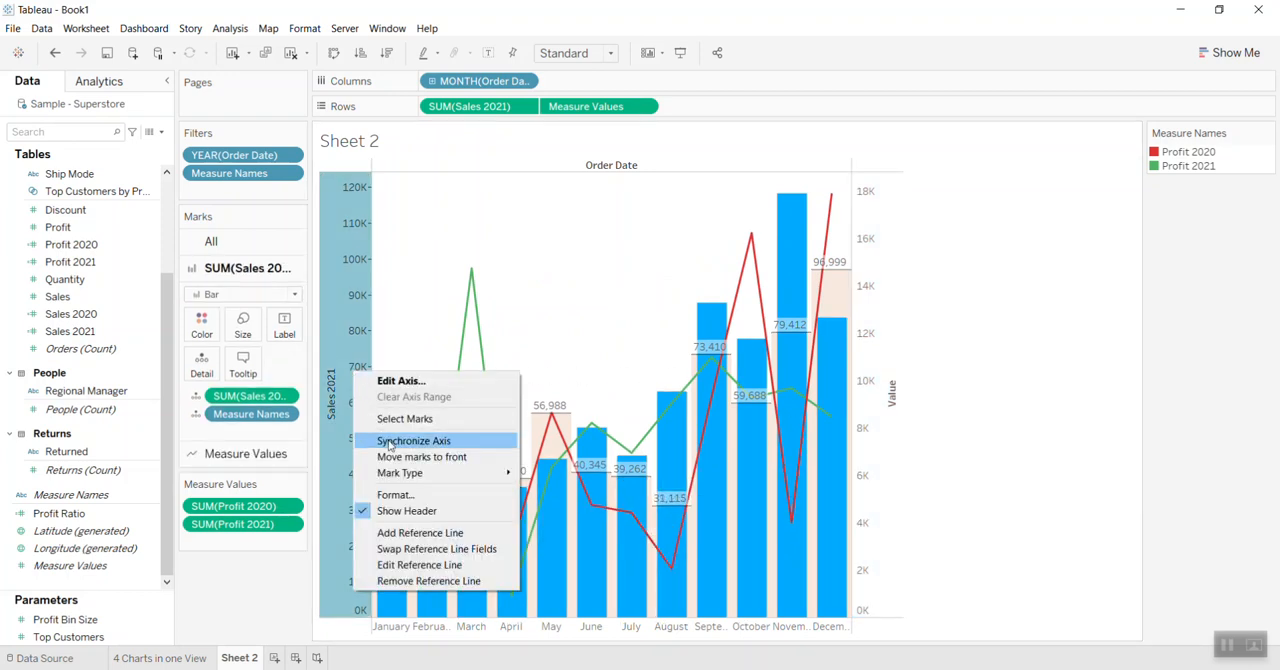
pyautogui.moveTo(610, 553)
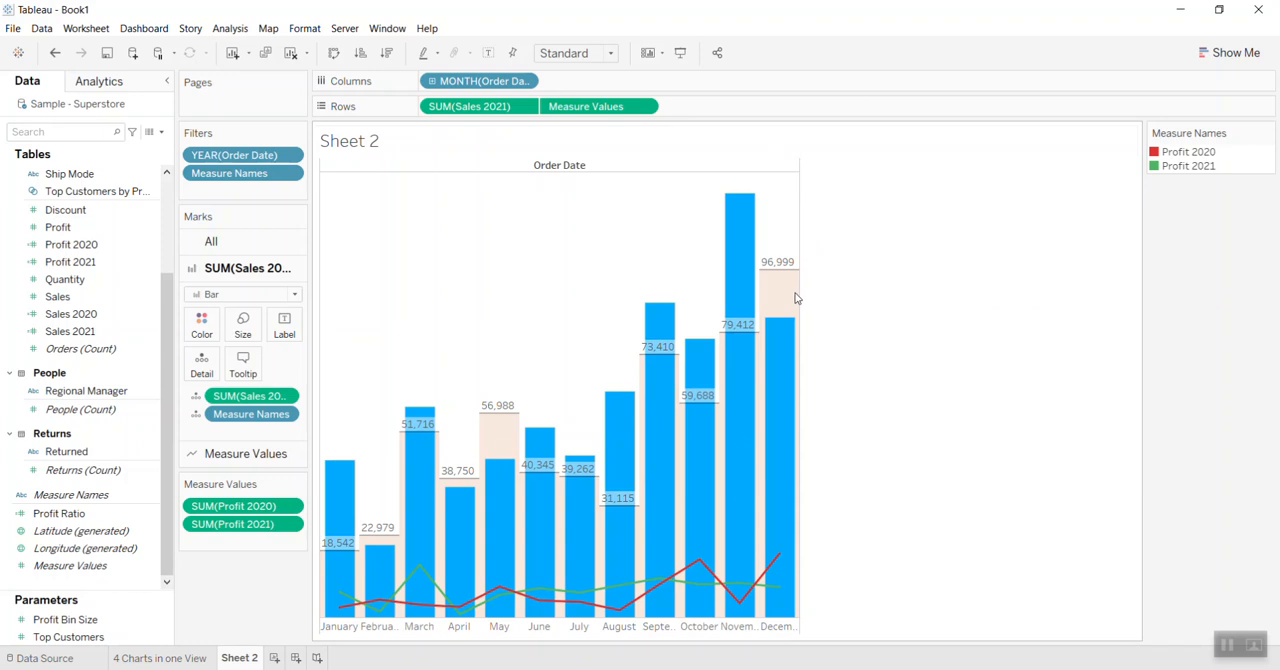
pyautogui.moveTo(966, 306)
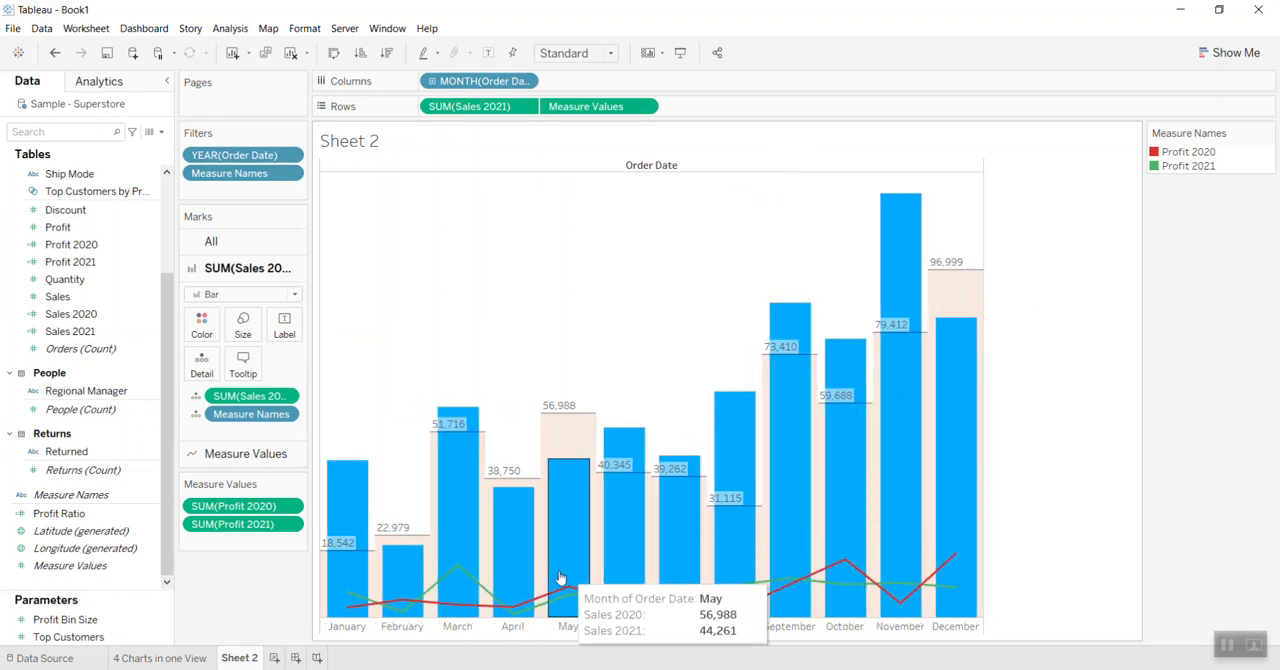
pyautogui.moveTo(640, 438)
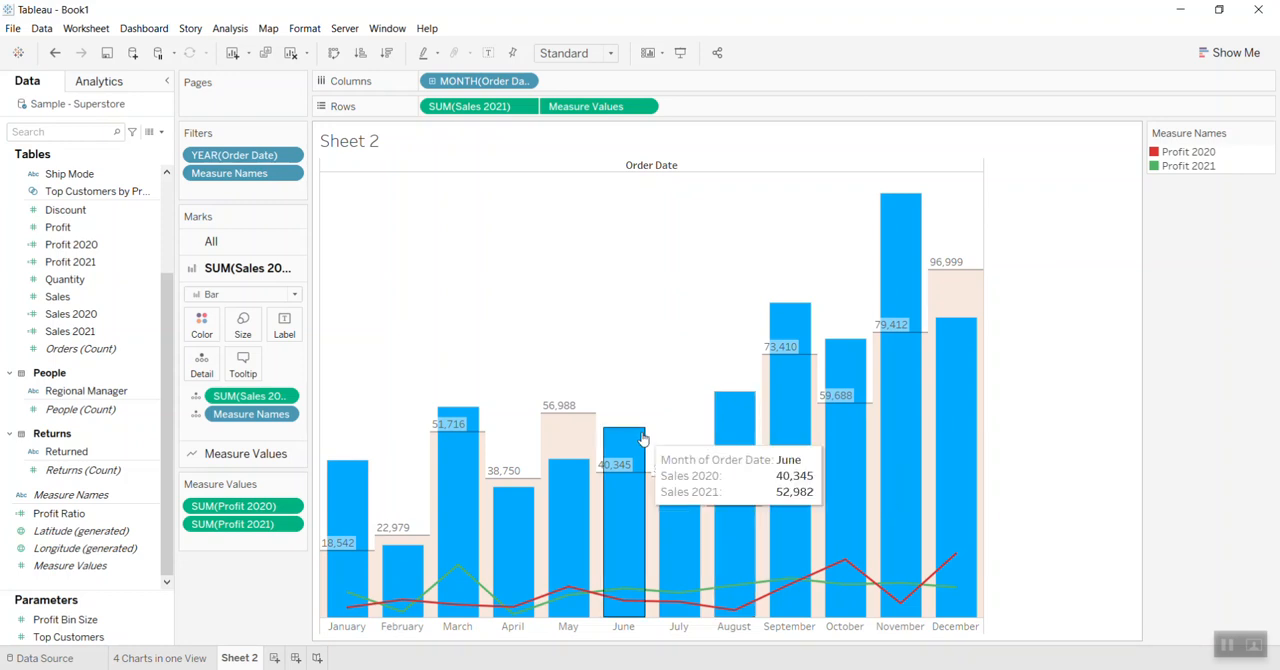
pyautogui.moveTo(550, 588)
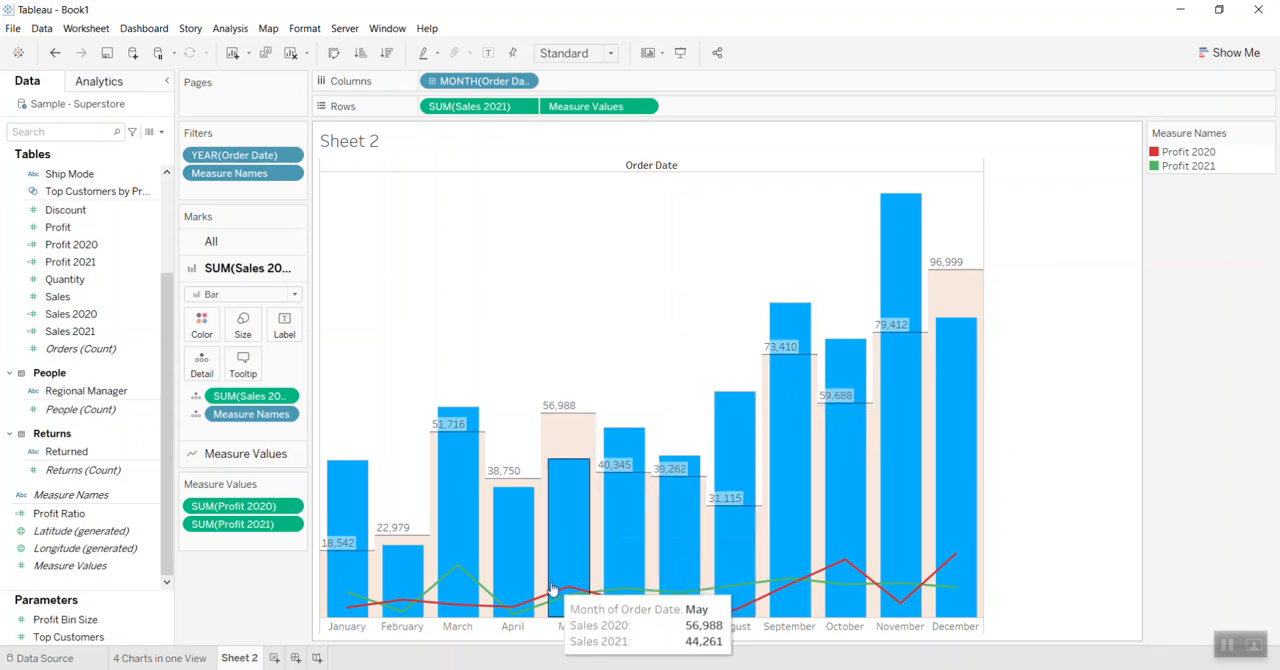
pyautogui.moveTo(797, 600)
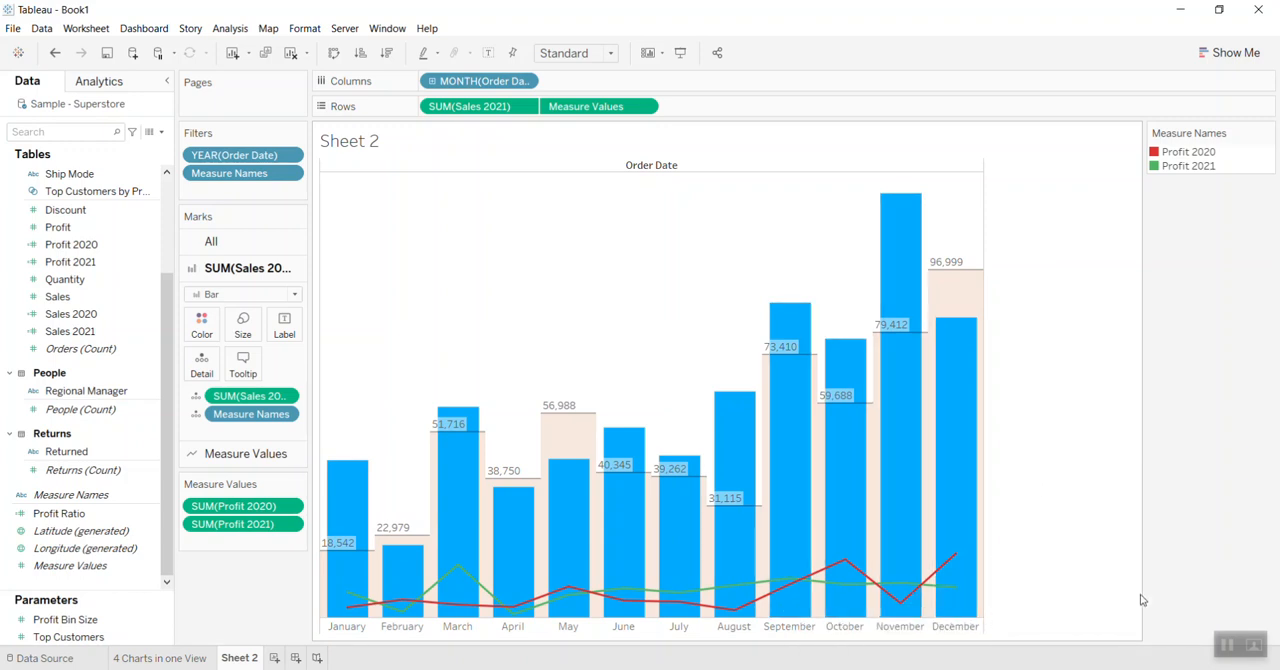
pyautogui.moveTo(1193, 608)
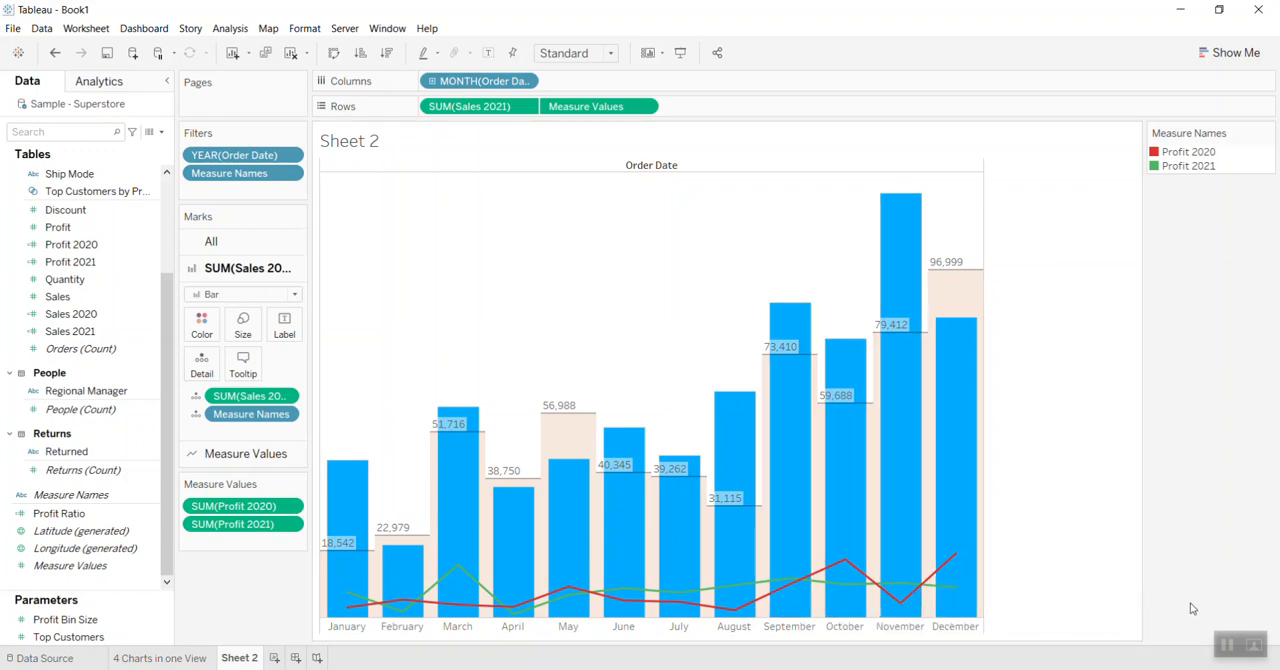